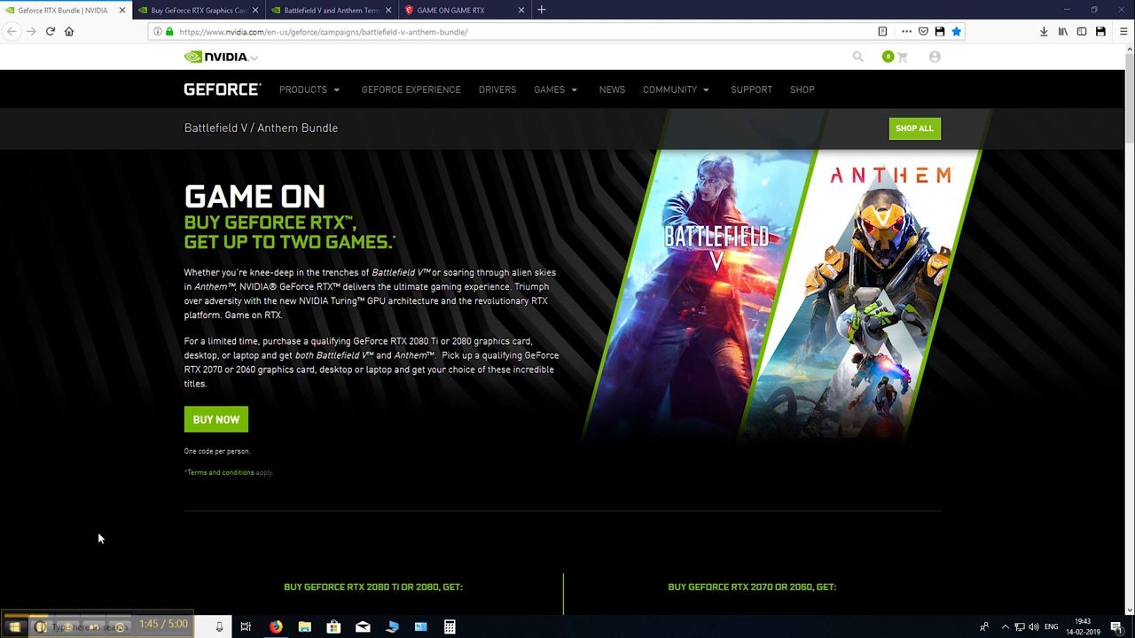
{"action": "mouse_move", "coordinate": [150, 193]}
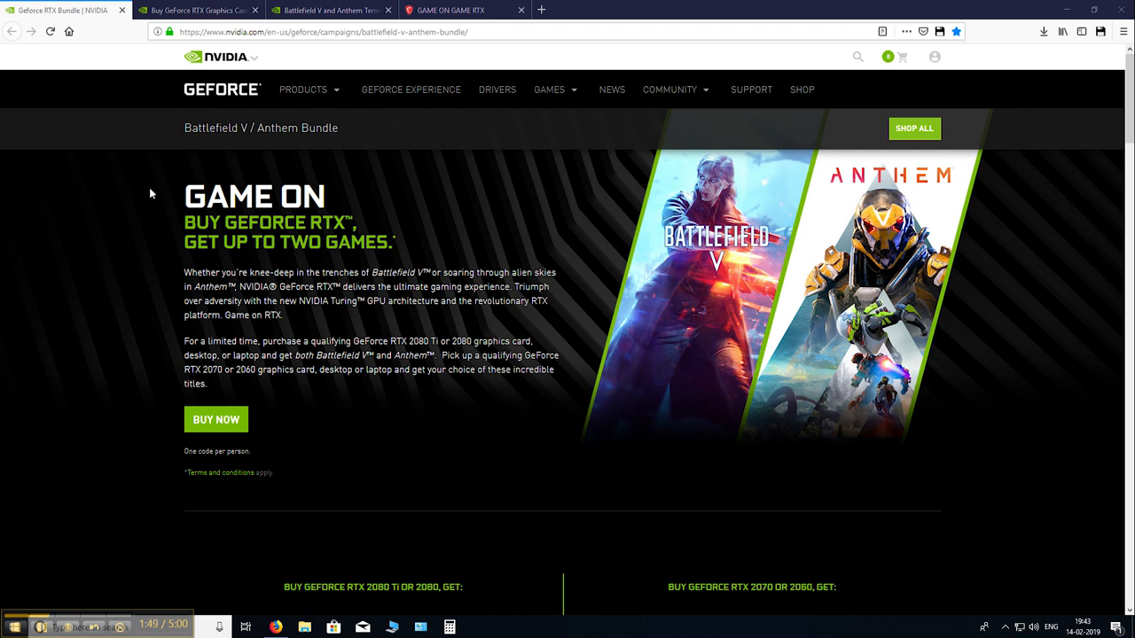
{"action": "mouse_move", "coordinate": [312, 322]}
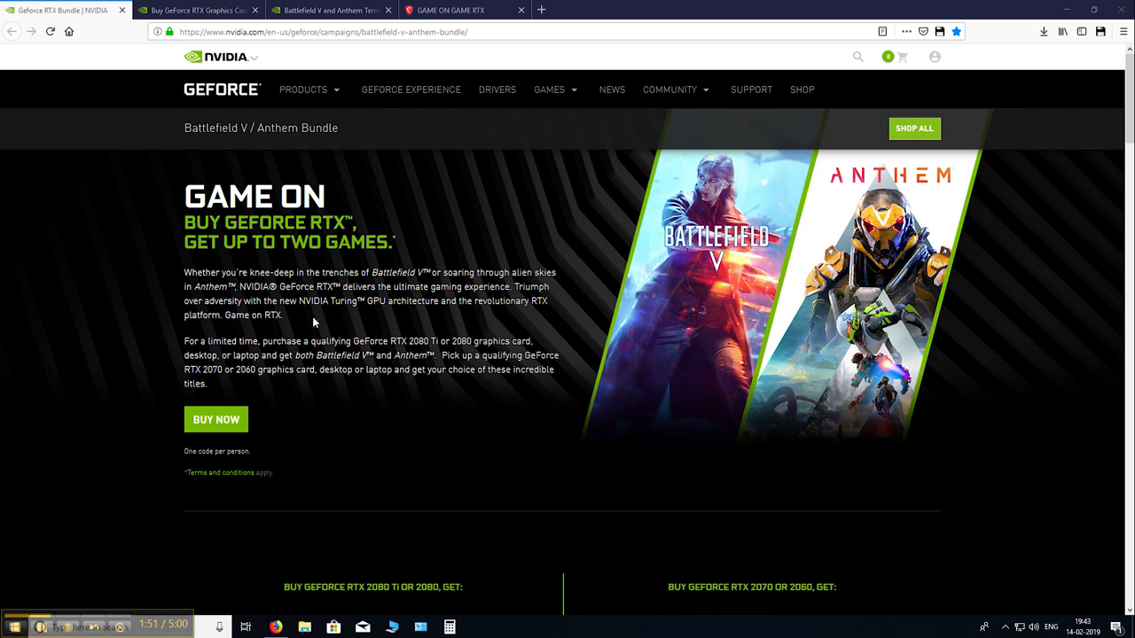
{"action": "mouse_move", "coordinate": [244, 371]}
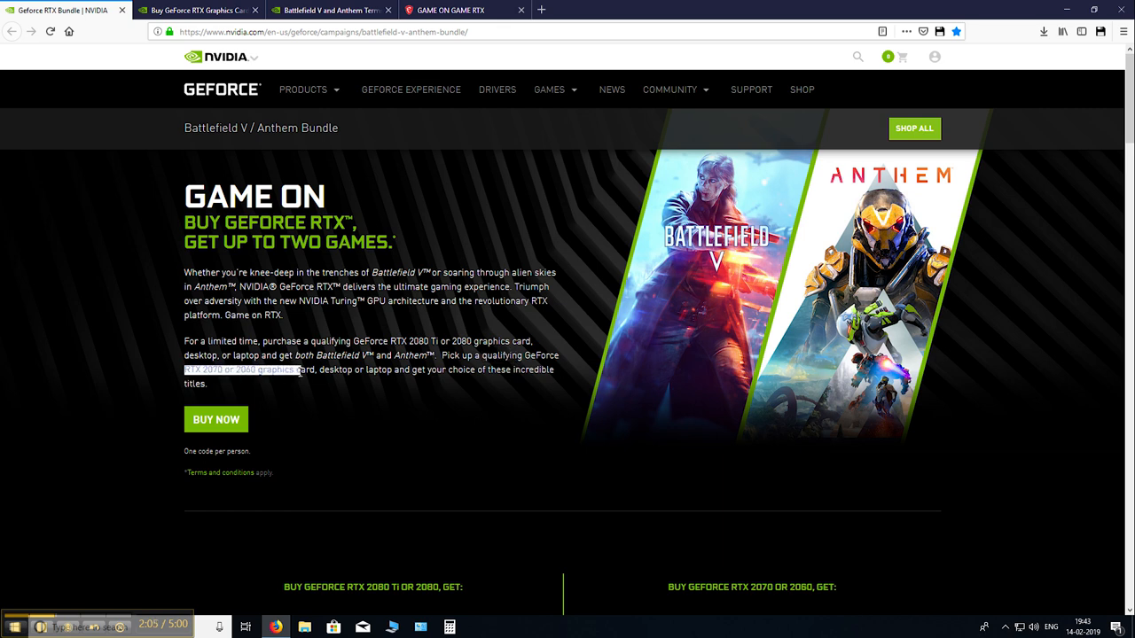
{"action": "mouse_move", "coordinate": [447, 354]}
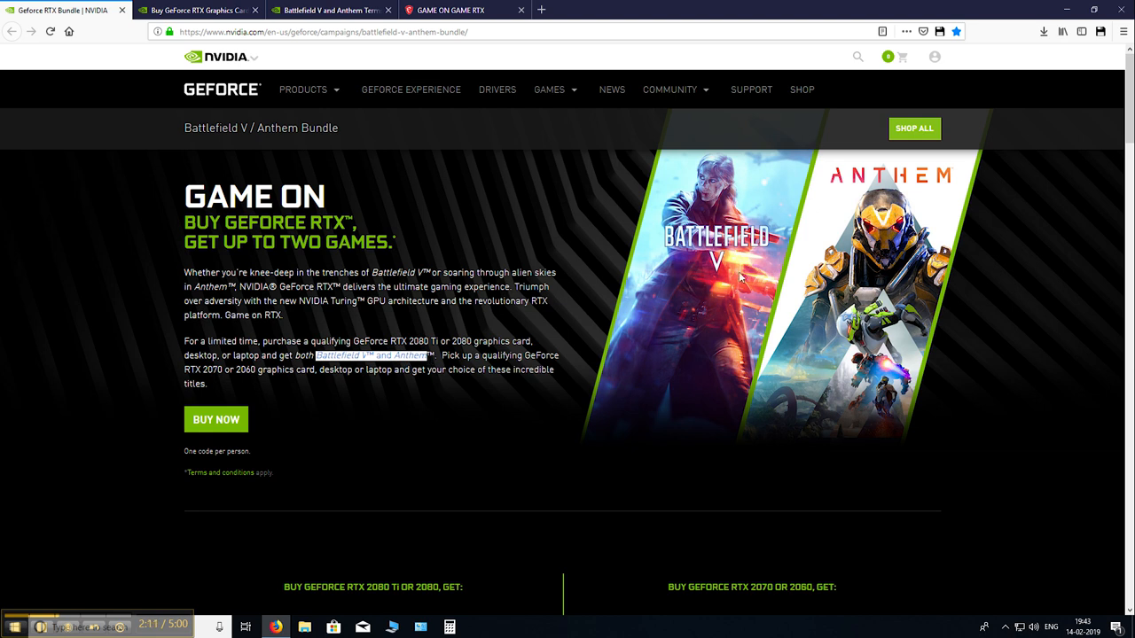
{"action": "mouse_move", "coordinate": [776, 386]}
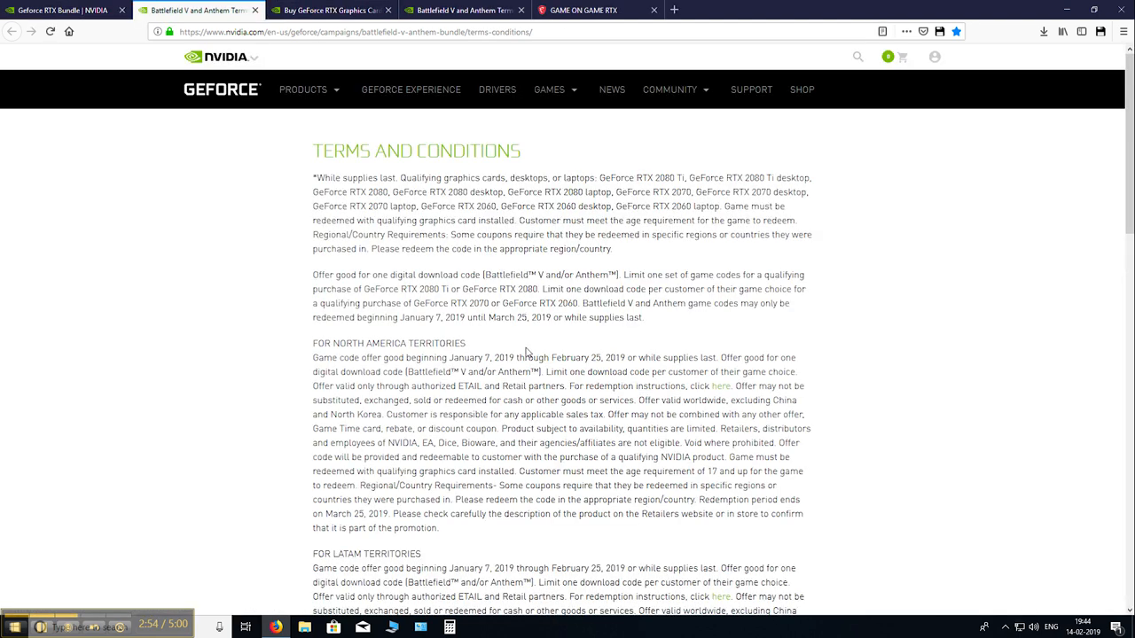
Highlight the North America offer period, the February 25, 2019 end date and the 'while supplies last' clause.
{"action": "left_click_drag", "start_coordinate": [486, 358], "coordinate": [574, 358]}
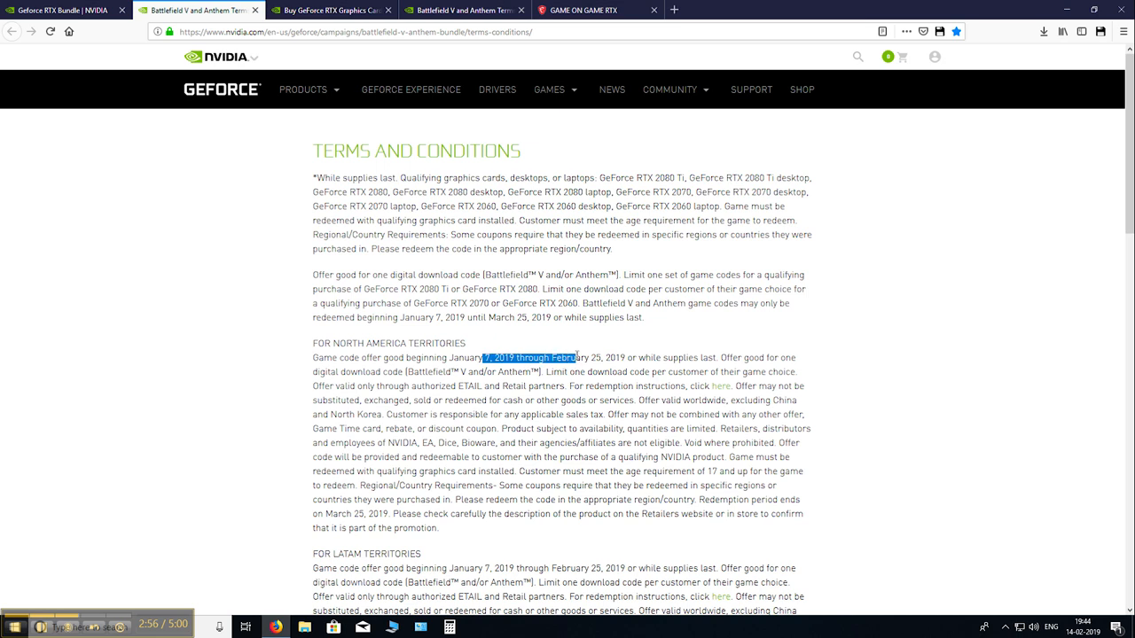
{"action": "left_click_drag", "start_coordinate": [576, 358], "coordinate": [624, 358]}
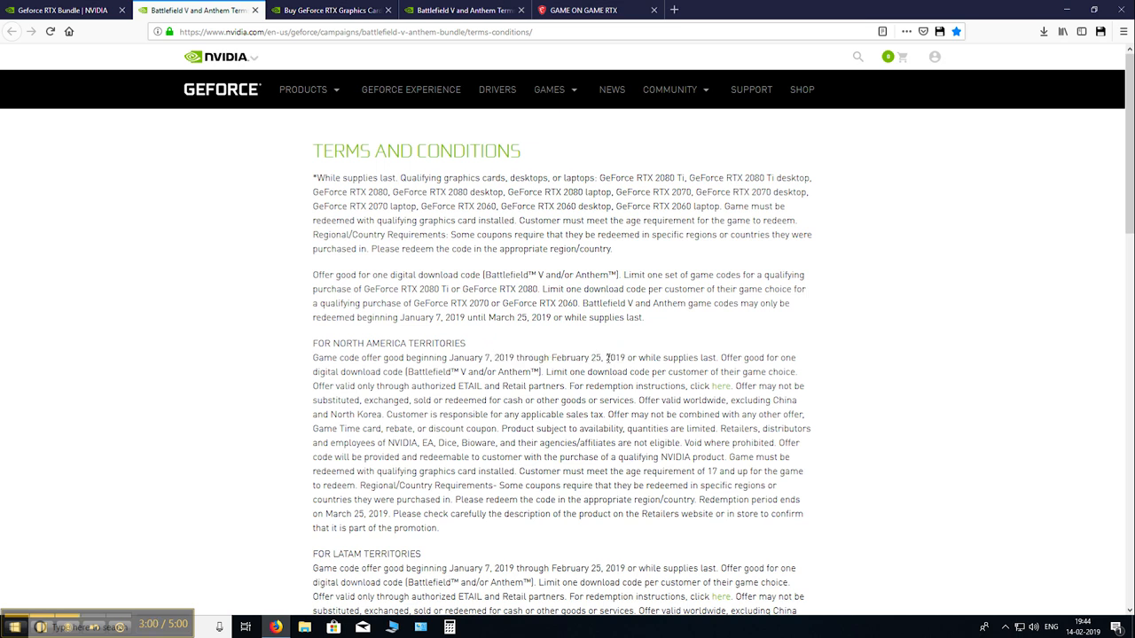
{"action": "mouse_move", "coordinate": [613, 368]}
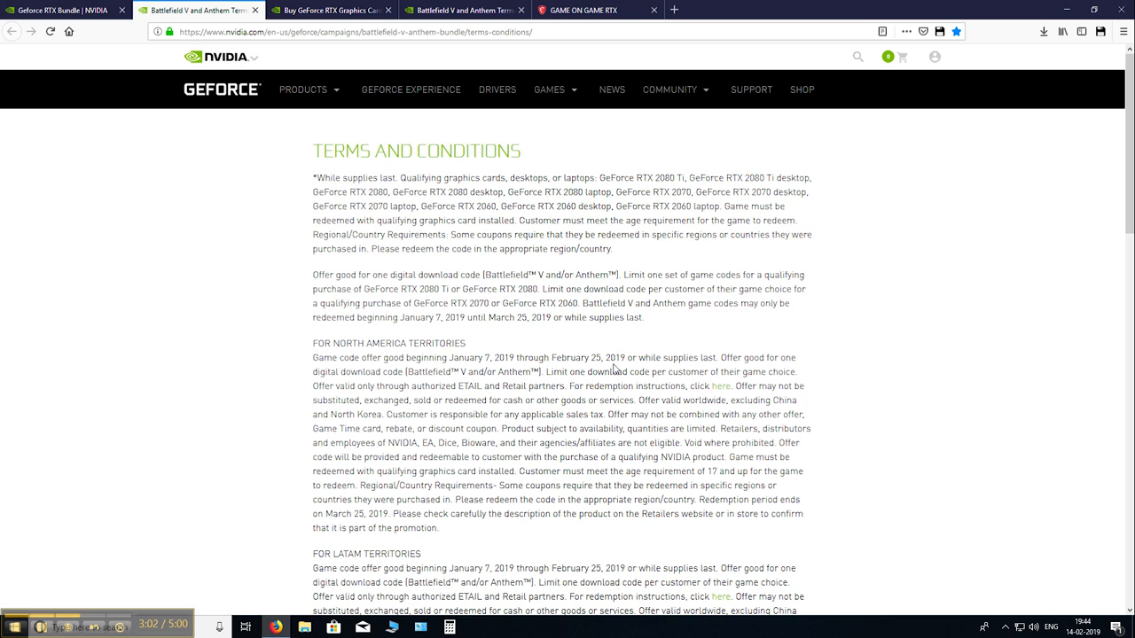
{"action": "mouse_move", "coordinate": [614, 363]}
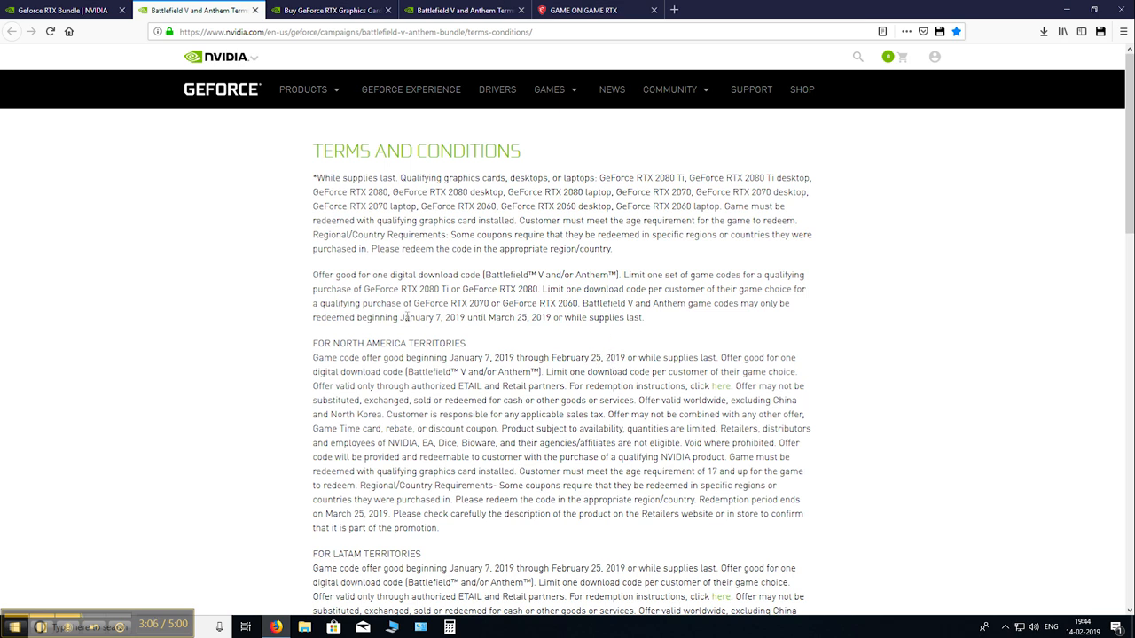
{"action": "left_click_drag", "start_coordinate": [400, 318], "coordinate": [527, 317]}
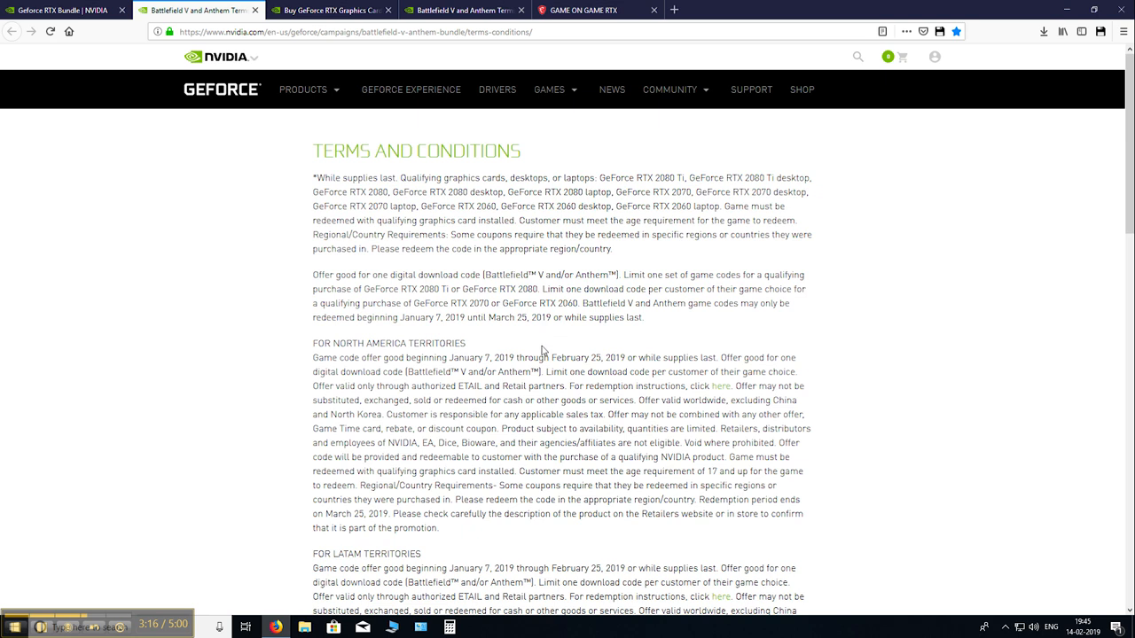
{"action": "mouse_move", "coordinate": [522, 358]}
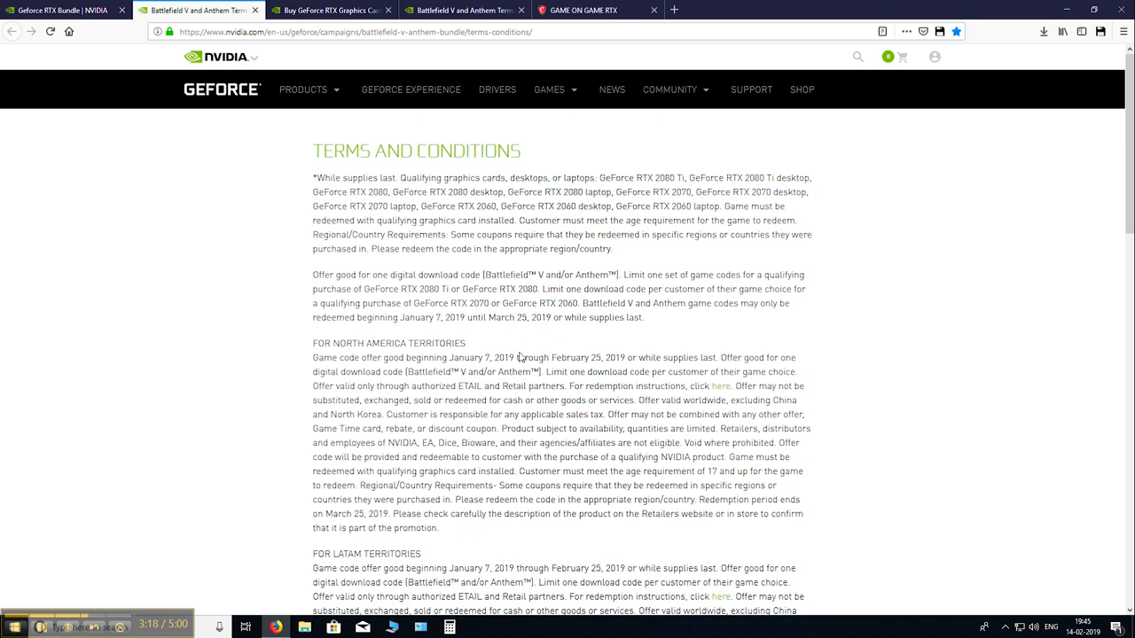
{"action": "mouse_move", "coordinate": [550, 358]}
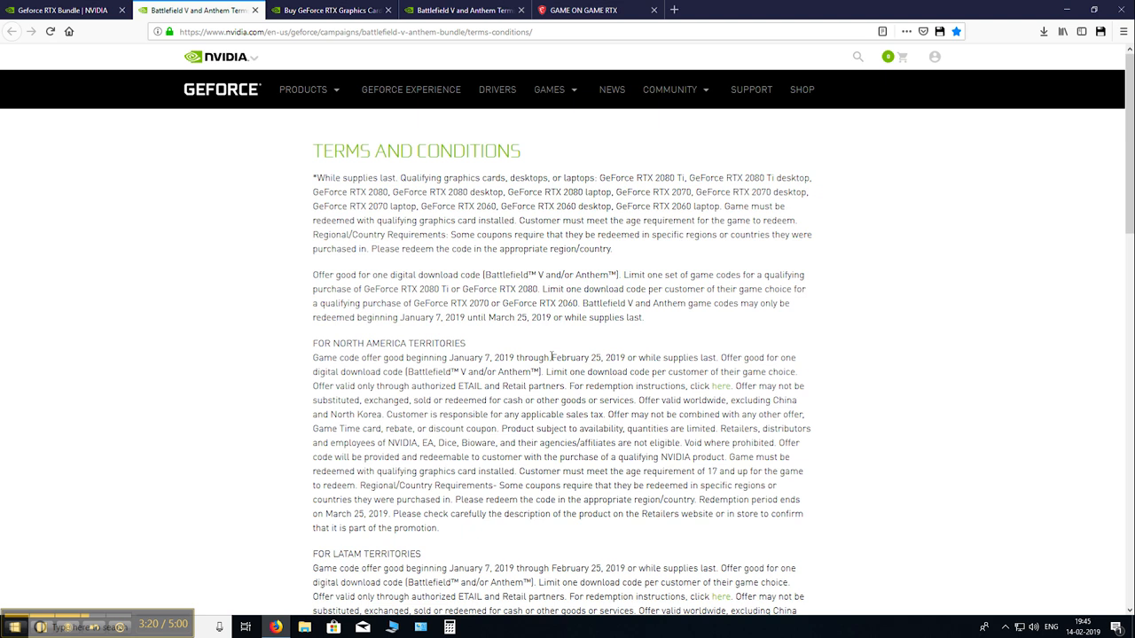
{"action": "double_click", "coordinate": [583, 358]}
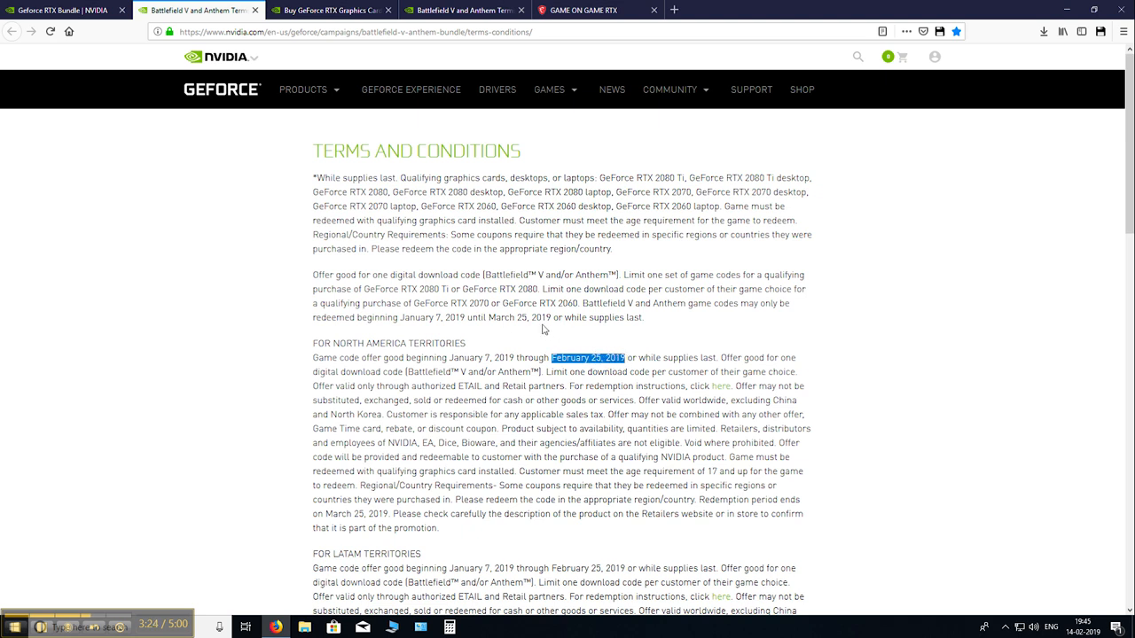
{"action": "mouse_move", "coordinate": [510, 351]}
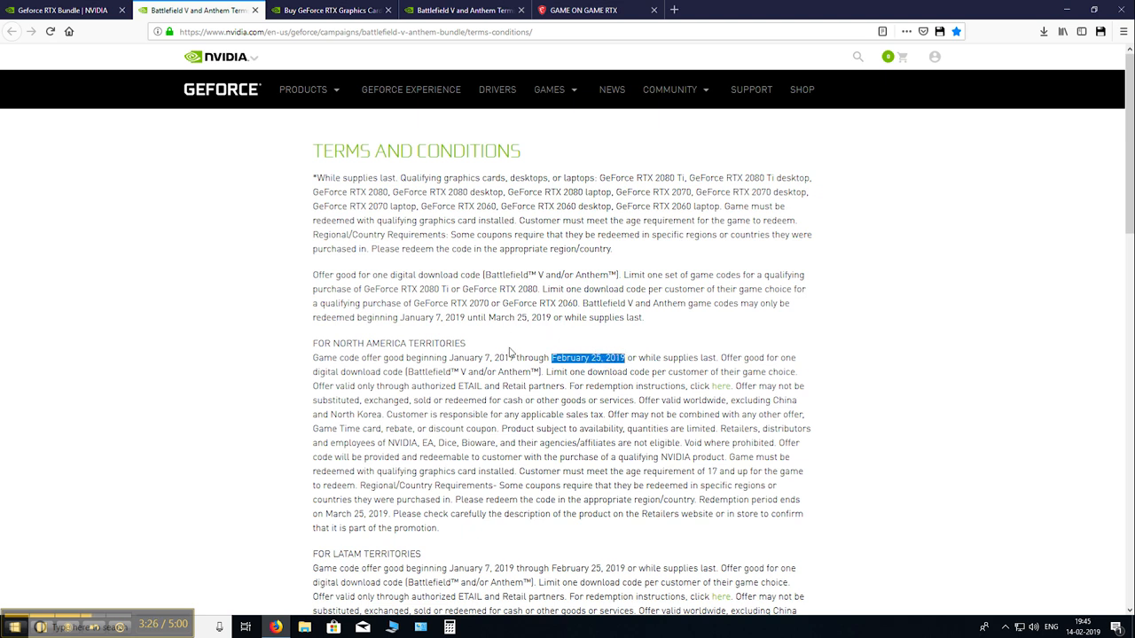
{"action": "left_click", "coordinate": [640, 358]}
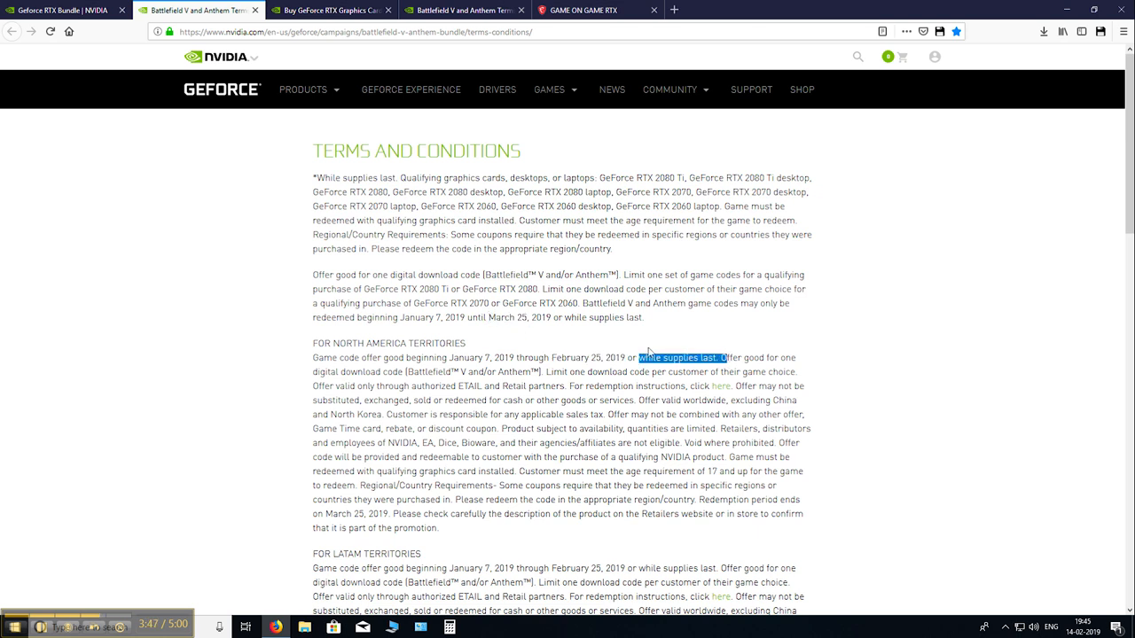
{"action": "mouse_move", "coordinate": [626, 384]}
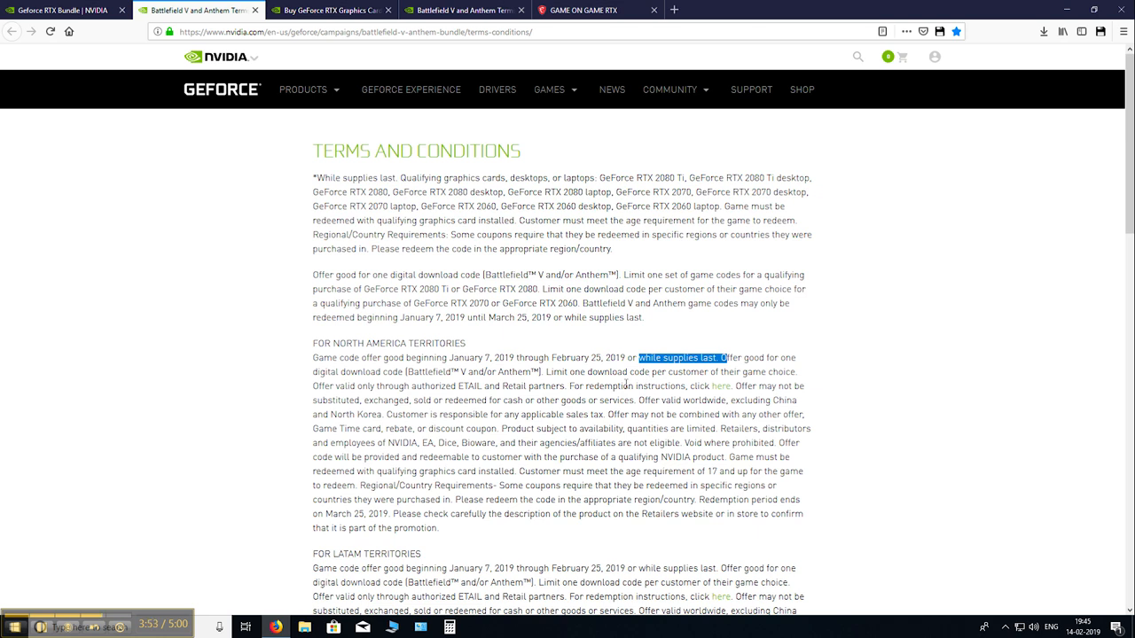
{"action": "mouse_move", "coordinate": [523, 401]}
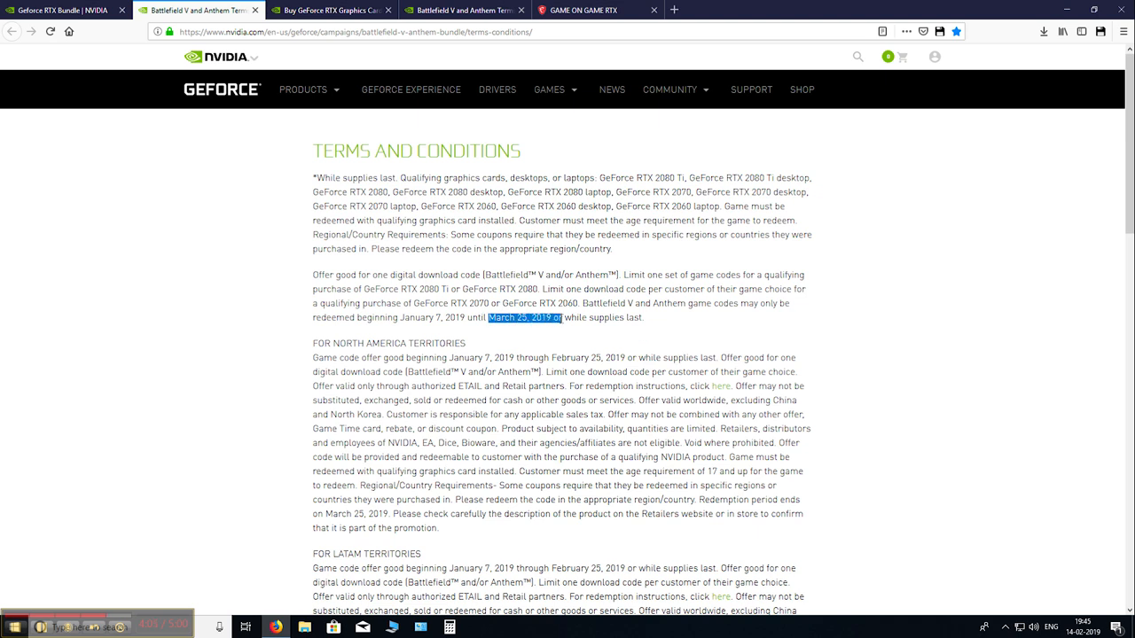
{"action": "mouse_move", "coordinate": [584, 443]}
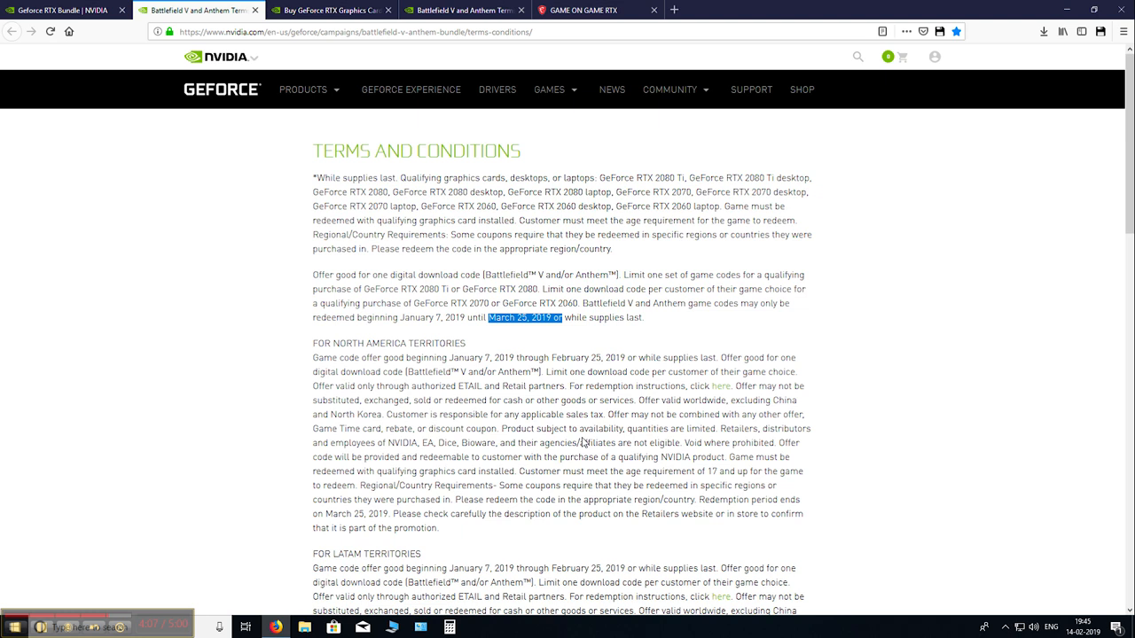
{"action": "mouse_move", "coordinate": [583, 443]}
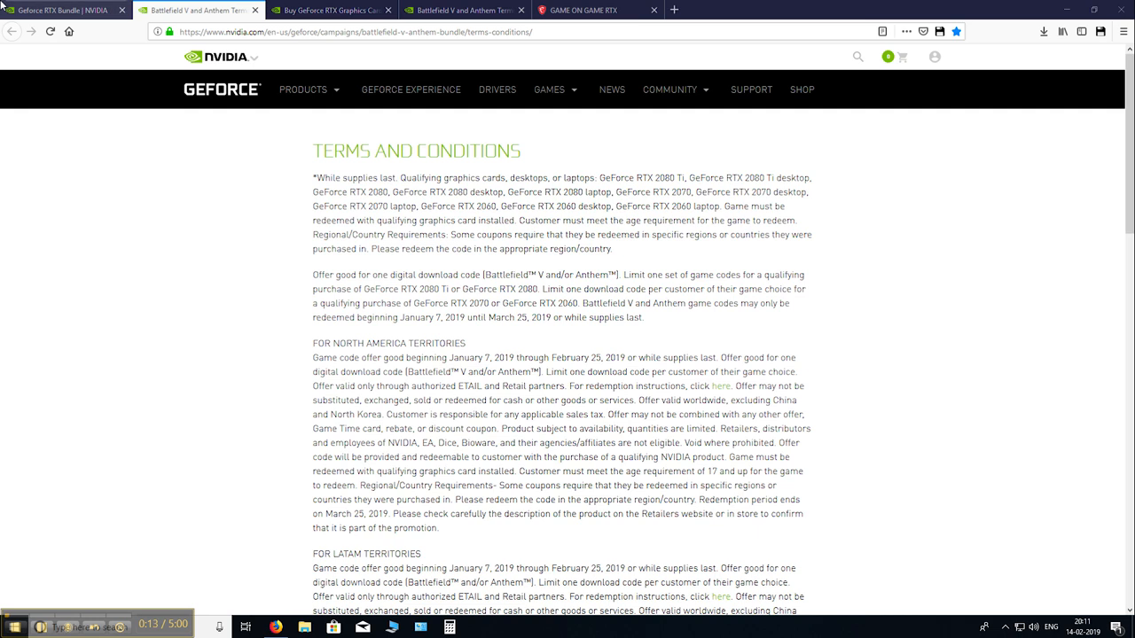
Return to the GeForce RTX Bundle tab and highlight 'qualifying' in the offer text.
{"action": "left_click", "coordinate": [11, 32]}
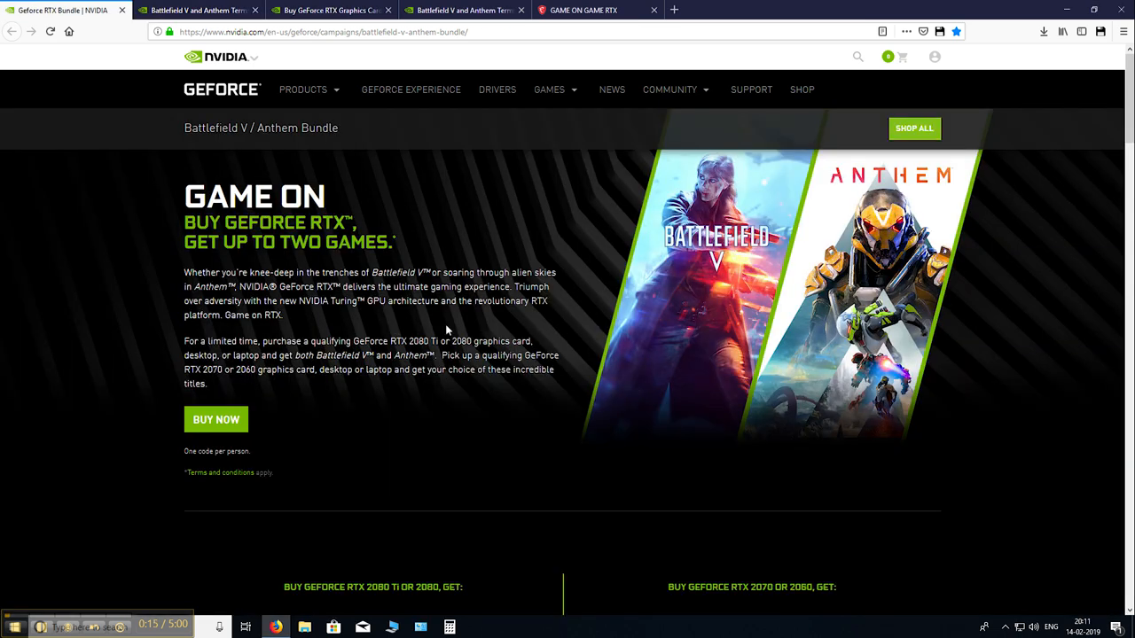
{"action": "mouse_move", "coordinate": [309, 340]}
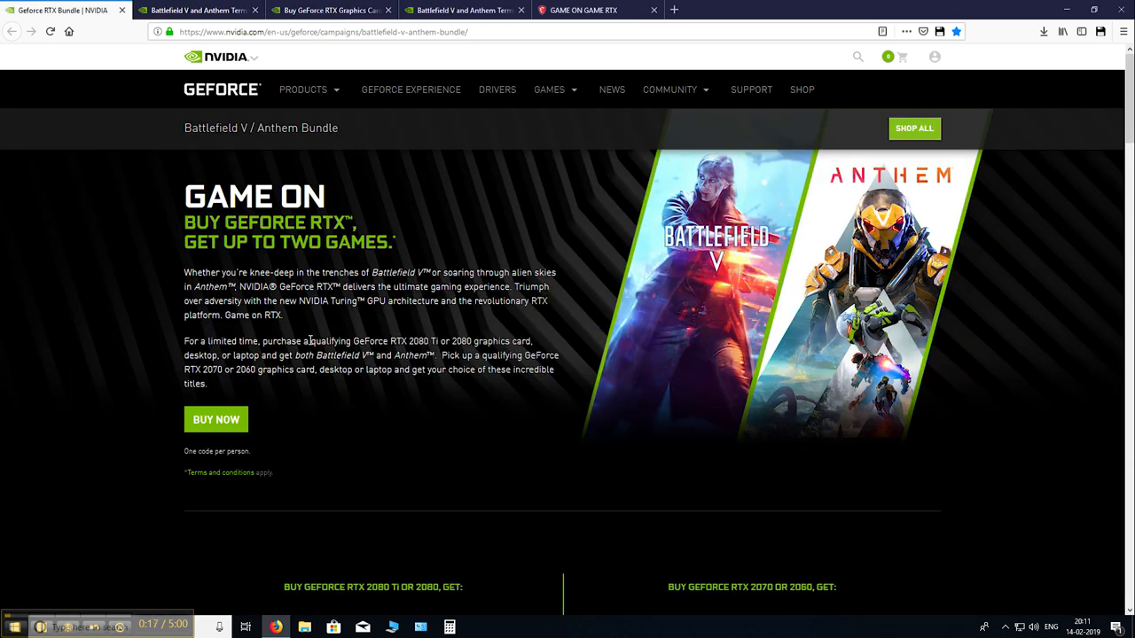
{"action": "double_click", "coordinate": [329, 340]}
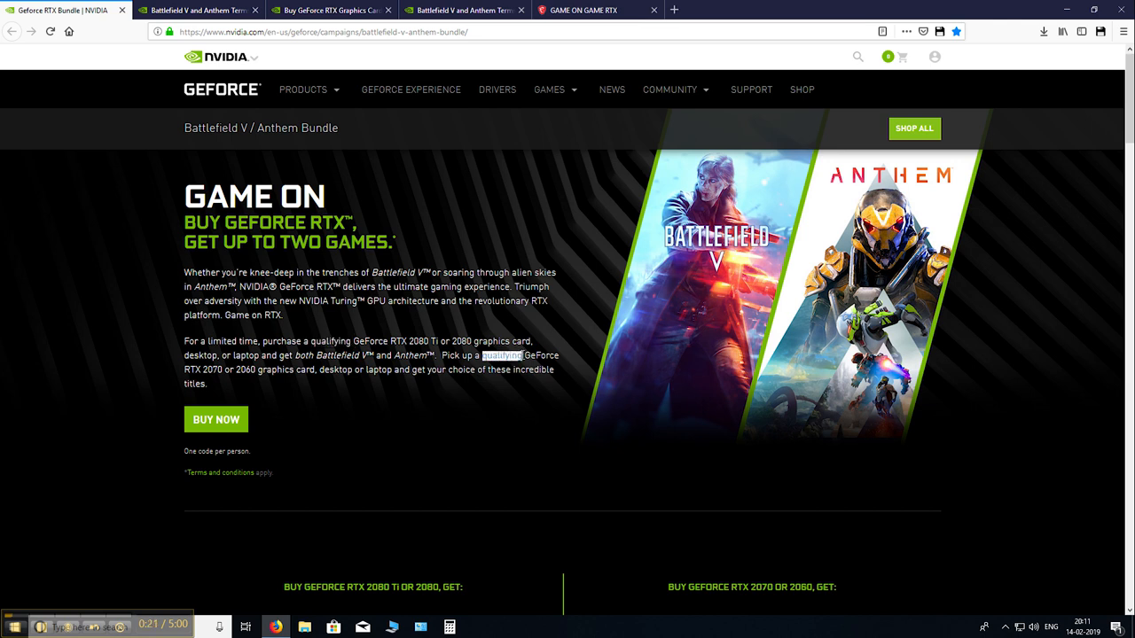
{"action": "mouse_move", "coordinate": [482, 408]}
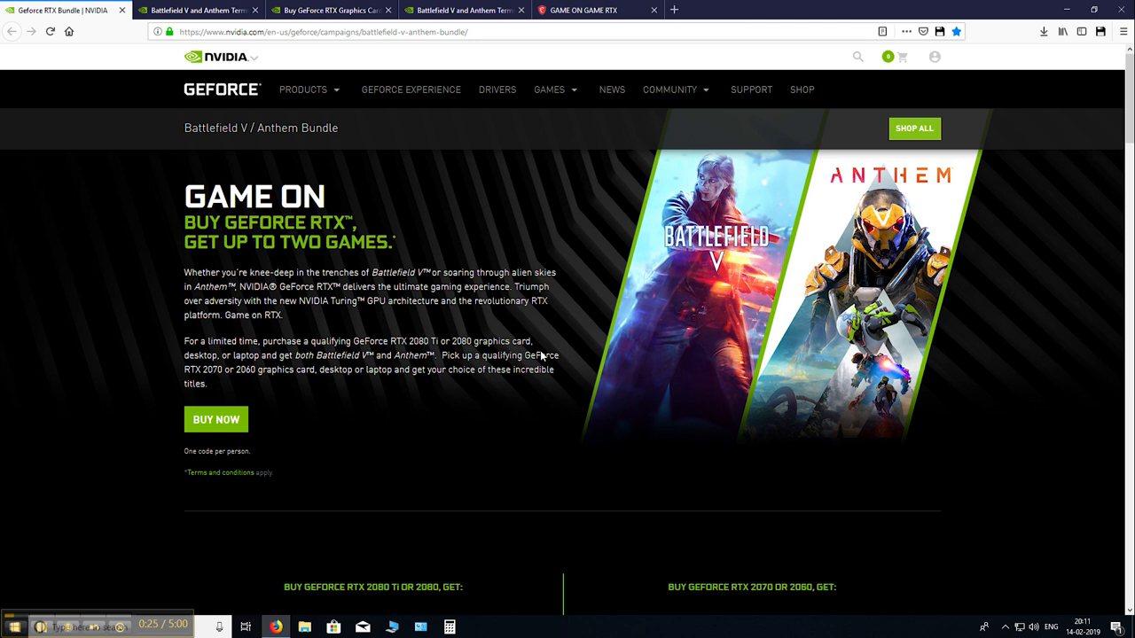
{"action": "mouse_move", "coordinate": [1107, 135]}
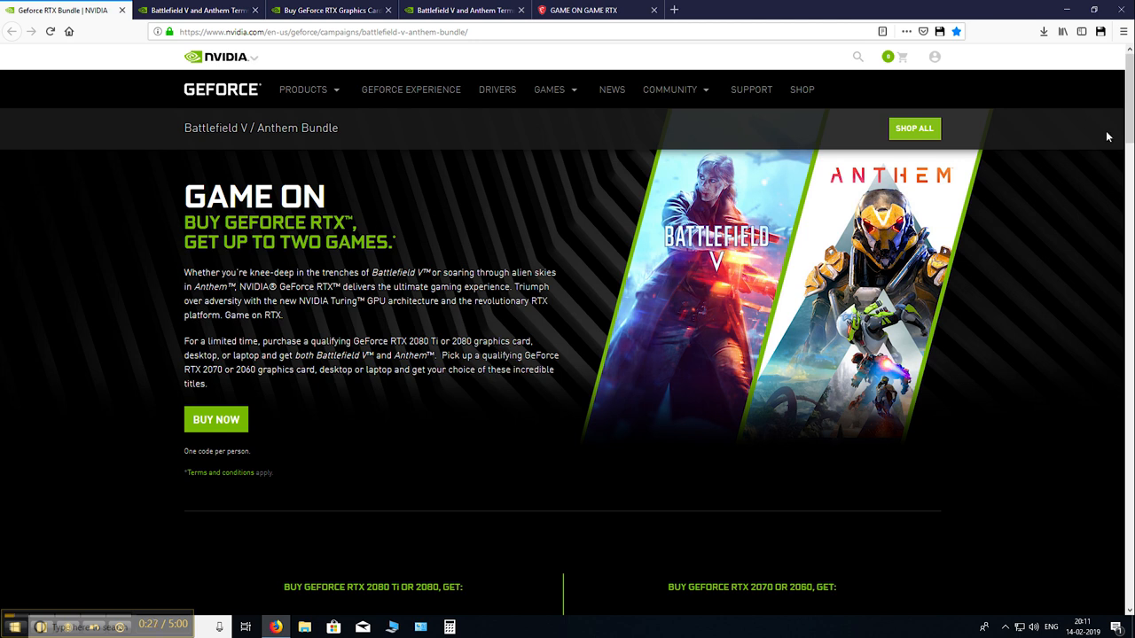
Scroll the bundle page down to the Founders Edition RTX card listings and prices.
{"action": "scroll", "scroll_direction": "down", "scroll_amount": 3}
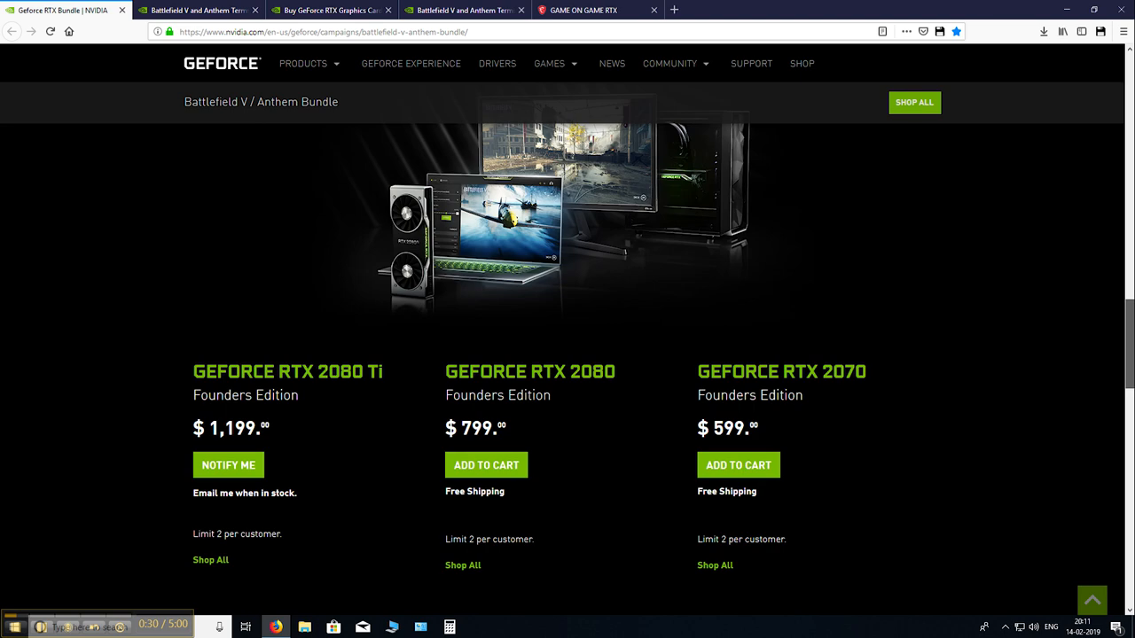
{"action": "scroll", "scroll_direction": "down", "scroll_amount": 3}
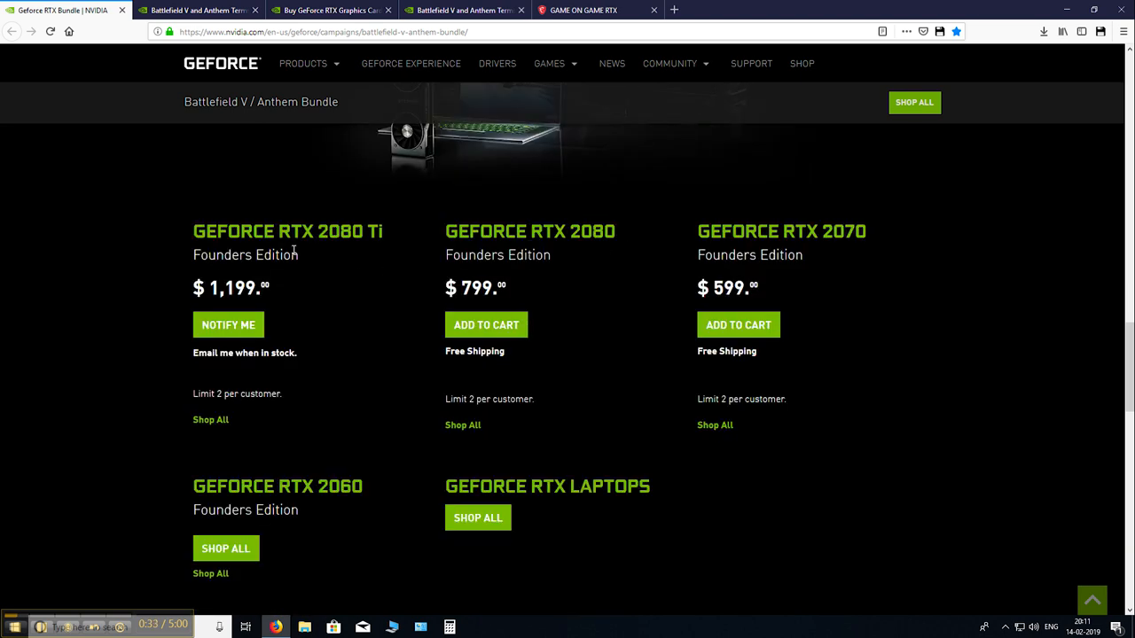
{"action": "mouse_move", "coordinate": [1082, 365]}
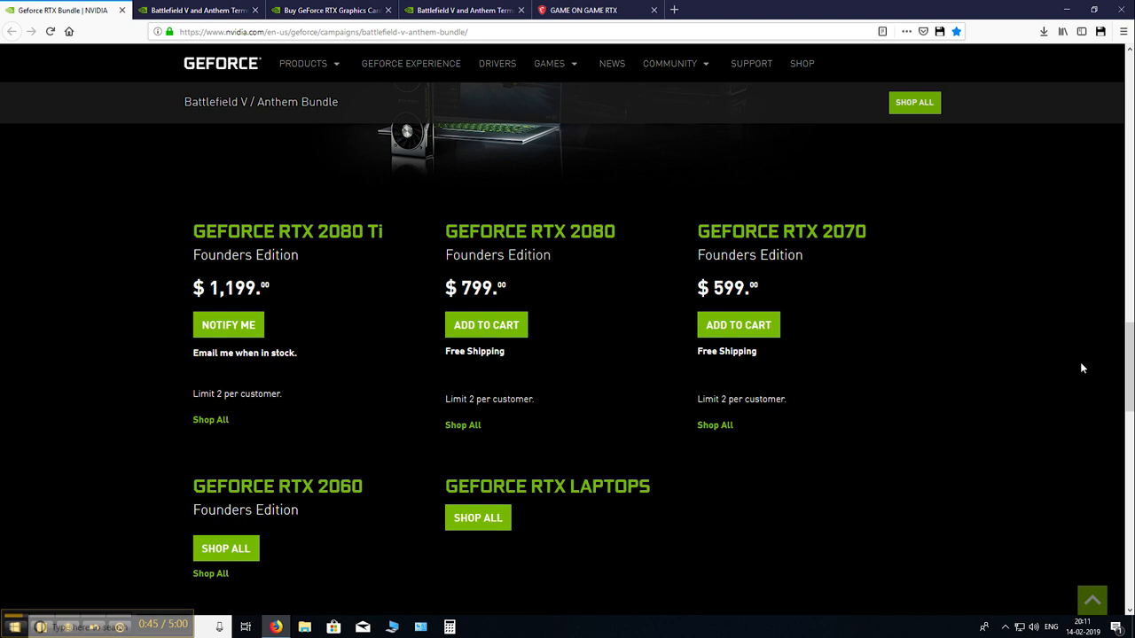
{"action": "mouse_move", "coordinate": [1085, 373]}
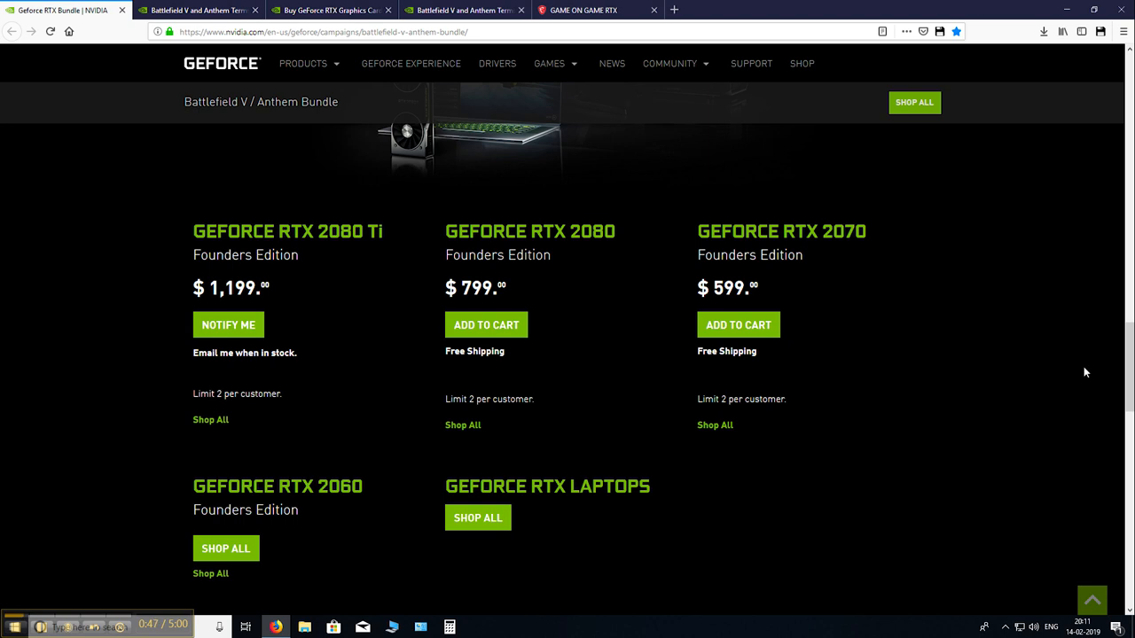
{"action": "mouse_move", "coordinate": [682, 126]}
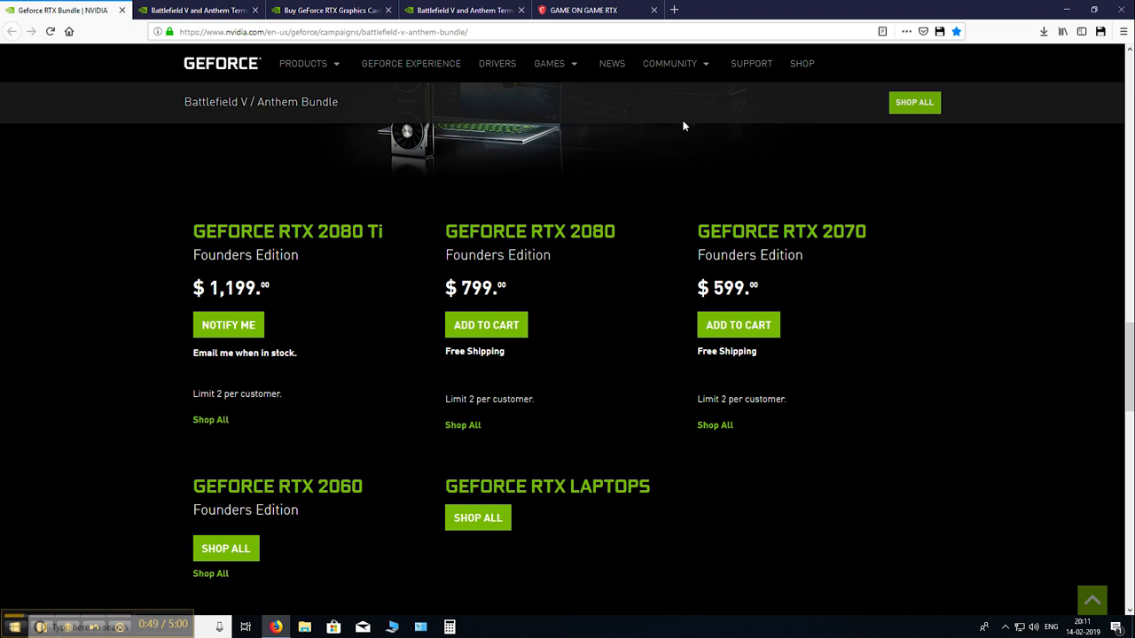
Switch to the MSI Game On tab and scroll to the Choose Your Weapon eligible products section.
{"action": "left_click", "coordinate": [583, 10]}
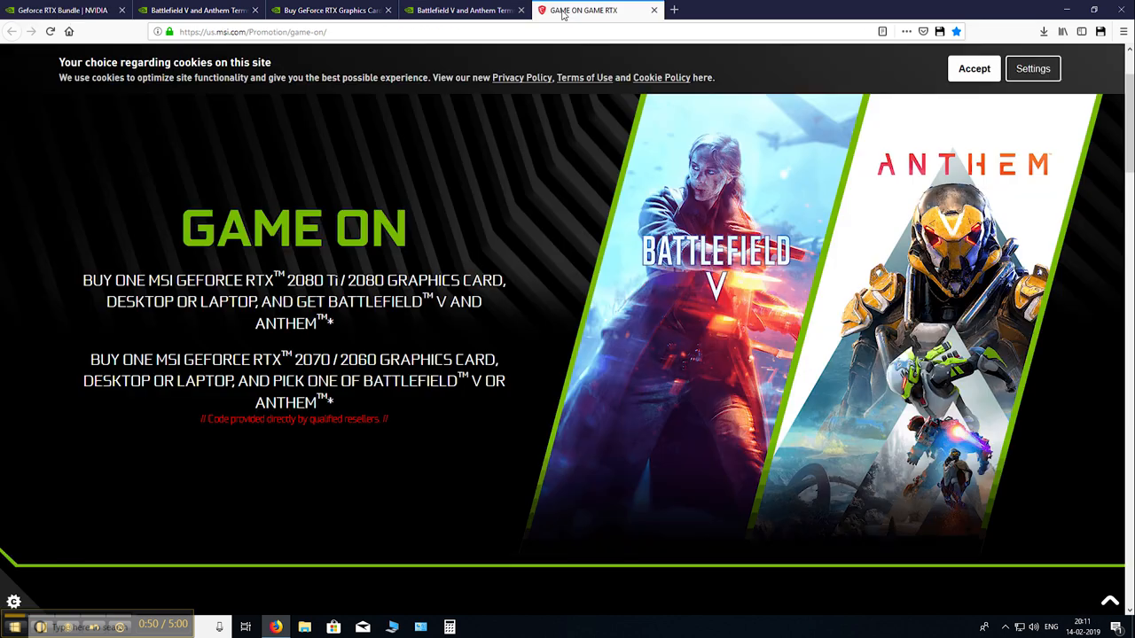
{"action": "mouse_move", "coordinate": [606, 160]}
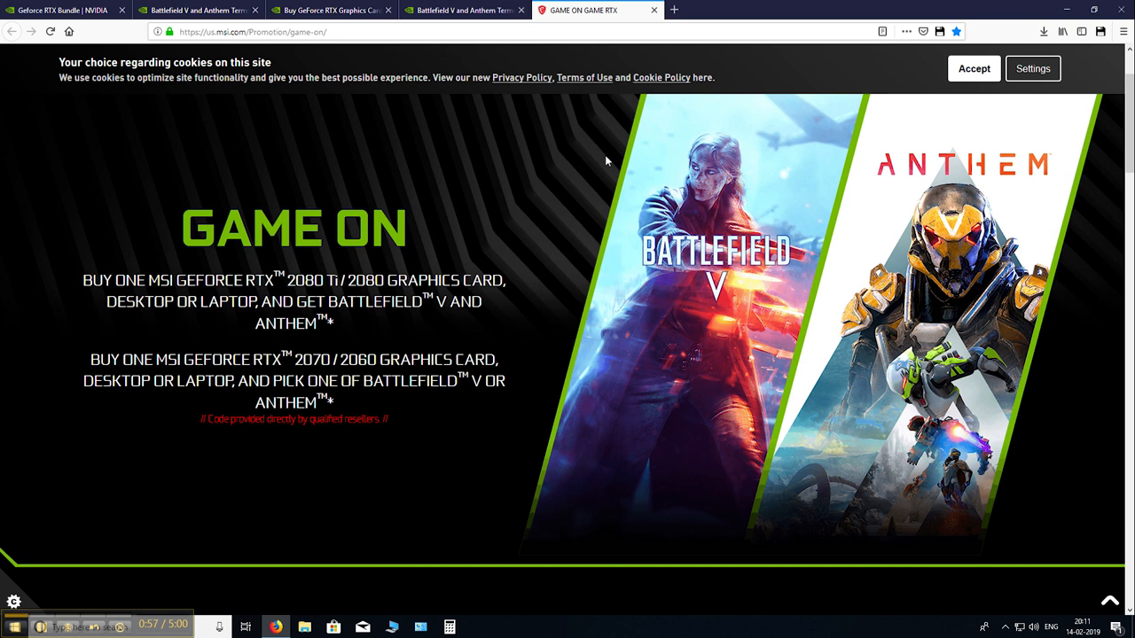
{"action": "mouse_move", "coordinate": [1107, 126]}
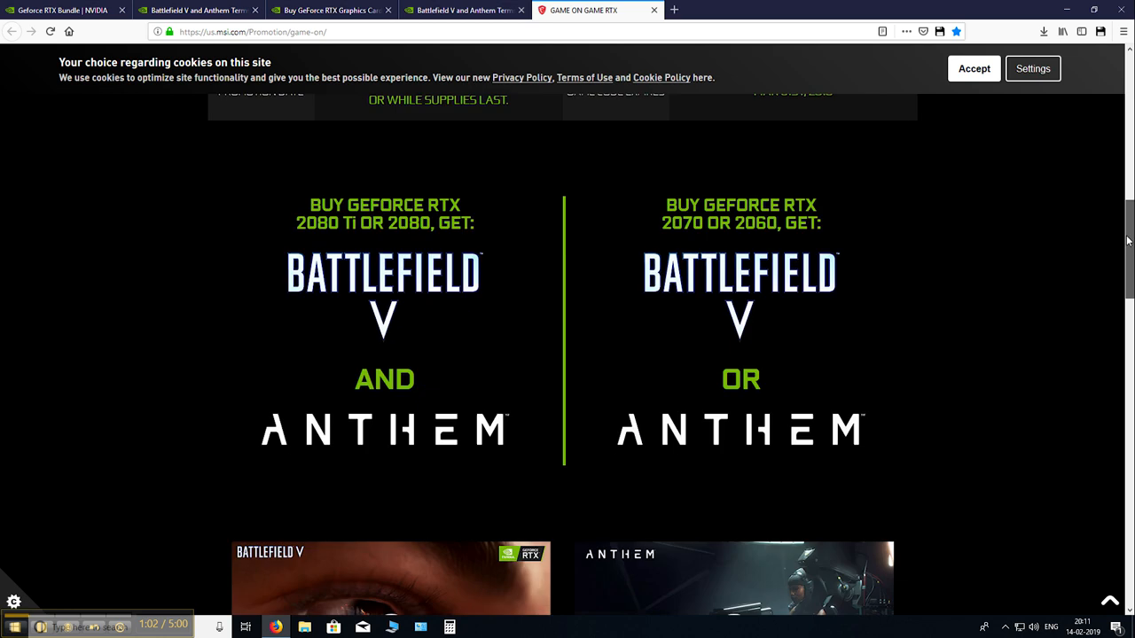
{"action": "scroll", "scroll_direction": "down", "scroll_amount": 3}
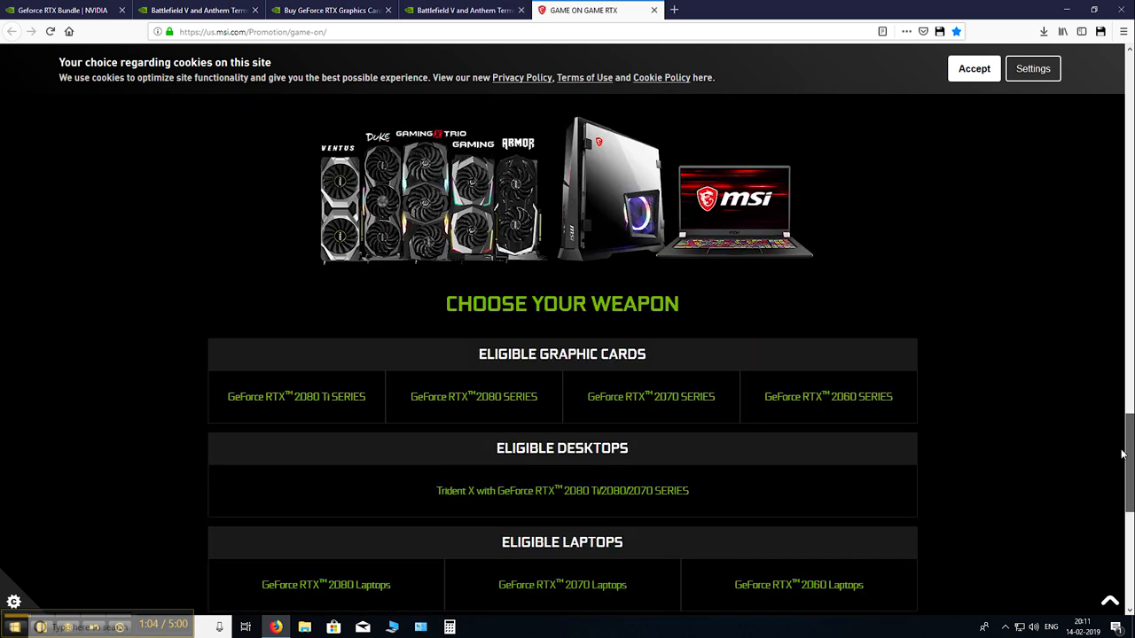
{"action": "scroll", "scroll_direction": "down", "scroll_amount": 3}
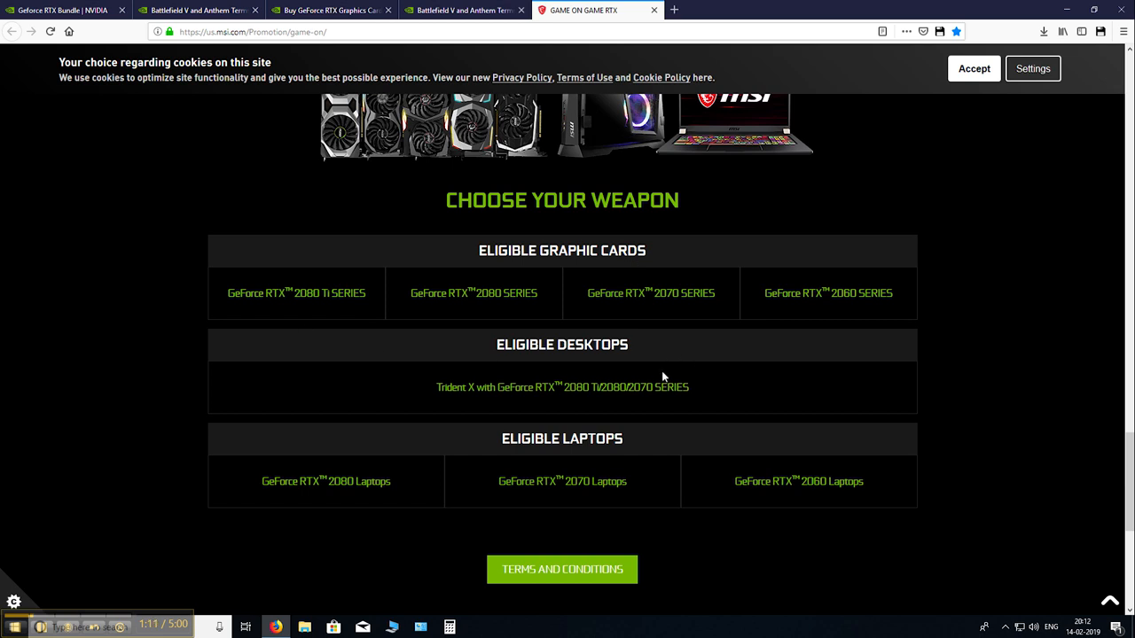
{"action": "mouse_move", "coordinate": [808, 344]}
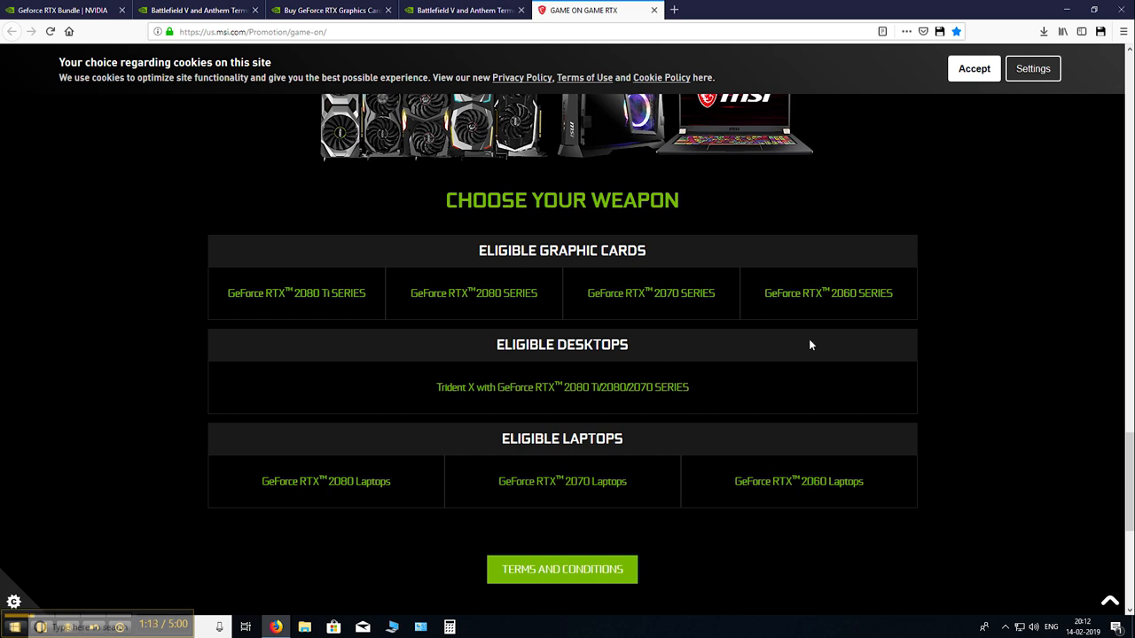
{"action": "mouse_move", "coordinate": [826, 294]}
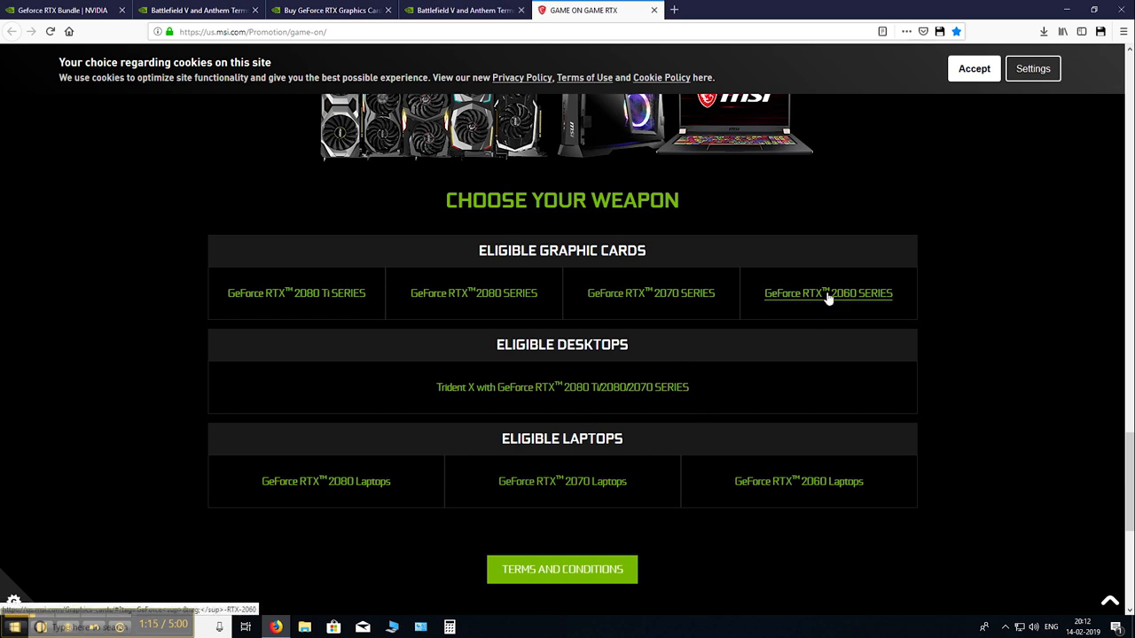
Open the GeForce RTX 2060 Series listing showing the Gaming Z 6G and Ventus 6G OC.
{"action": "left_click", "coordinate": [827, 294]}
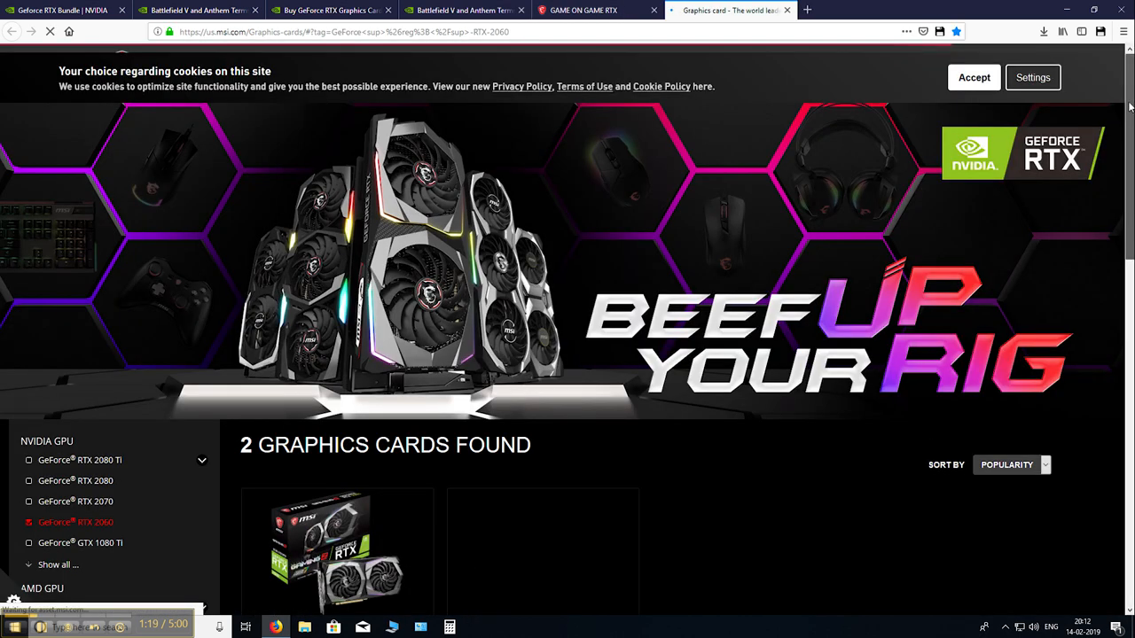
{"action": "scroll", "scroll_direction": "down", "scroll_amount": 3}
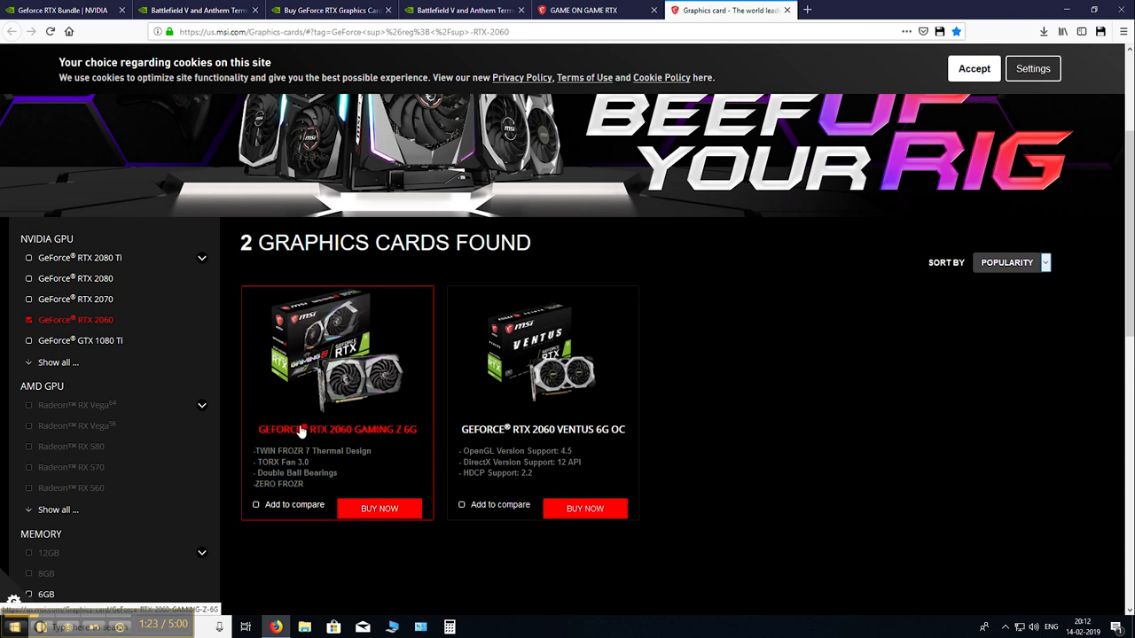
{"action": "mouse_move", "coordinate": [819, 411]}
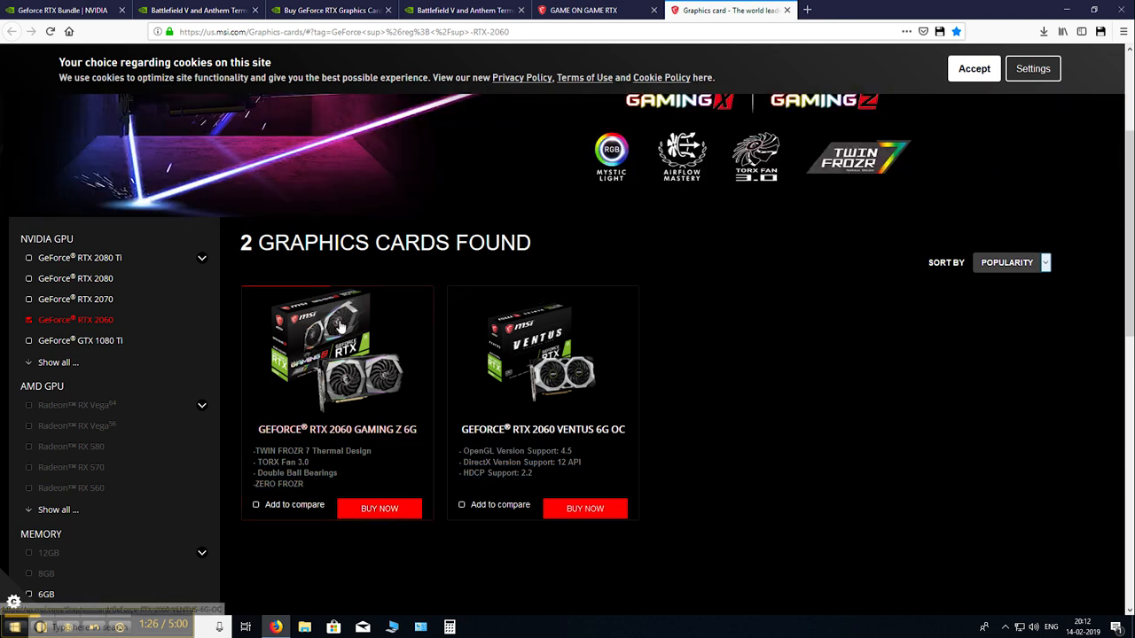
{"action": "mouse_move", "coordinate": [787, 411]}
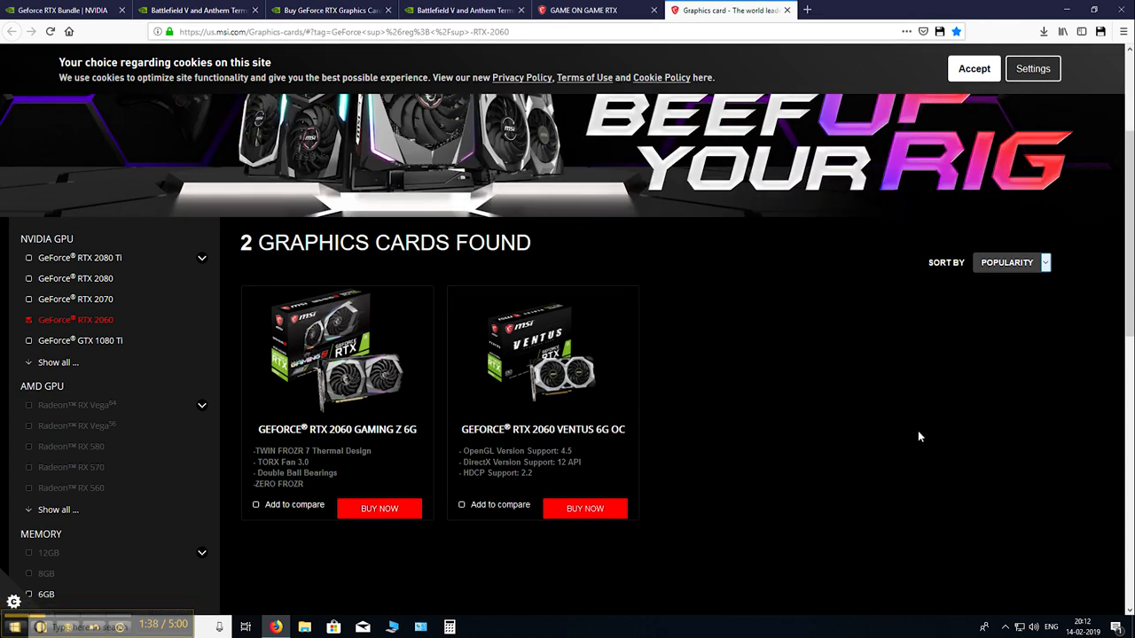
{"action": "mouse_move", "coordinate": [638, 429]}
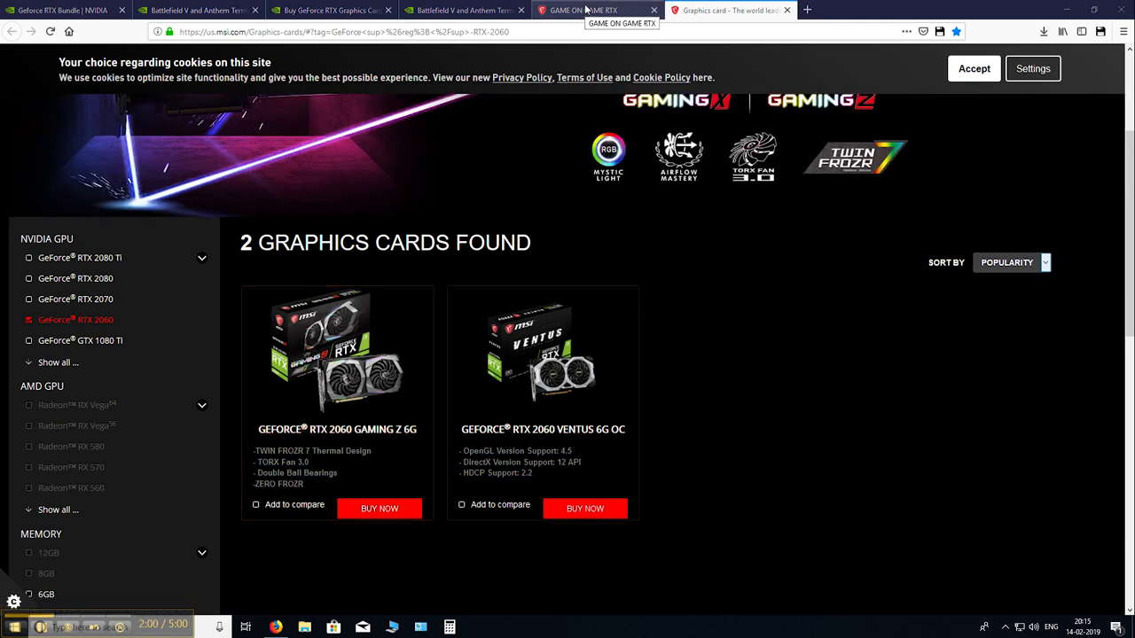
{"action": "left_click", "coordinate": [585, 11]}
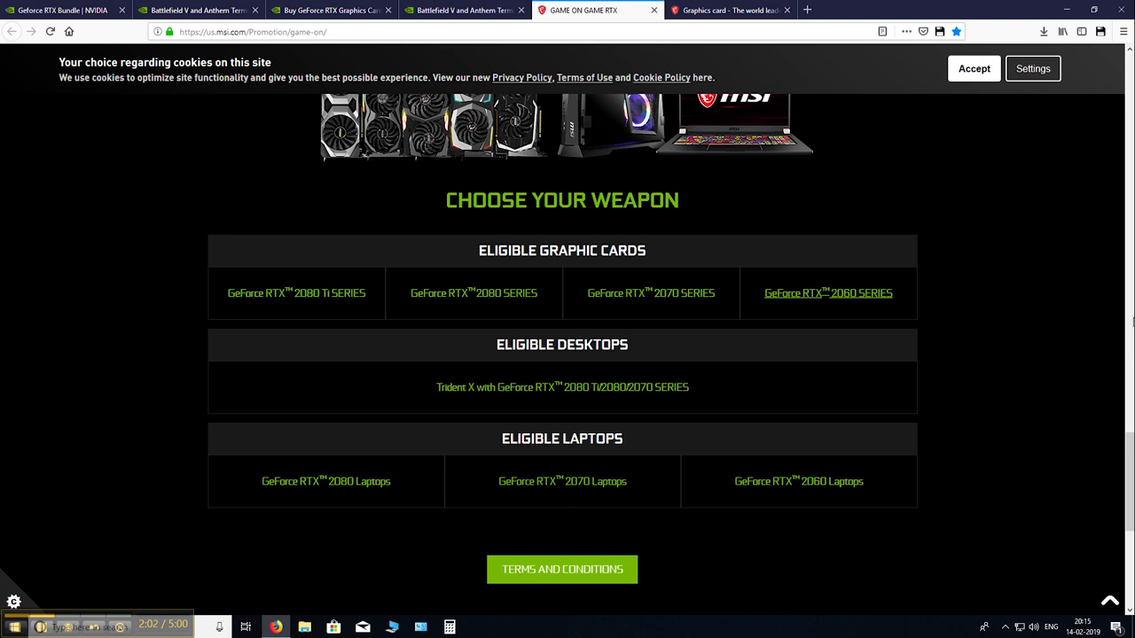
{"action": "scroll", "scroll_direction": "up", "scroll_amount": 3}
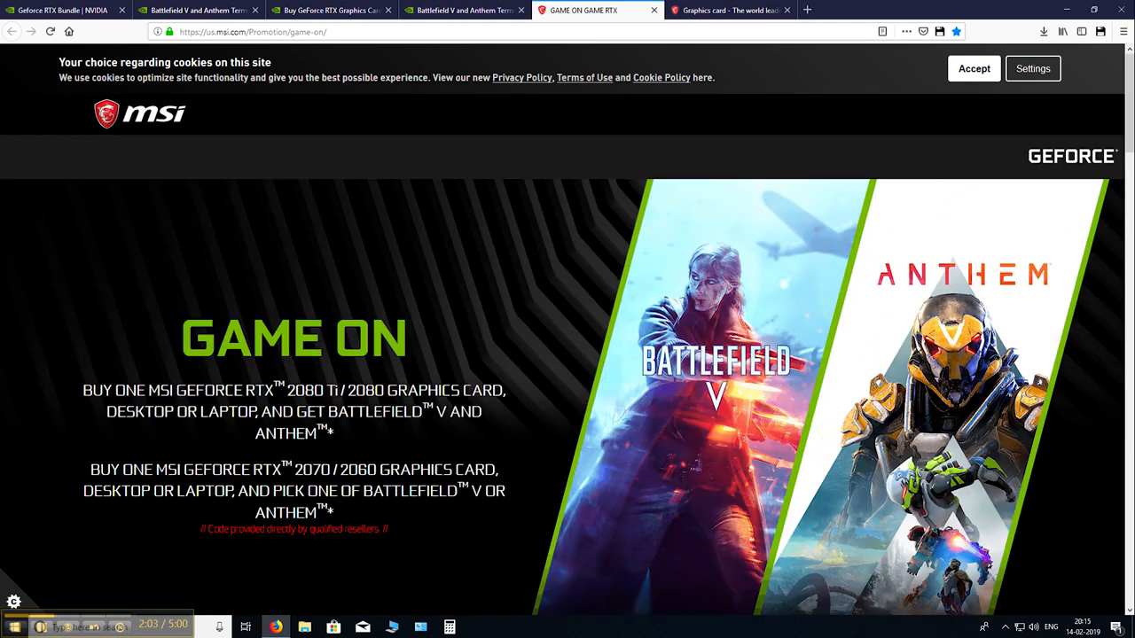
{"action": "mouse_move", "coordinate": [146, 535]}
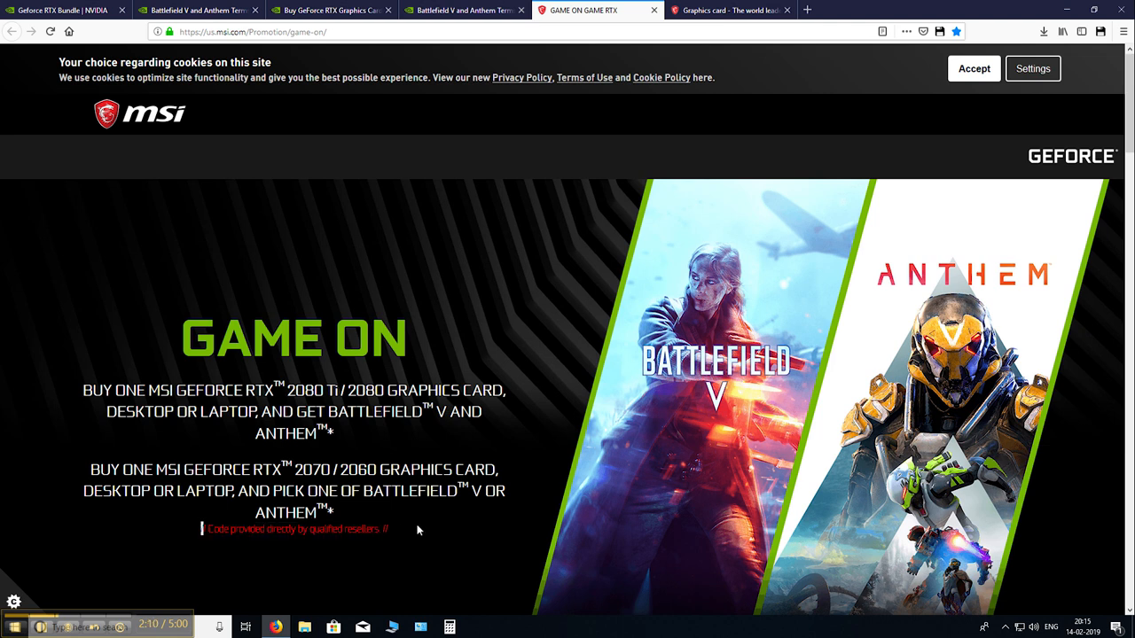
{"action": "mouse_move", "coordinate": [407, 535]}
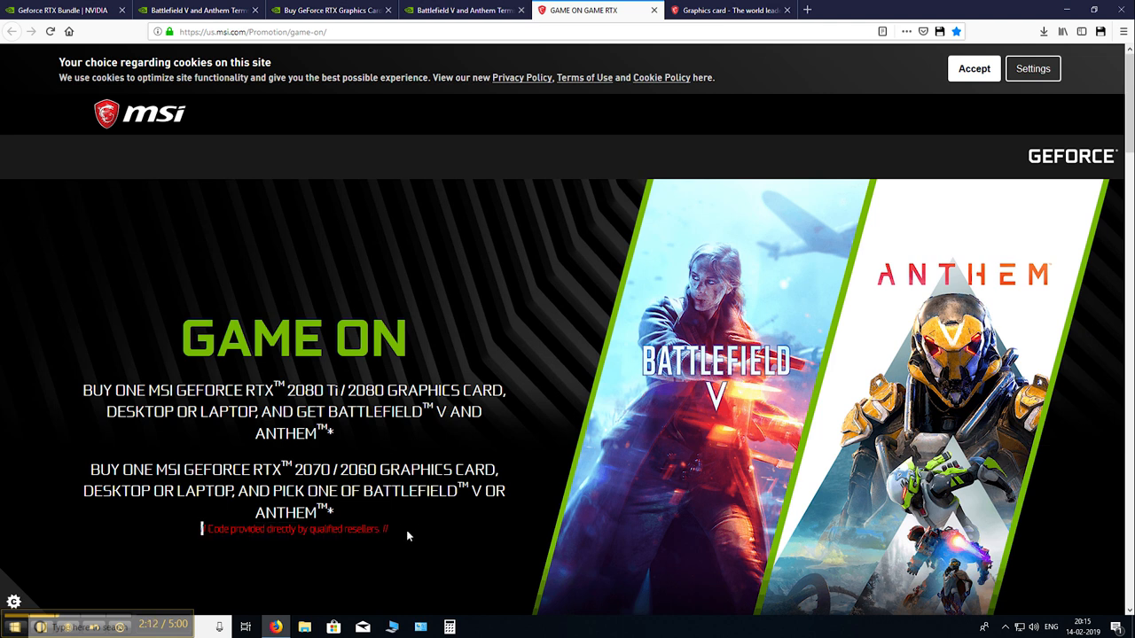
{"action": "mouse_move", "coordinate": [372, 546]}
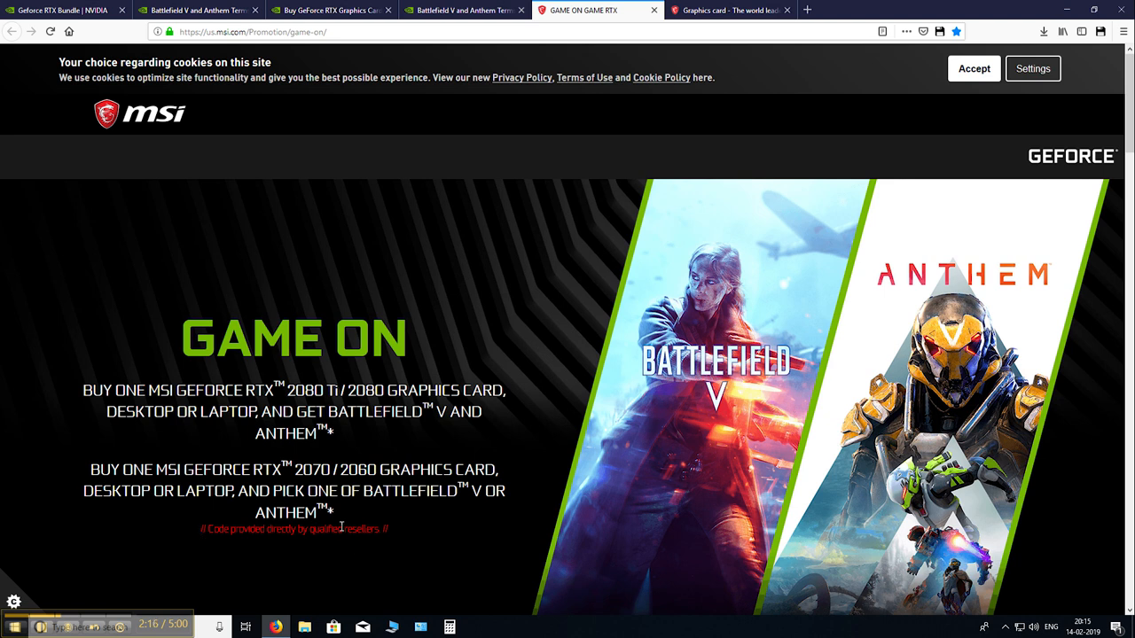
{"action": "double_click", "coordinate": [358, 528]}
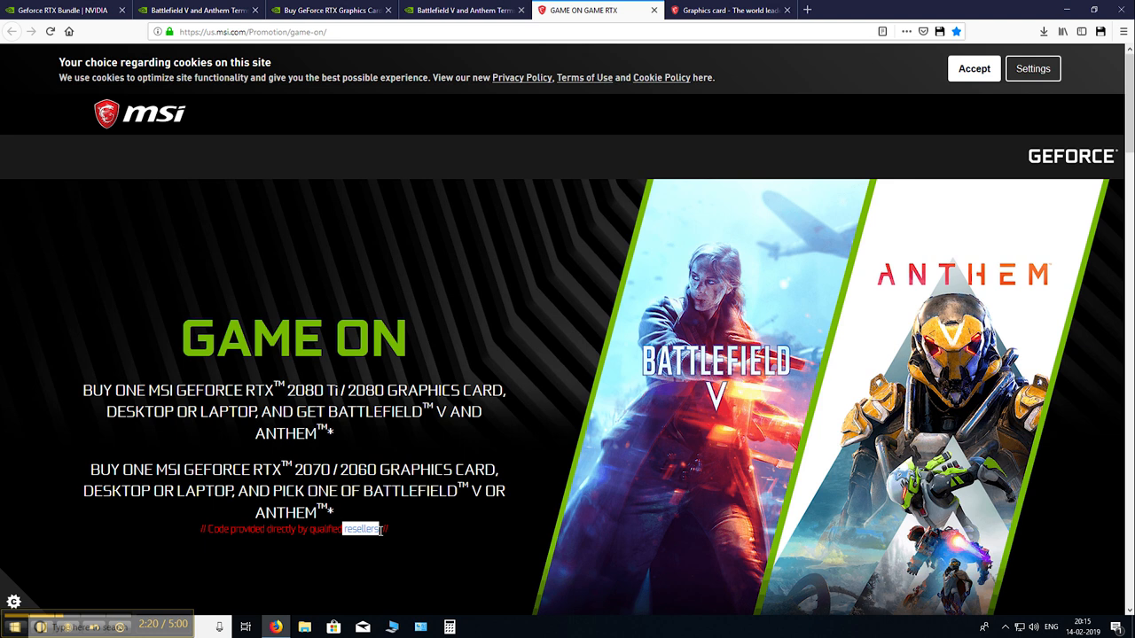
{"action": "mouse_move", "coordinate": [387, 557]}
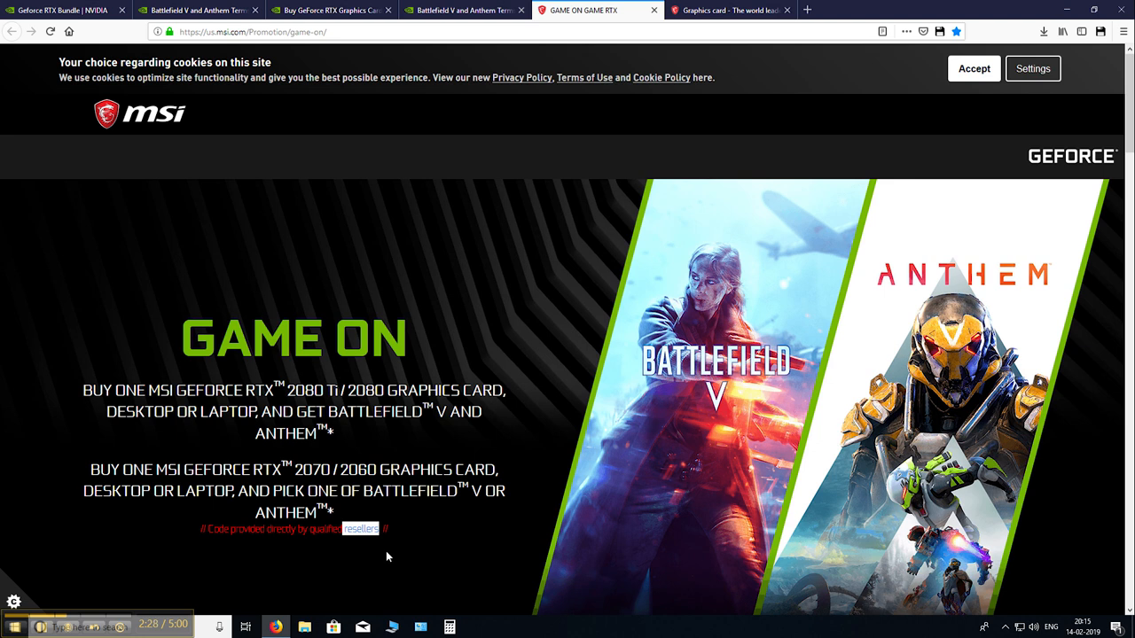
{"action": "mouse_move", "coordinate": [328, 550]}
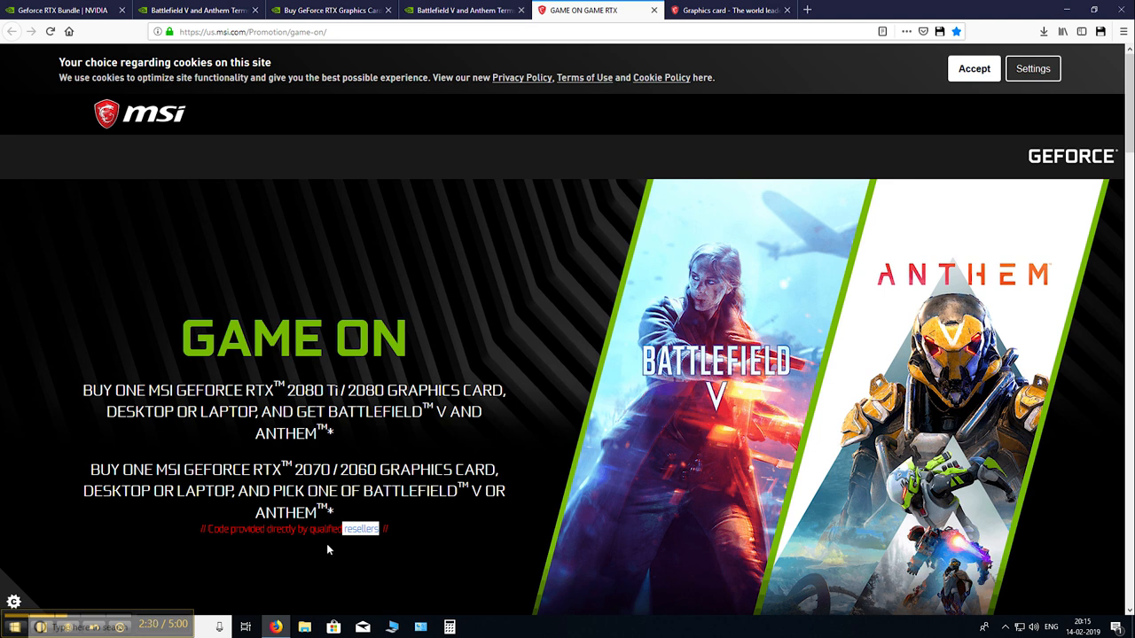
{"action": "mouse_move", "coordinate": [320, 544]}
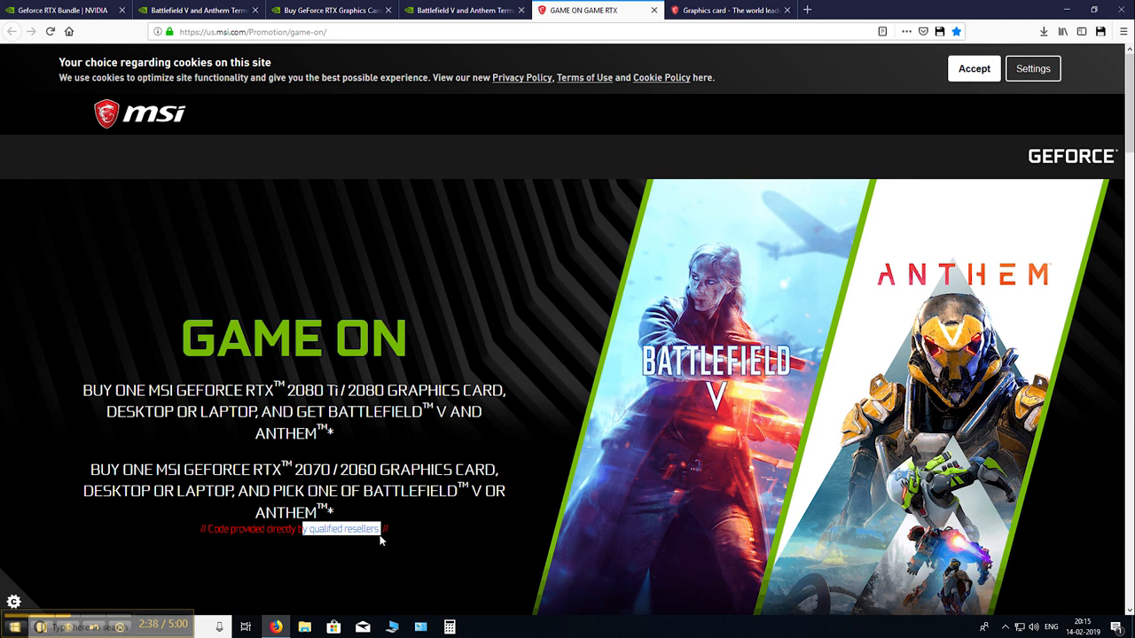
{"action": "mouse_move", "coordinate": [408, 557]}
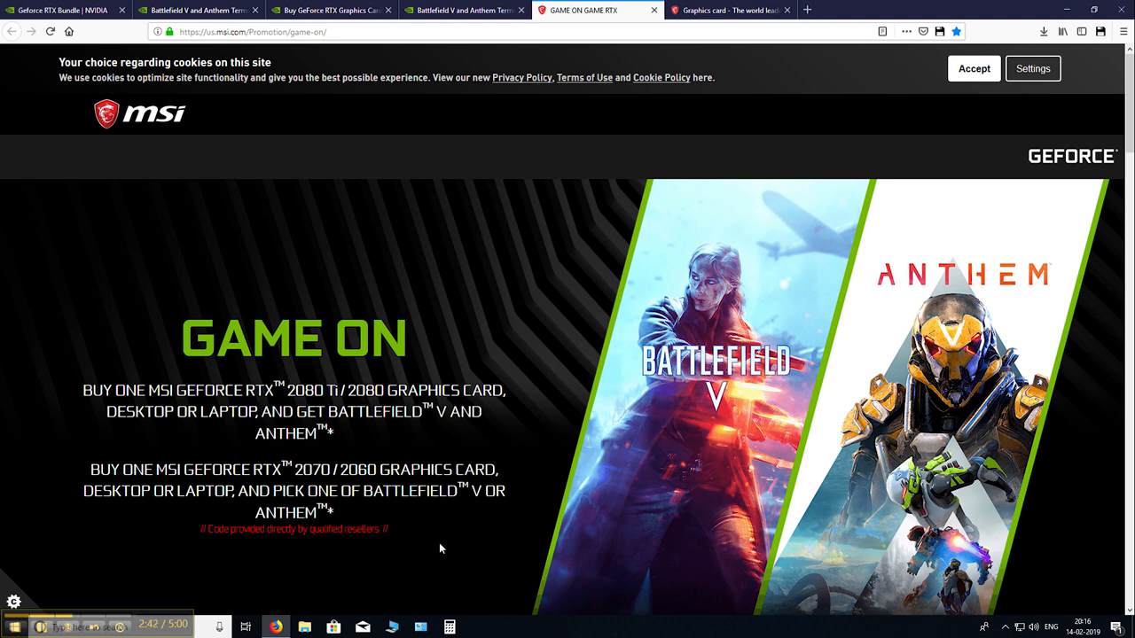
{"action": "mouse_move", "coordinate": [564, 558]}
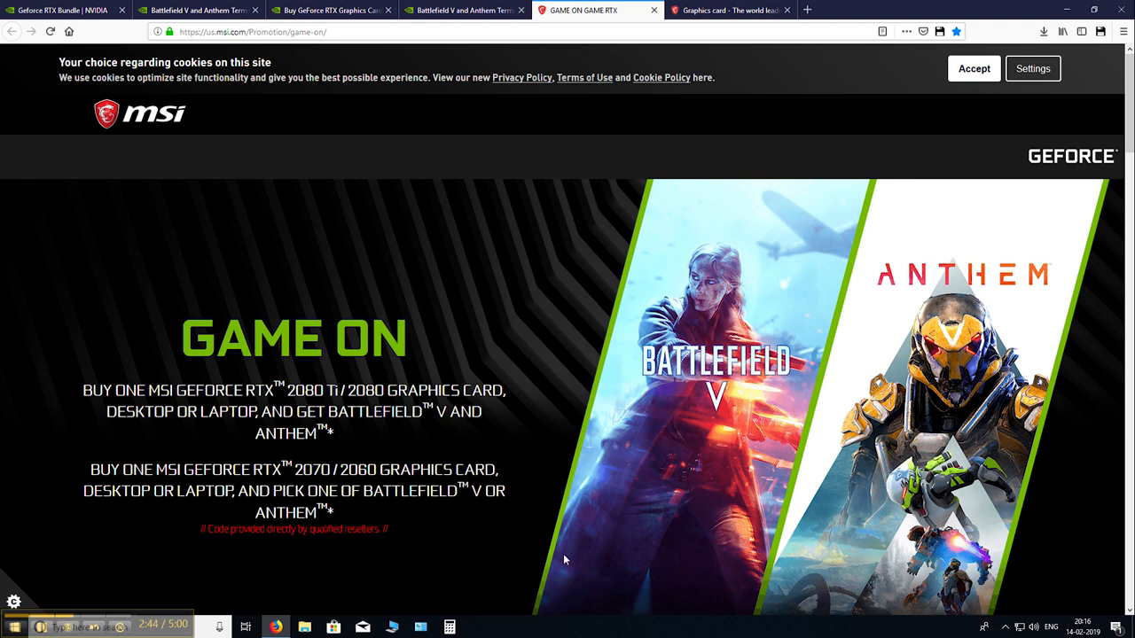
{"action": "mouse_move", "coordinate": [554, 563]}
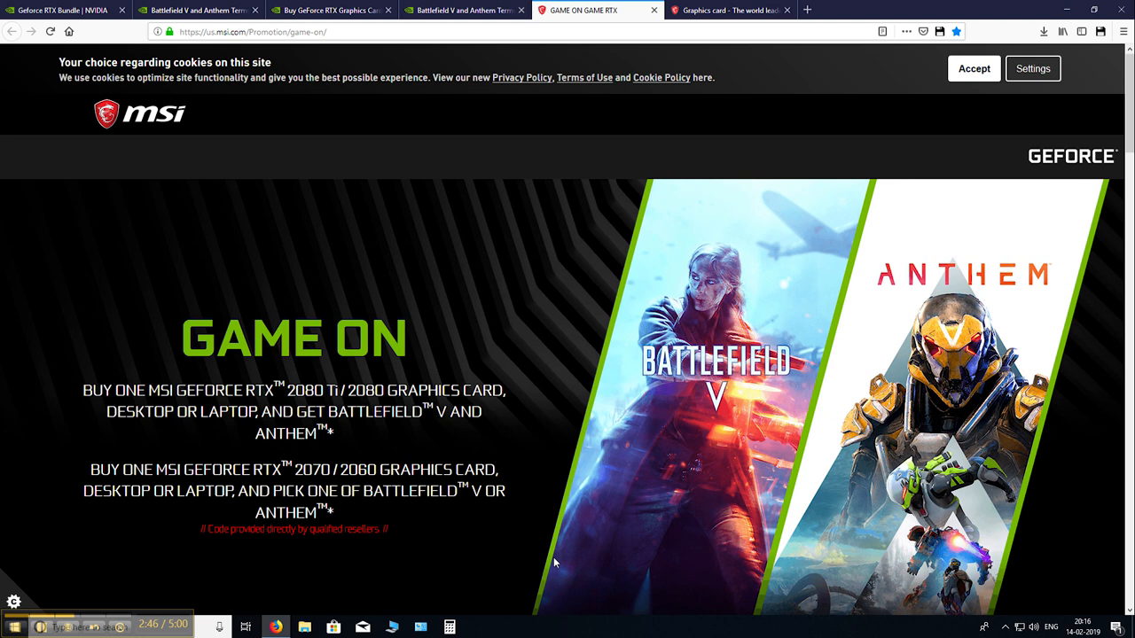
{"action": "mouse_move", "coordinate": [558, 560]}
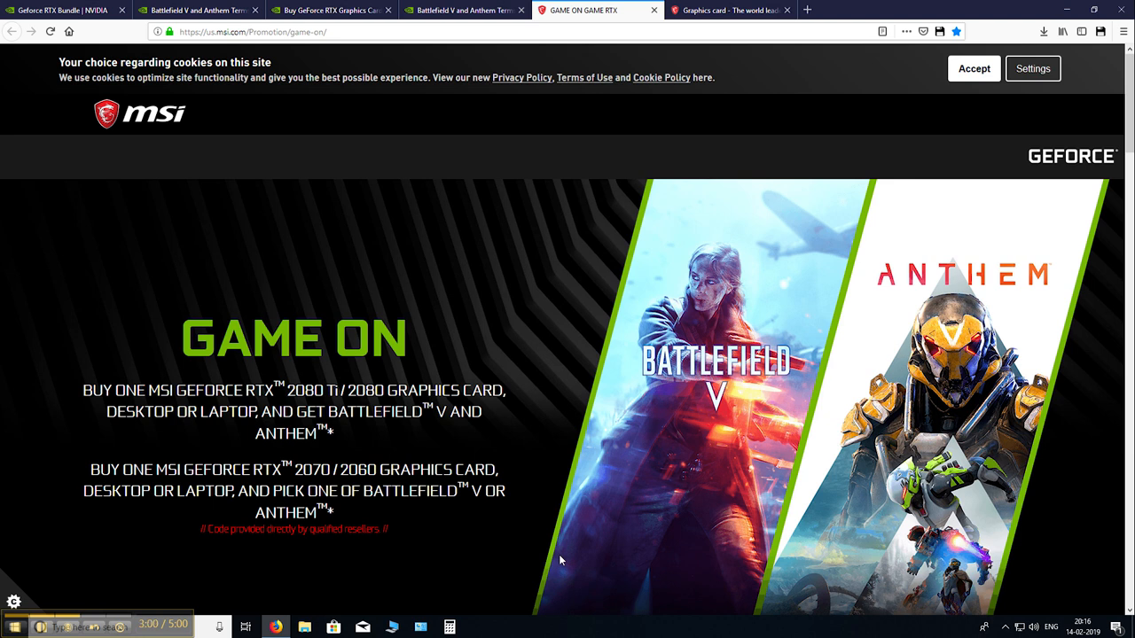
{"action": "mouse_move", "coordinate": [998, 512]}
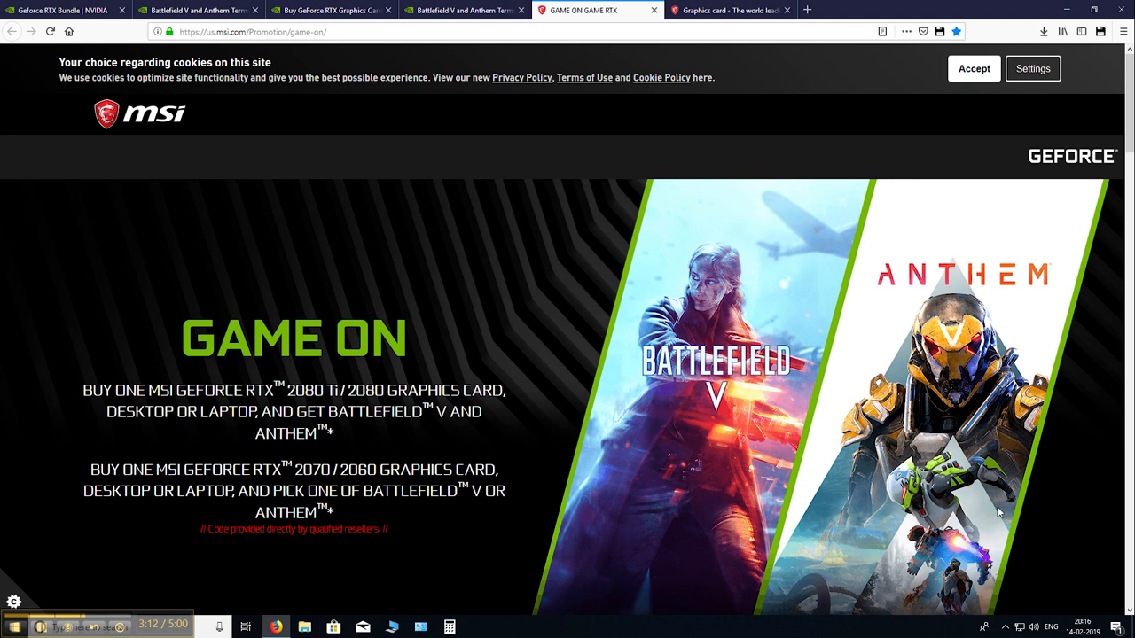
{"action": "mouse_move", "coordinate": [1000, 510]}
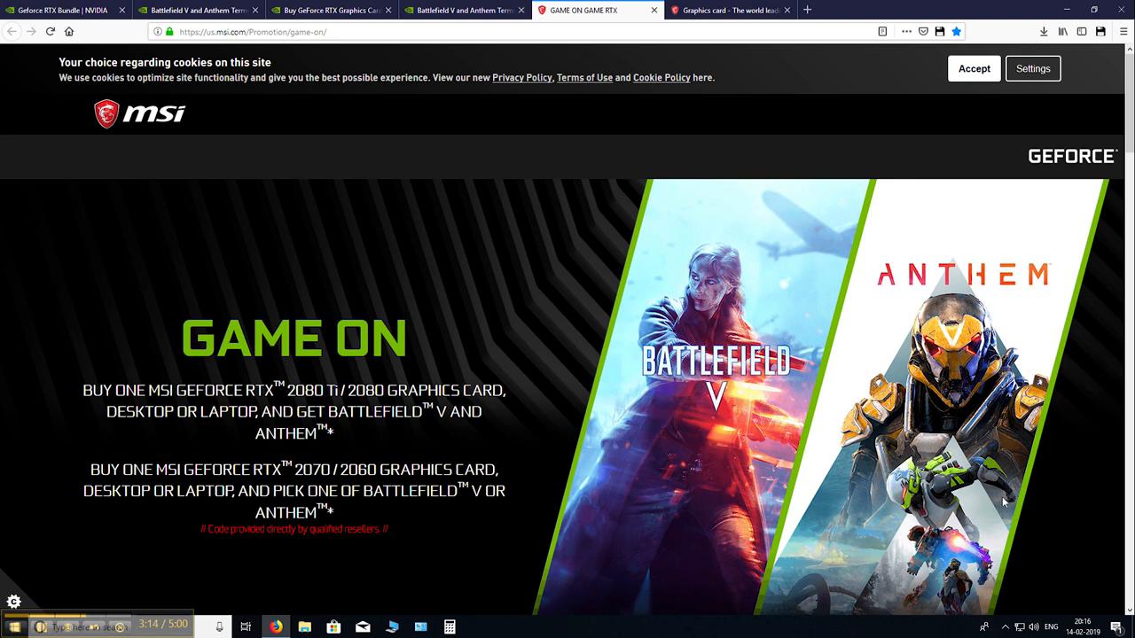
{"action": "mouse_move", "coordinate": [851, 515]}
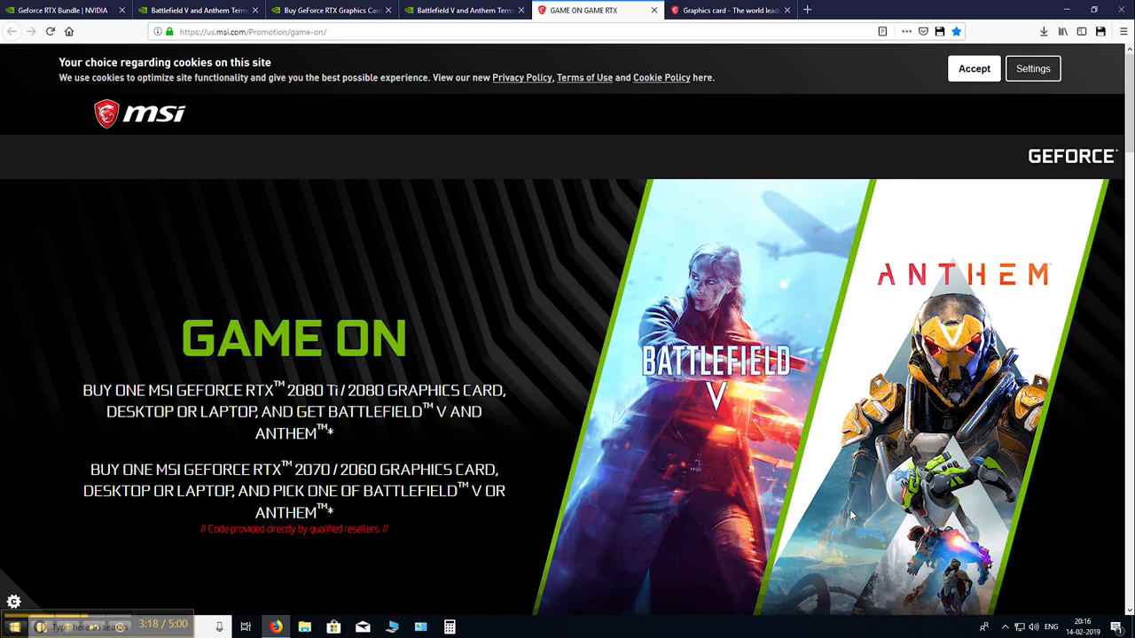
{"action": "mouse_move", "coordinate": [224, 543]}
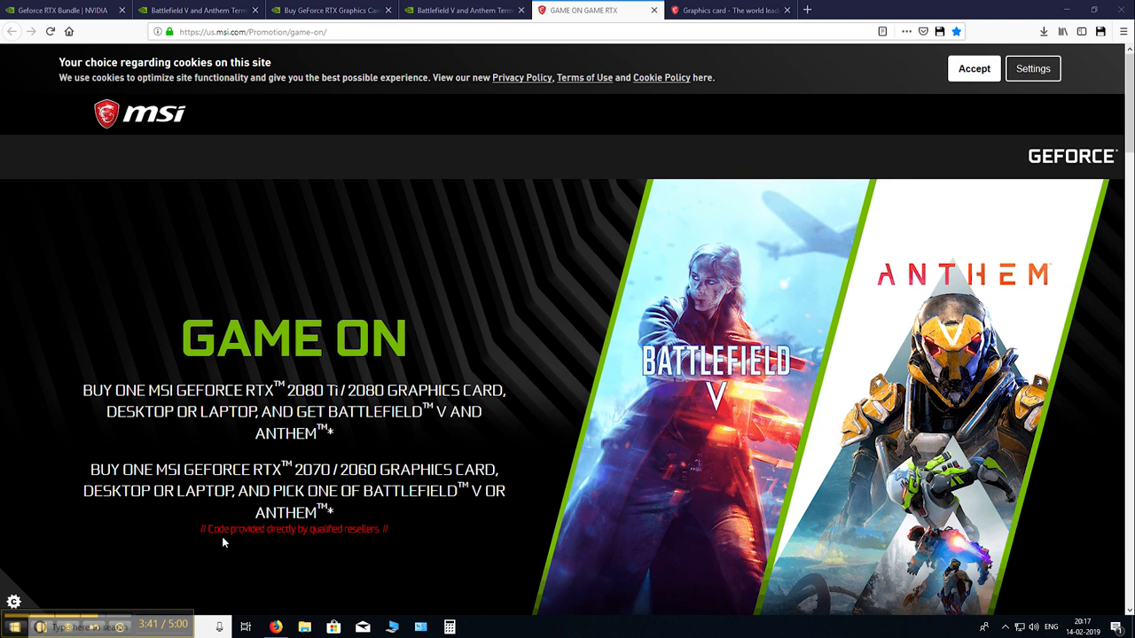
{"action": "mouse_move", "coordinate": [227, 558]}
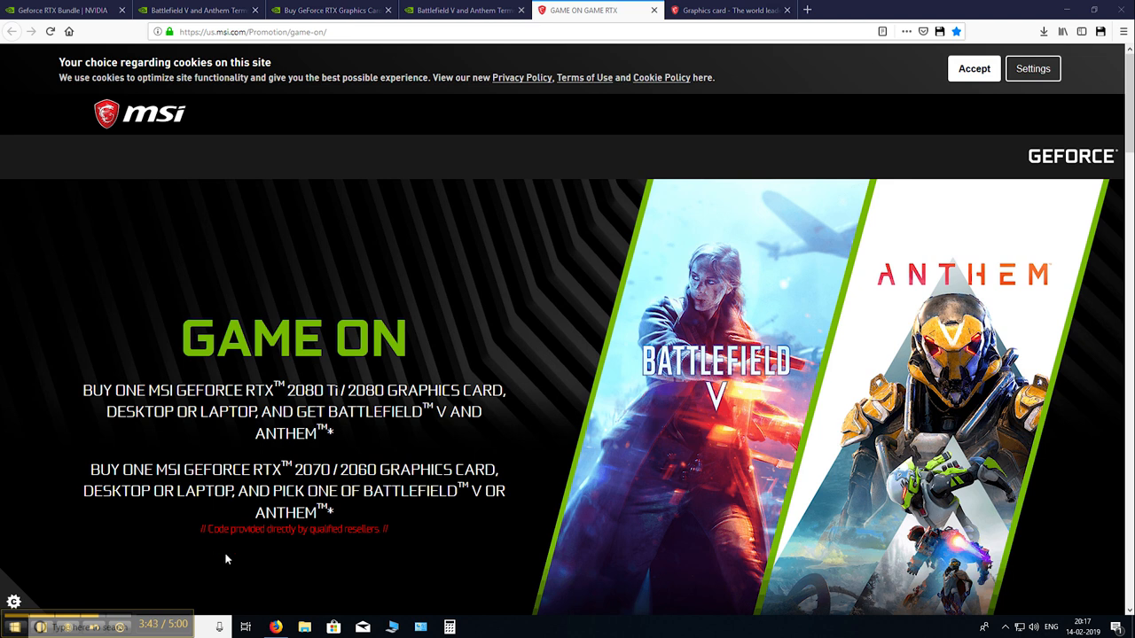
{"action": "mouse_move", "coordinate": [333, 594]}
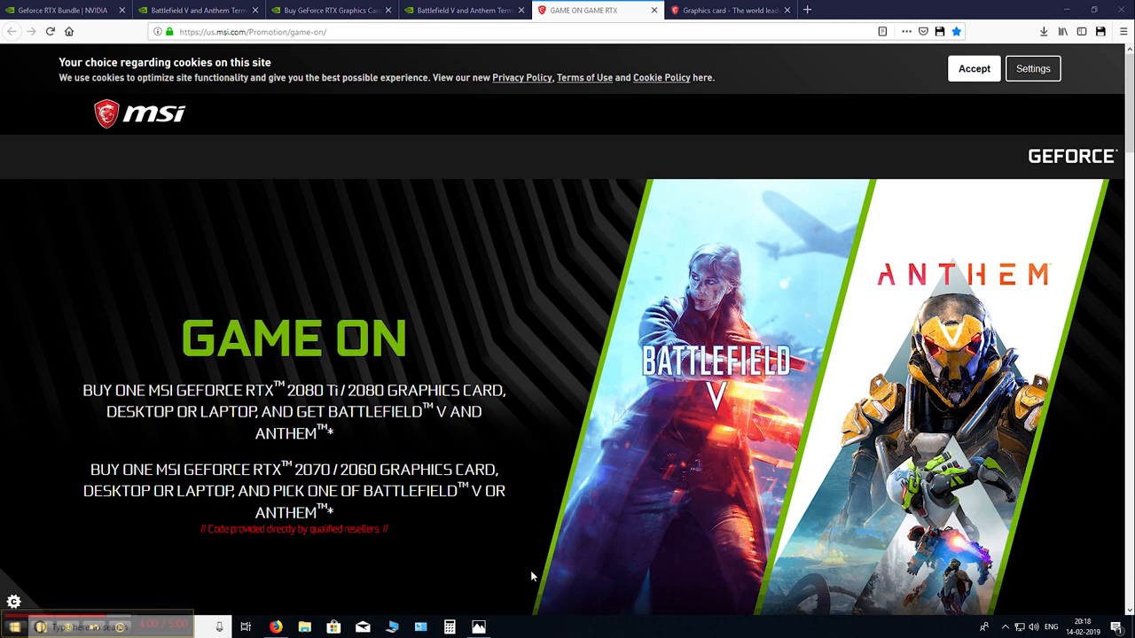
{"action": "mouse_move", "coordinate": [422, 602]}
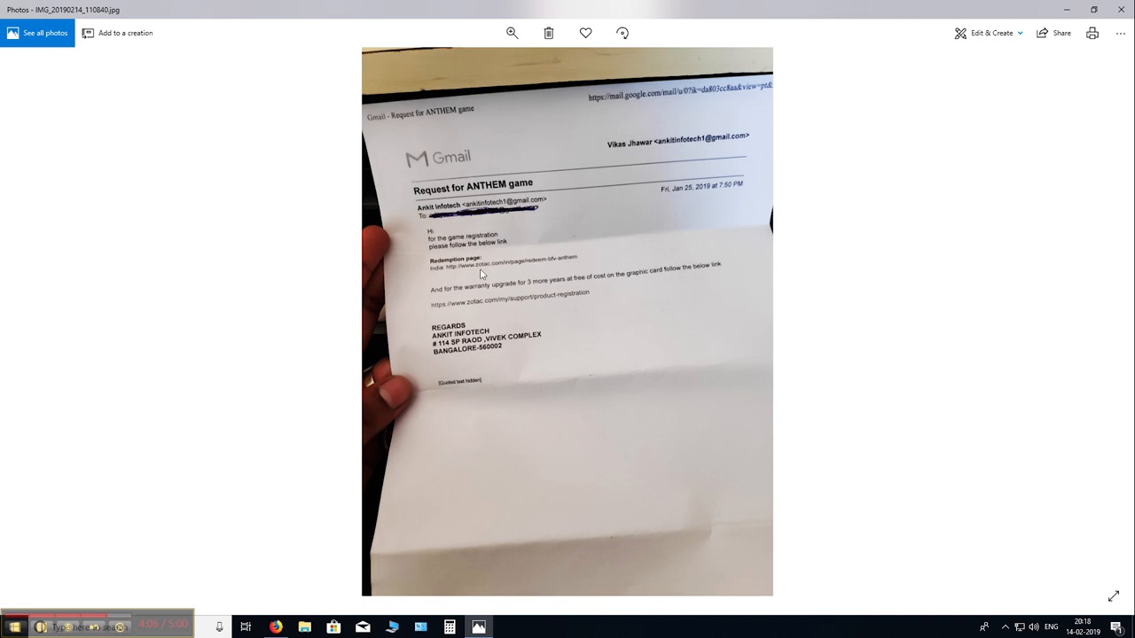
{"action": "mouse_move", "coordinate": [530, 273]}
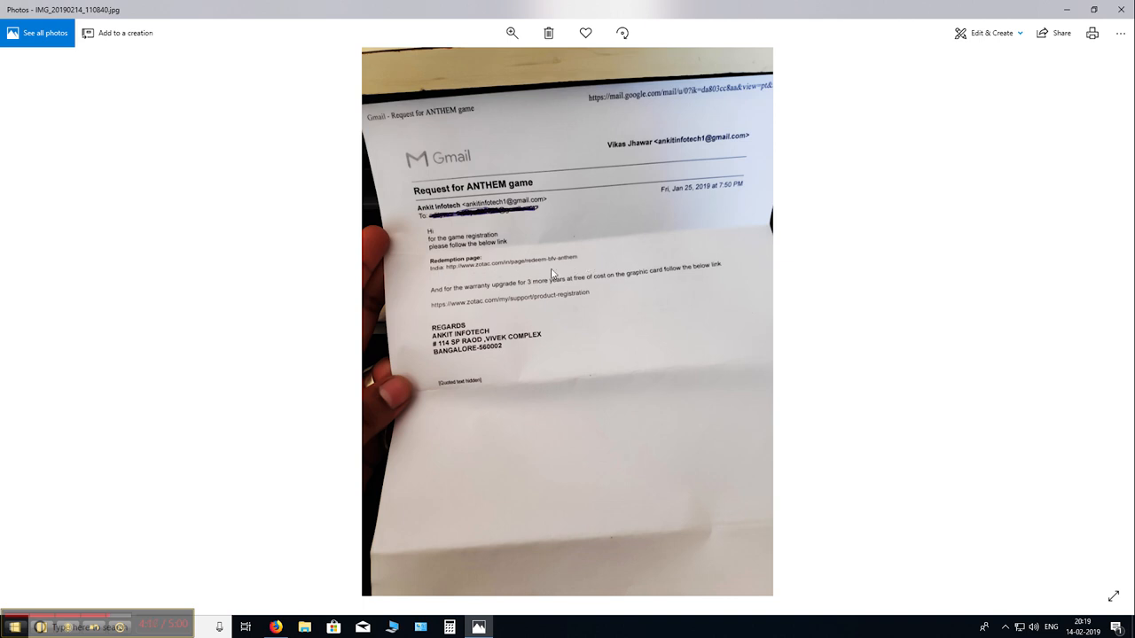
{"action": "mouse_move", "coordinate": [503, 281]}
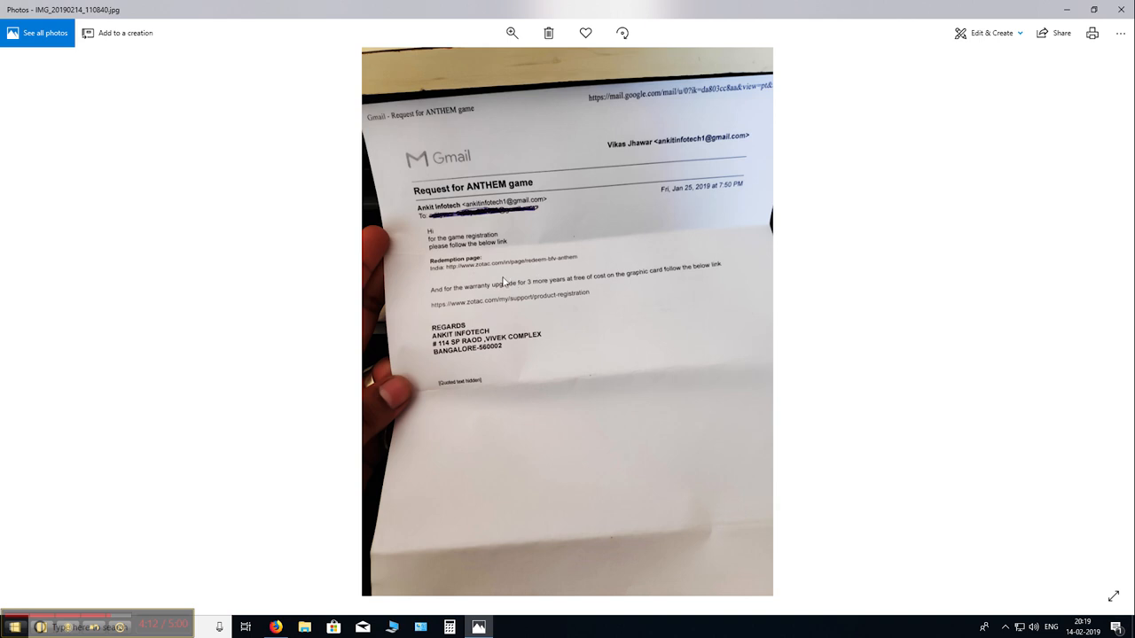
{"action": "mouse_move", "coordinate": [589, 277]}
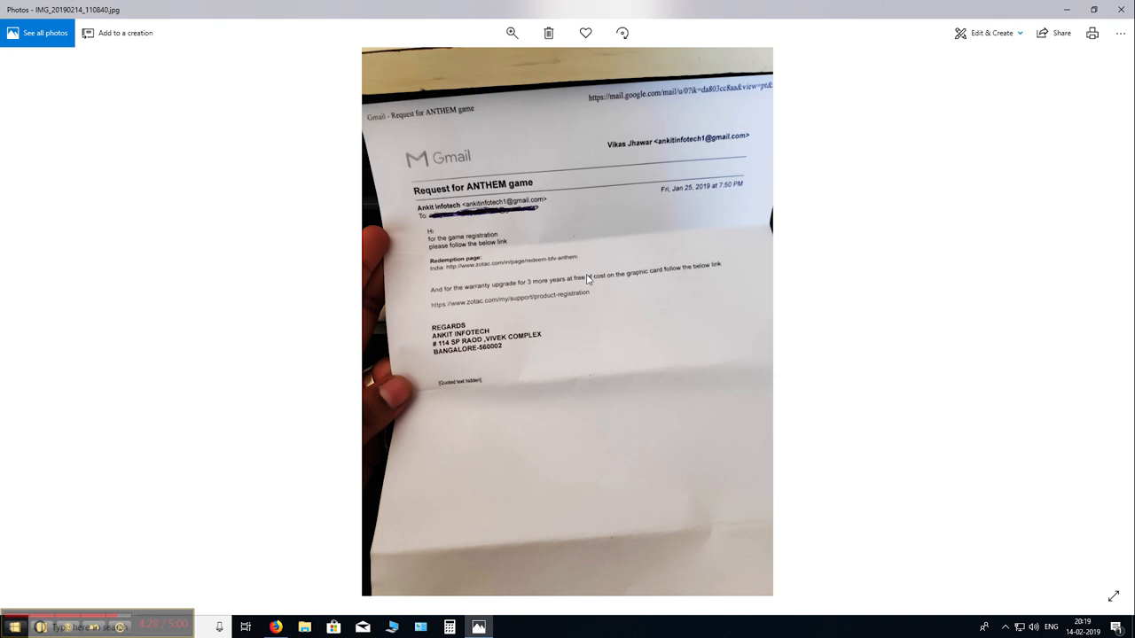
{"action": "mouse_move", "coordinate": [925, 94]}
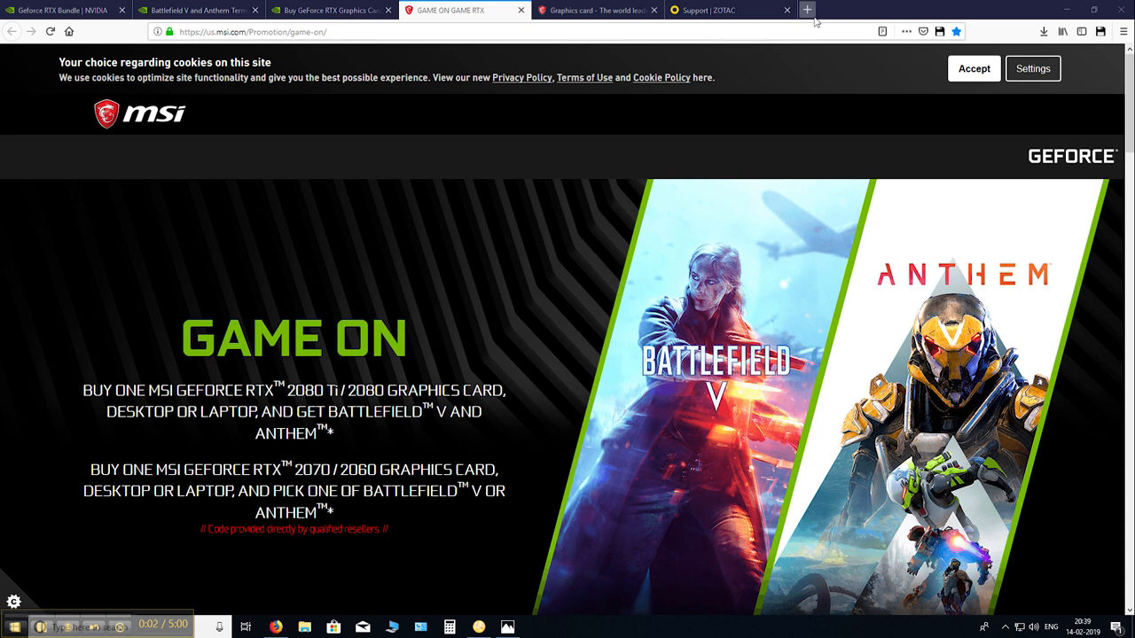
{"action": "mouse_move", "coordinate": [805, 11]}
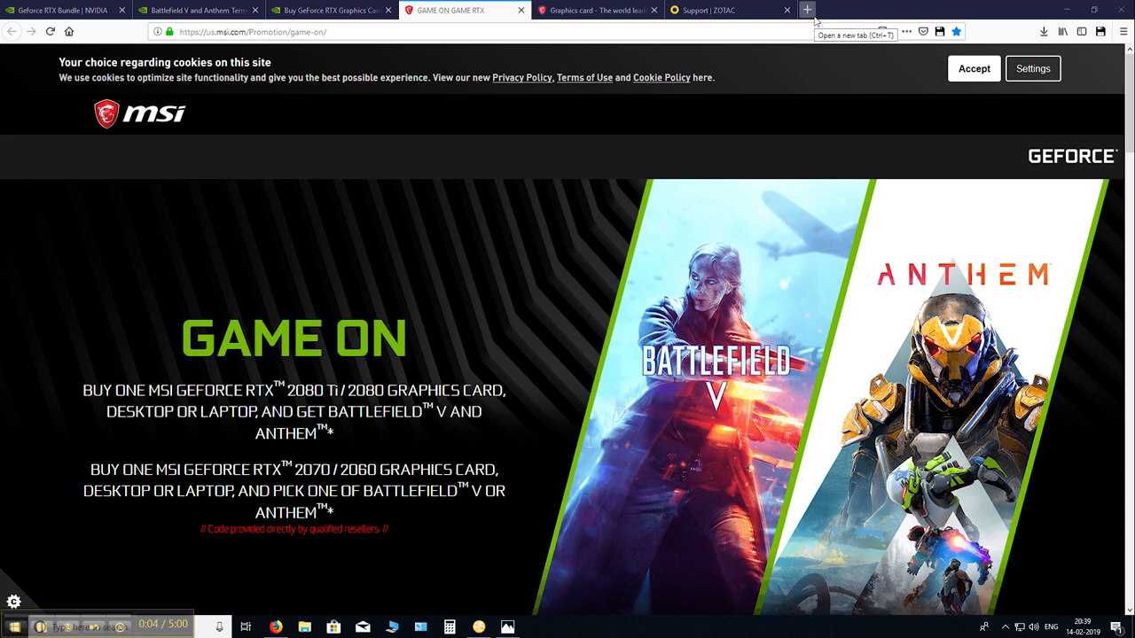
Load the zotac.com redeem-bfv-anthem page in a new browser tab.
{"action": "left_click", "coordinate": [805, 11]}
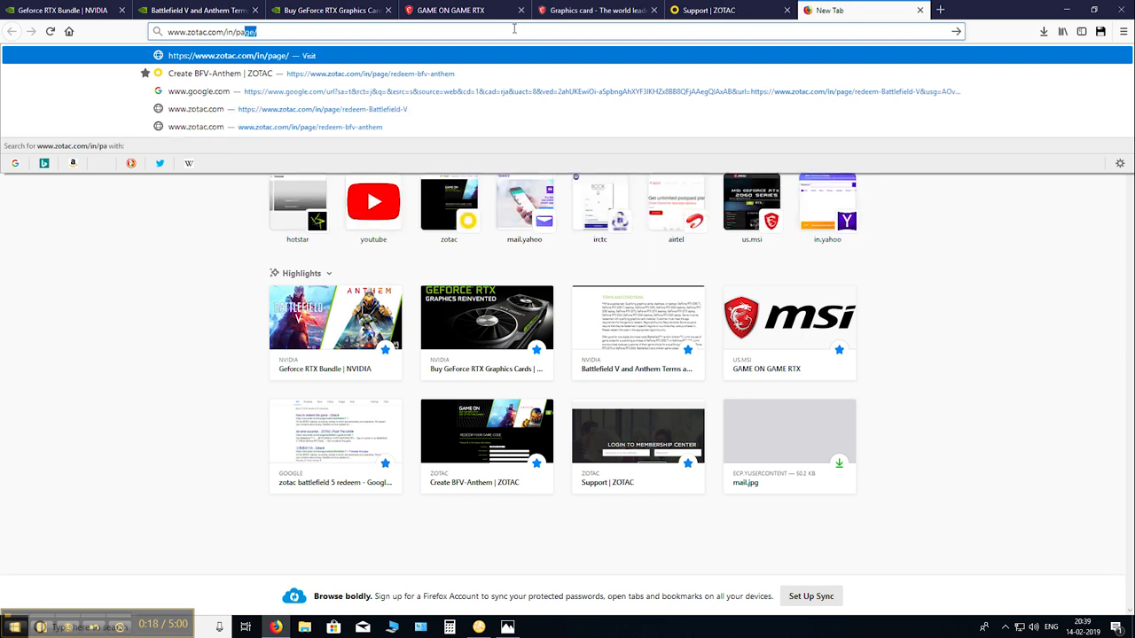
{"action": "key", "text": "Down"}
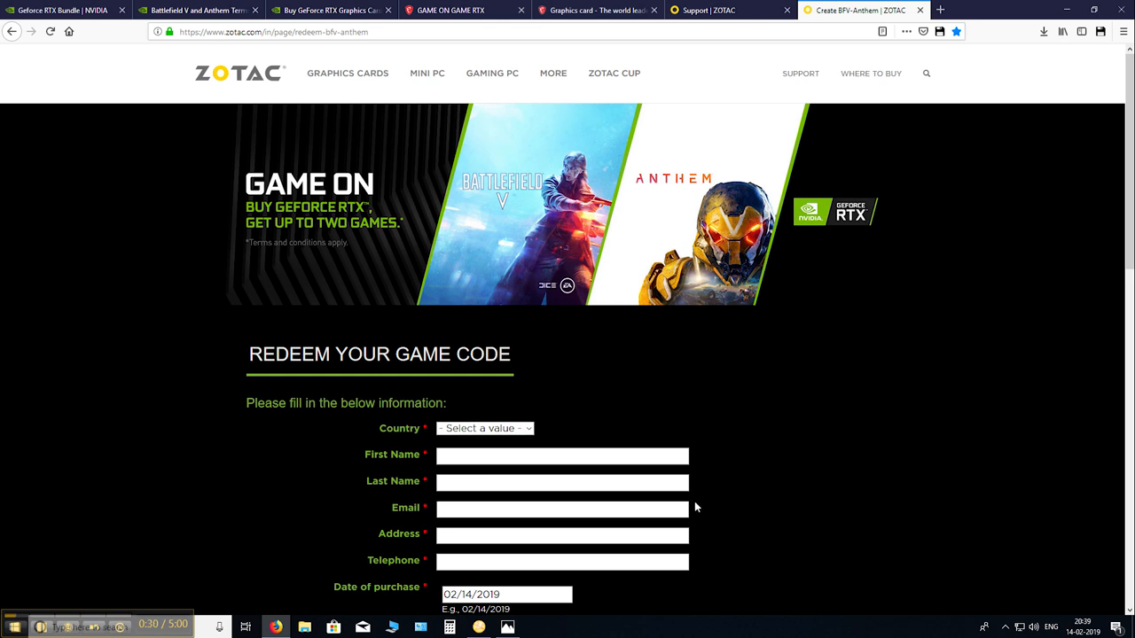
Expand the Country dropdown showing Asia-Pacific options like Australia, India and Singapore.
{"action": "left_click", "coordinate": [486, 427]}
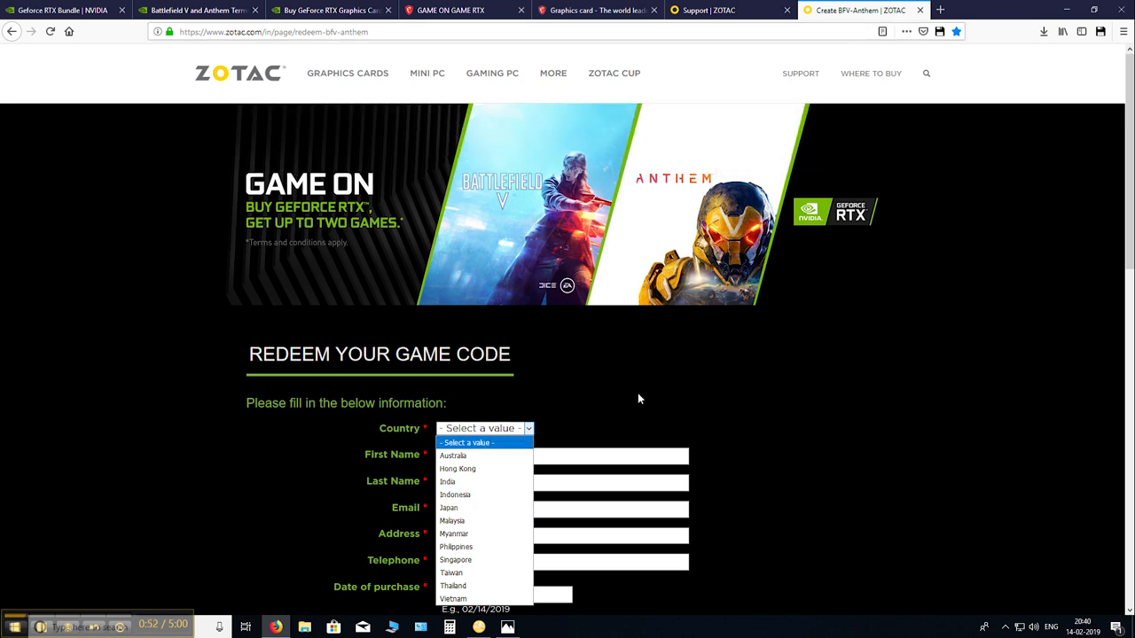
{"action": "mouse_move", "coordinate": [635, 392]}
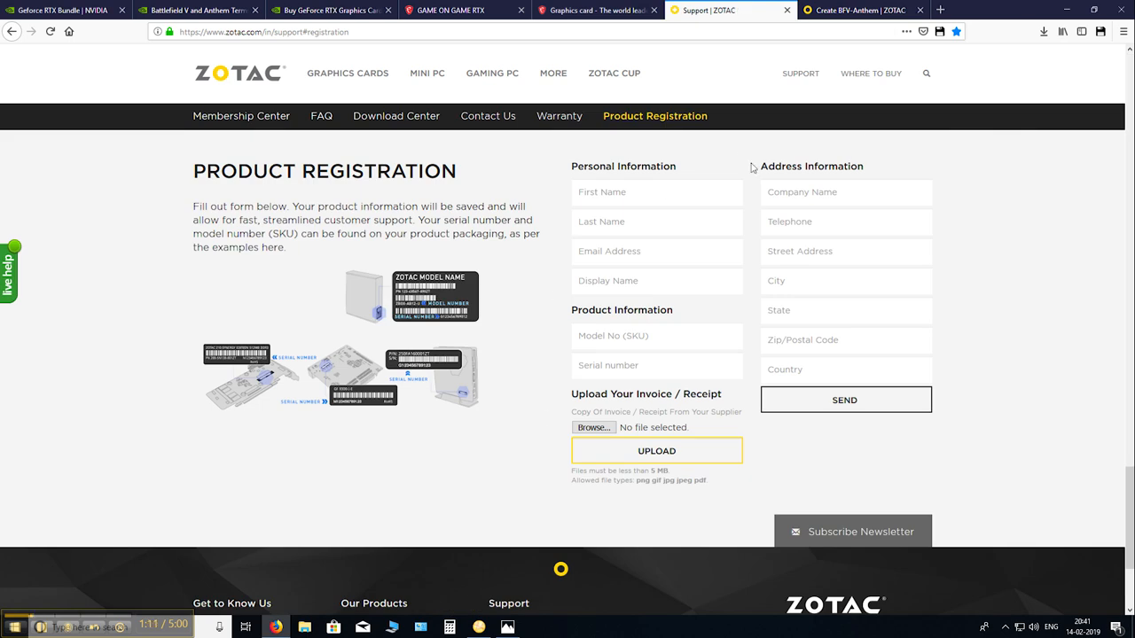
{"action": "mouse_move", "coordinate": [564, 176]}
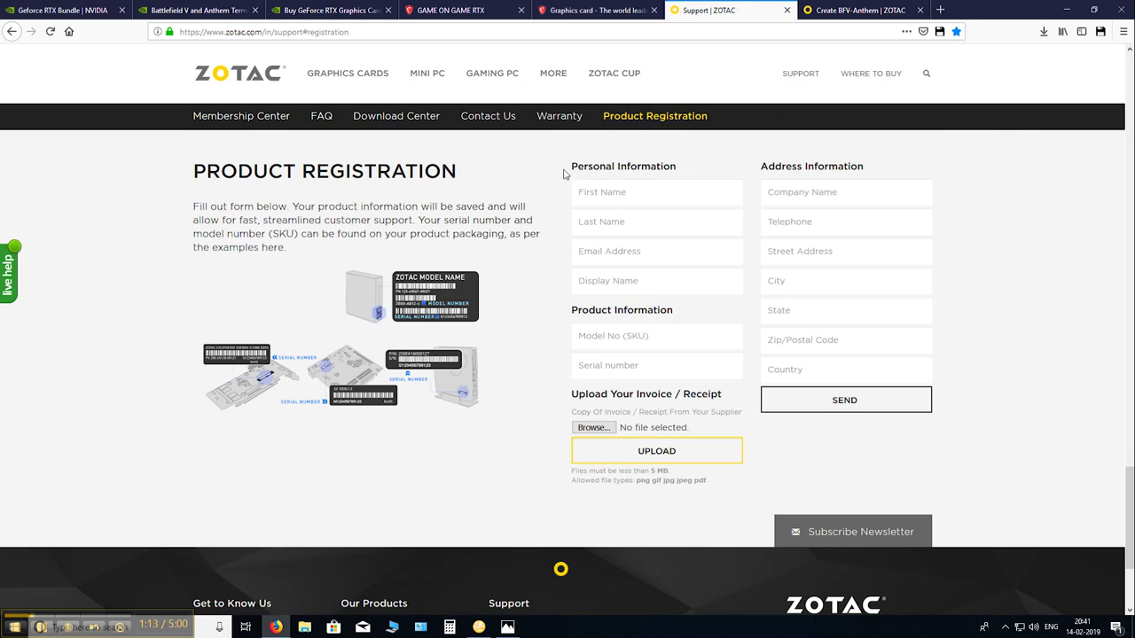
{"action": "mouse_move", "coordinate": [719, 517]}
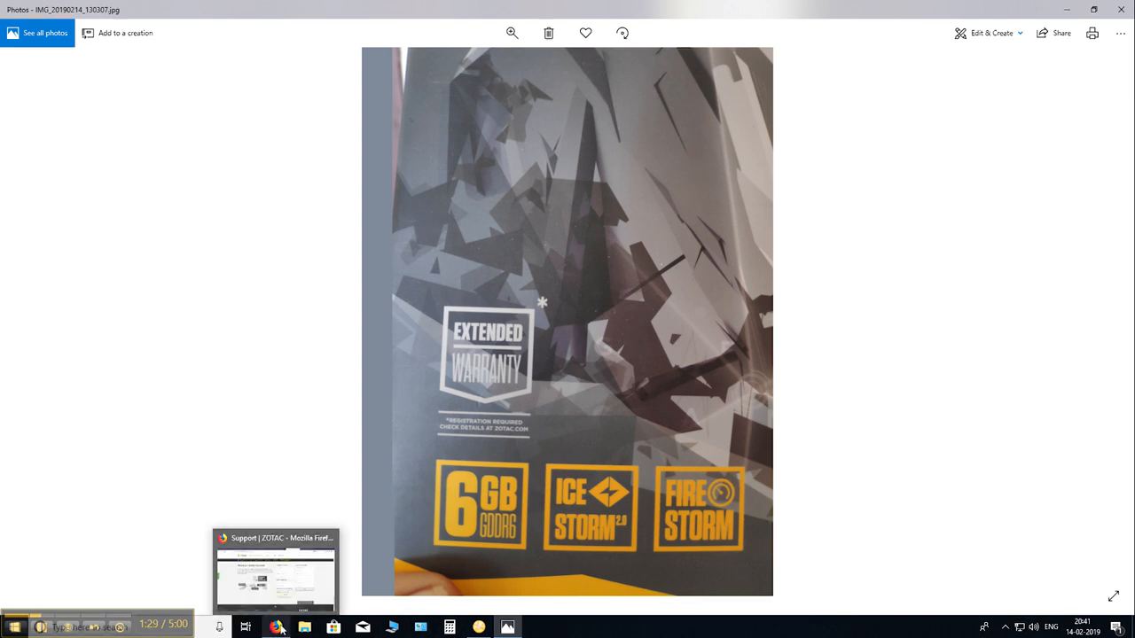
{"action": "left_click", "coordinate": [275, 571]}
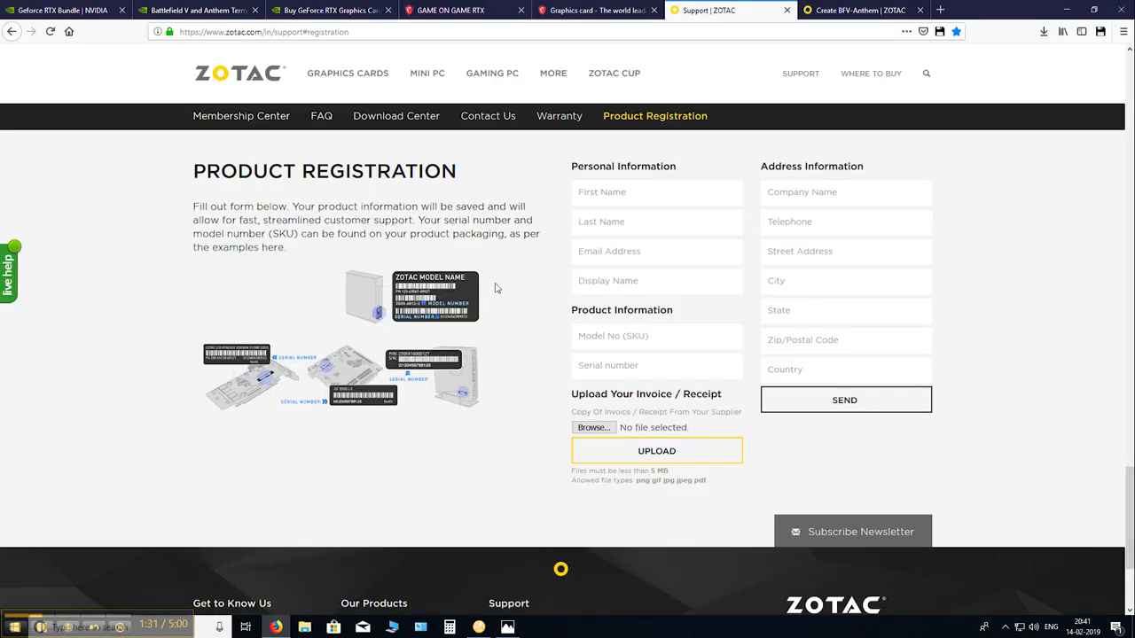
{"action": "left_click", "coordinate": [855, 10]}
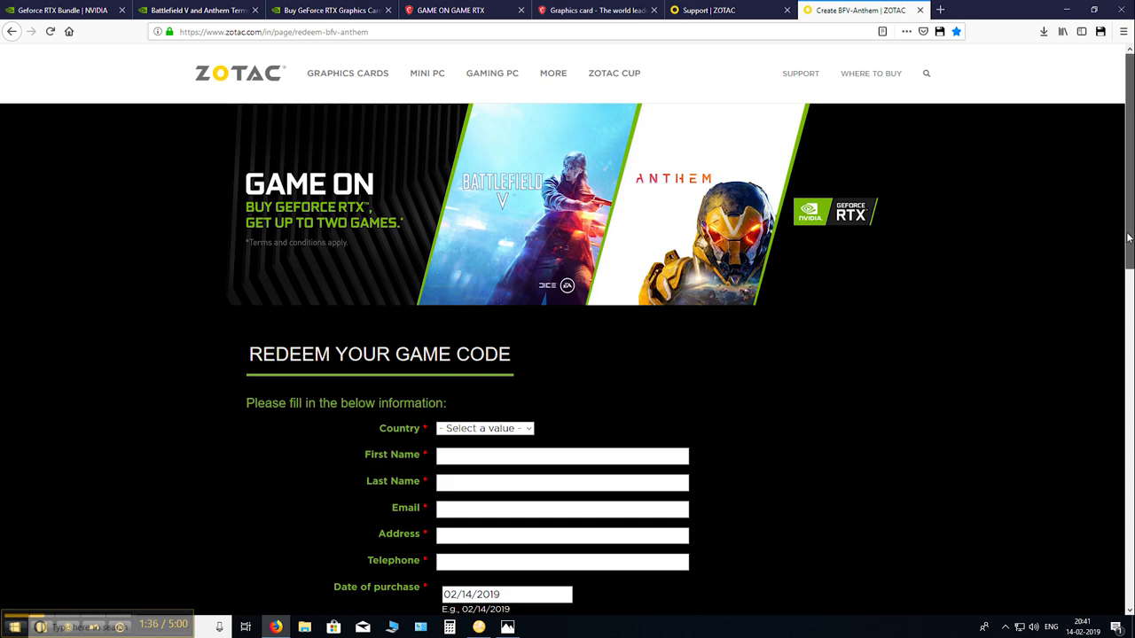
{"action": "left_click", "coordinate": [727, 11]}
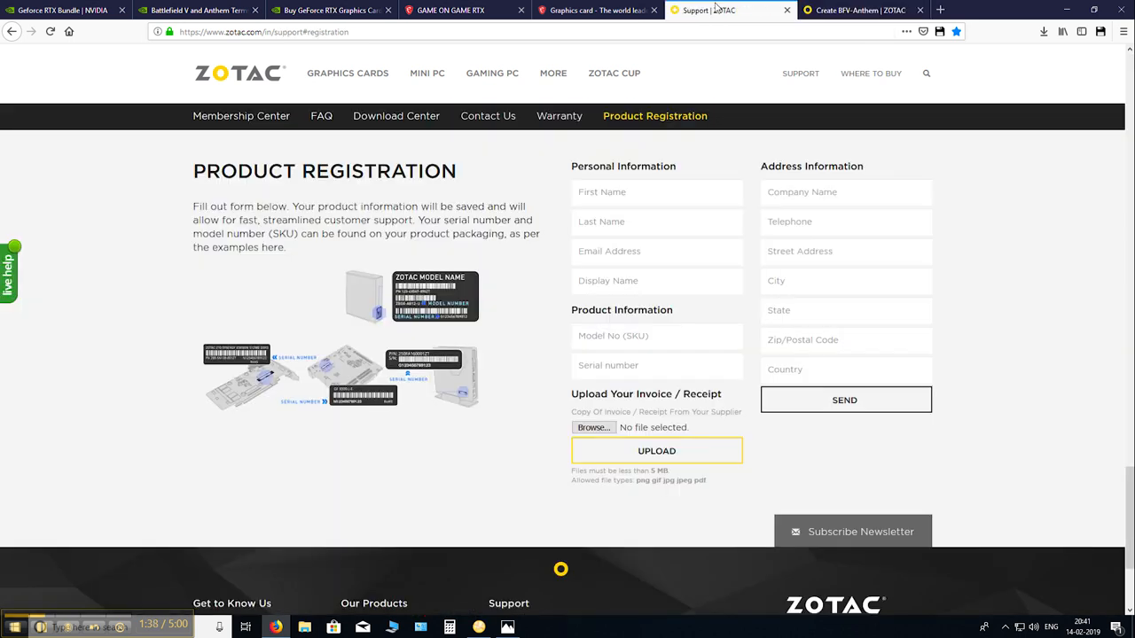
{"action": "left_click", "coordinate": [854, 10]}
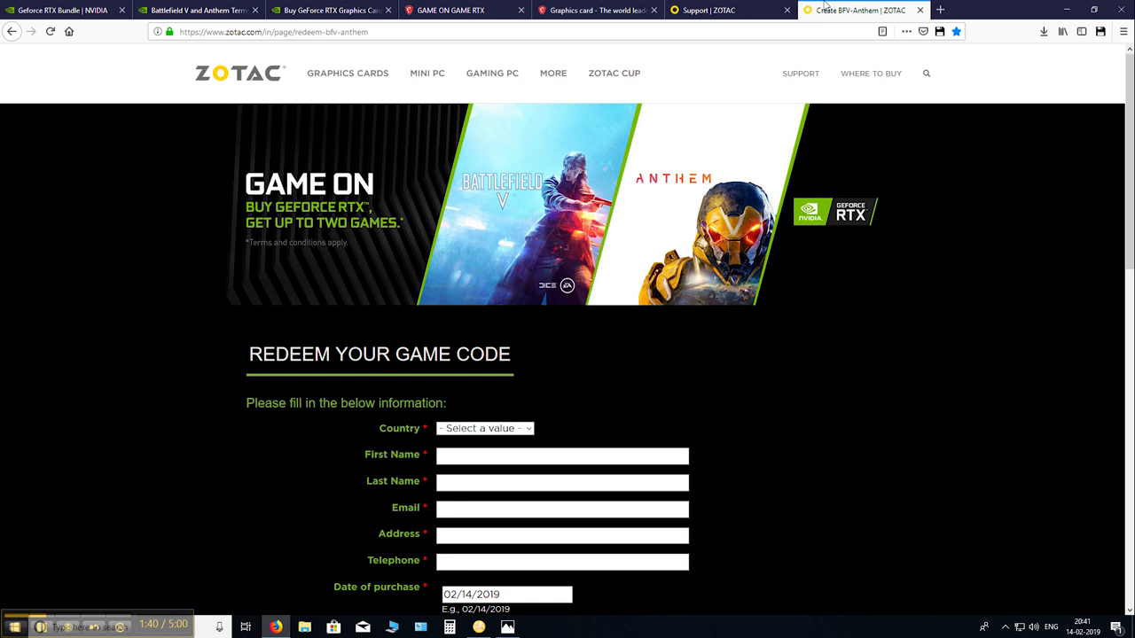
{"action": "mouse_move", "coordinate": [642, 397]}
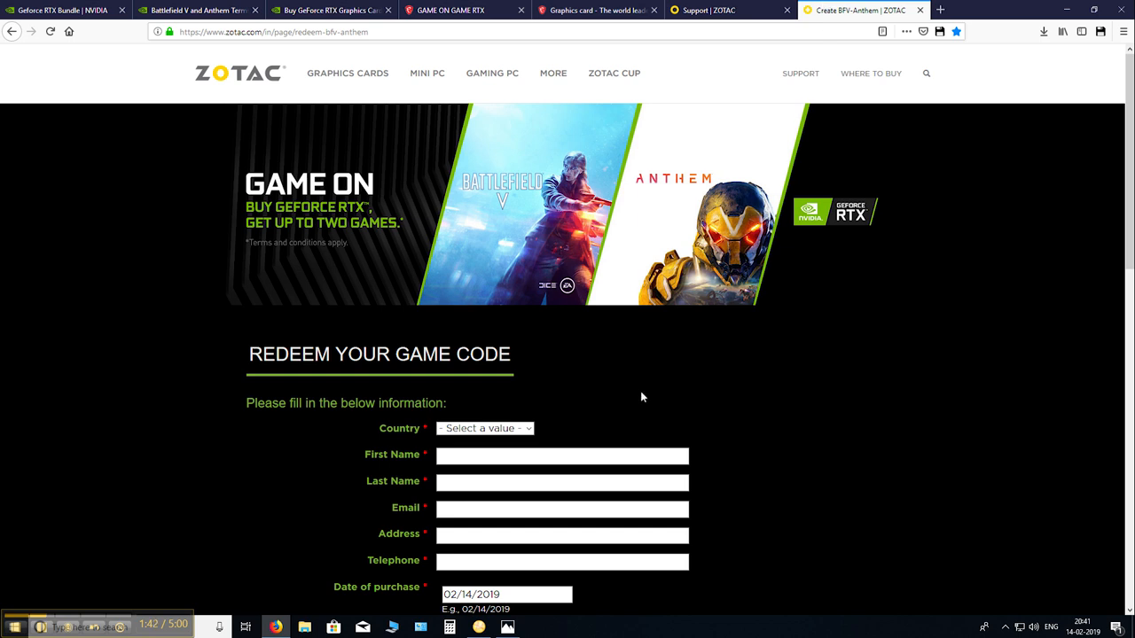
Choose India as the country on the ZOTAC redemption form.
{"action": "left_click", "coordinate": [484, 428]}
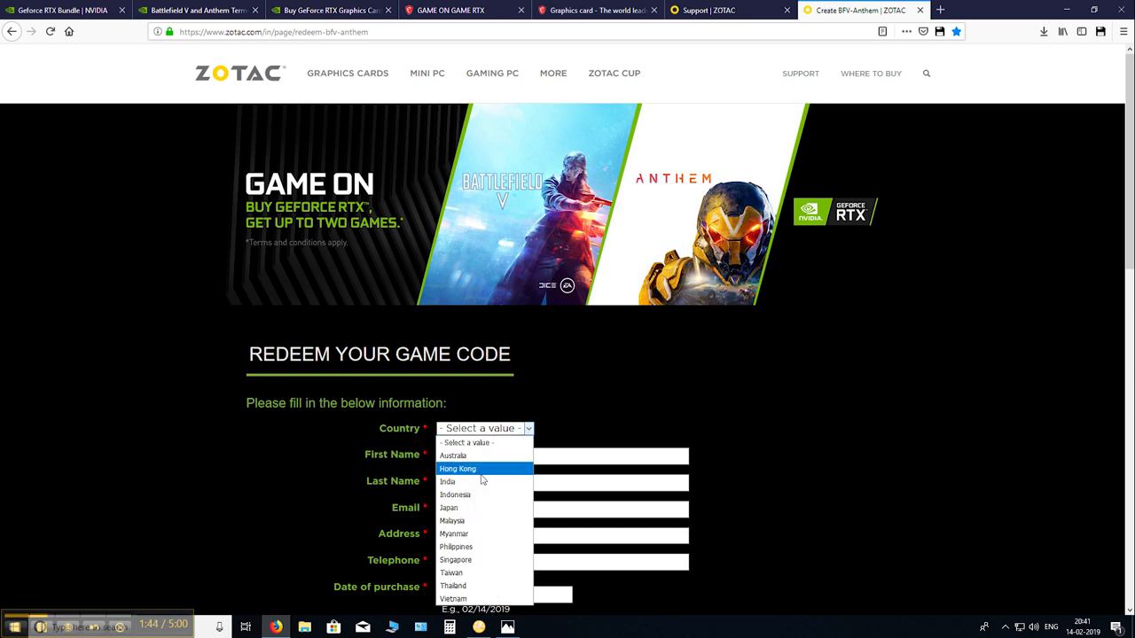
{"action": "left_click", "coordinate": [446, 482]}
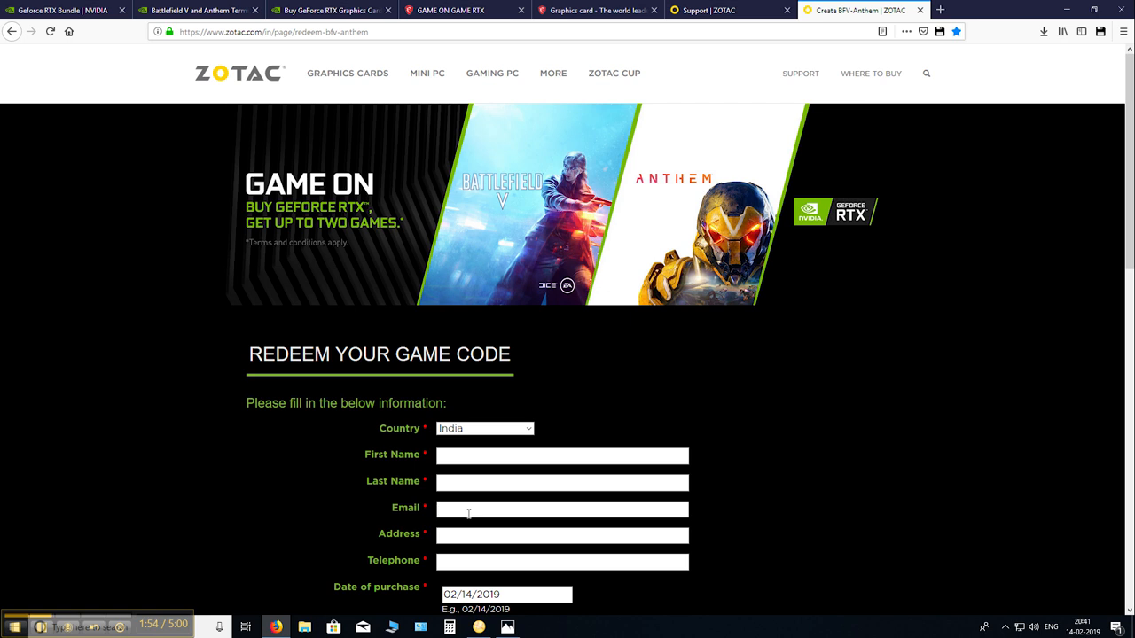
{"action": "left_click", "coordinate": [562, 509]}
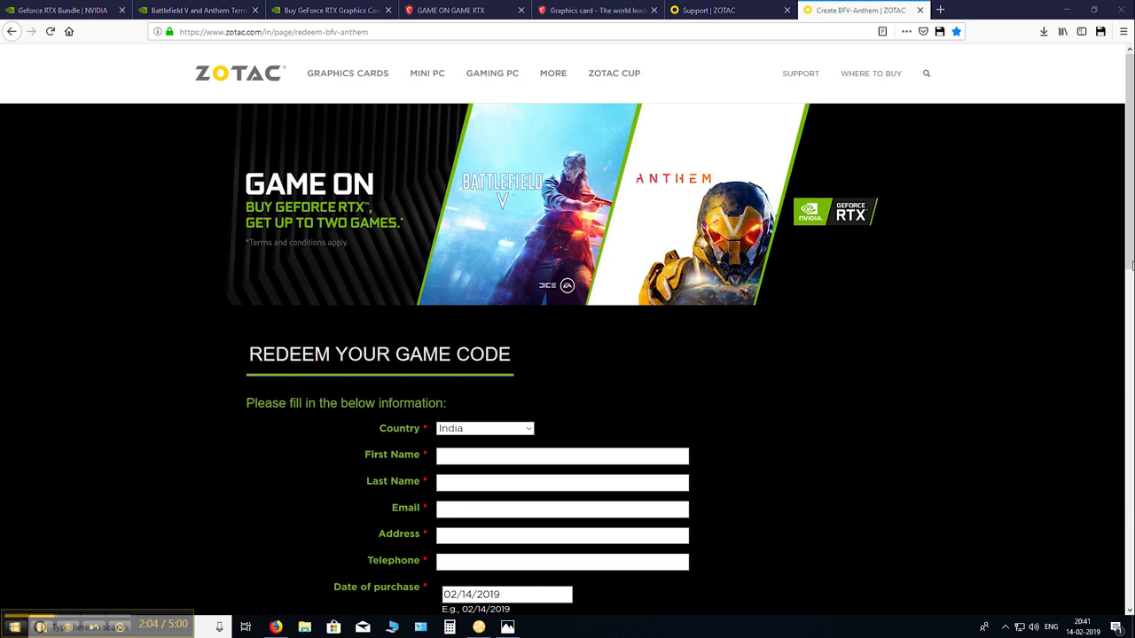
Choose GeForce RTX 2060 as the graphics card series and scroll to the upload fields.
{"action": "scroll", "scroll_direction": "down", "scroll_amount": 3}
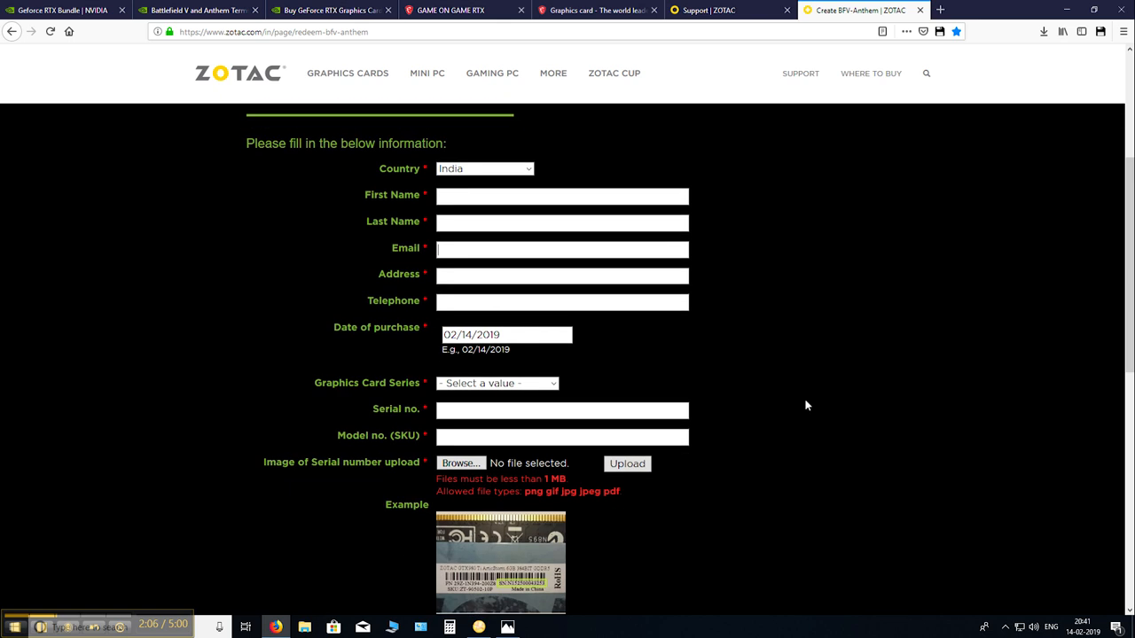
{"action": "left_click", "coordinate": [496, 323]}
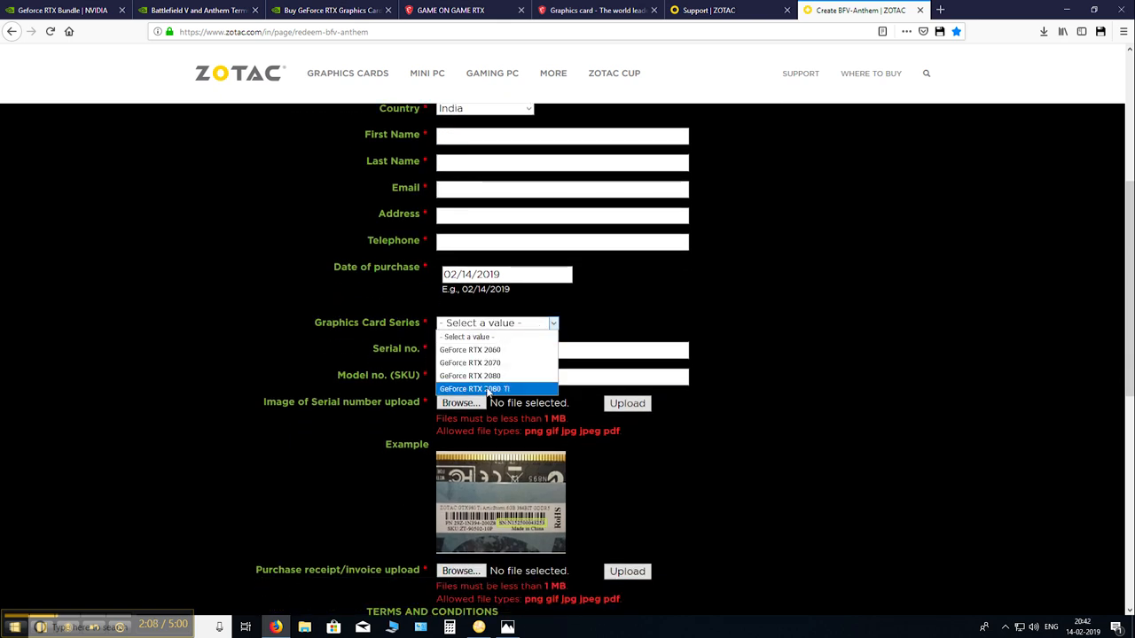
{"action": "left_click", "coordinate": [470, 349]}
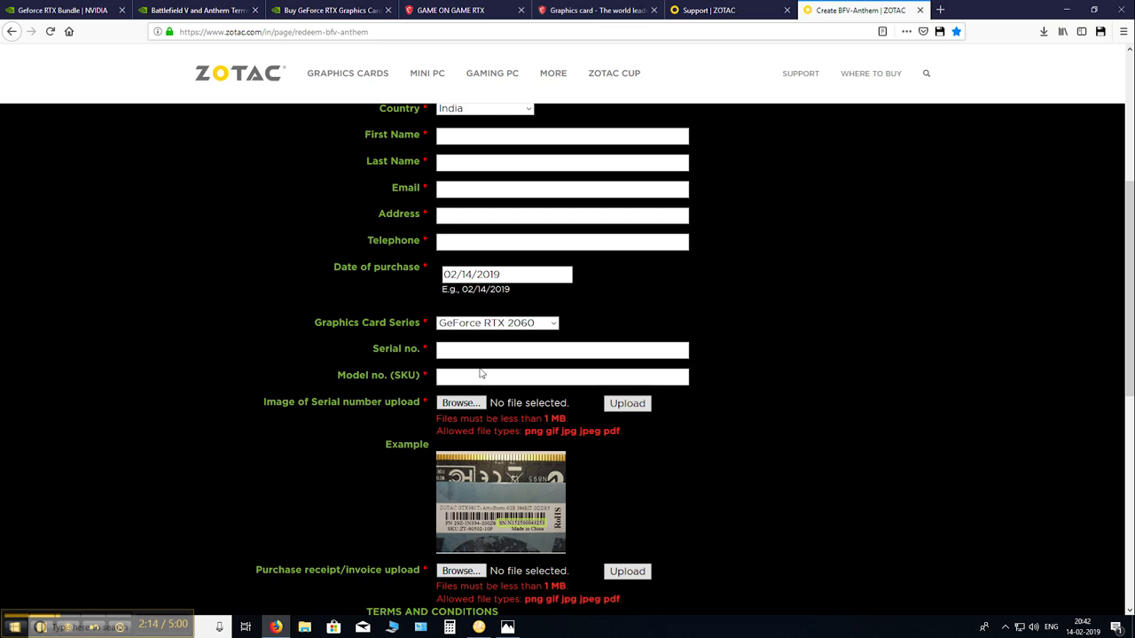
{"action": "mouse_move", "coordinate": [465, 507]}
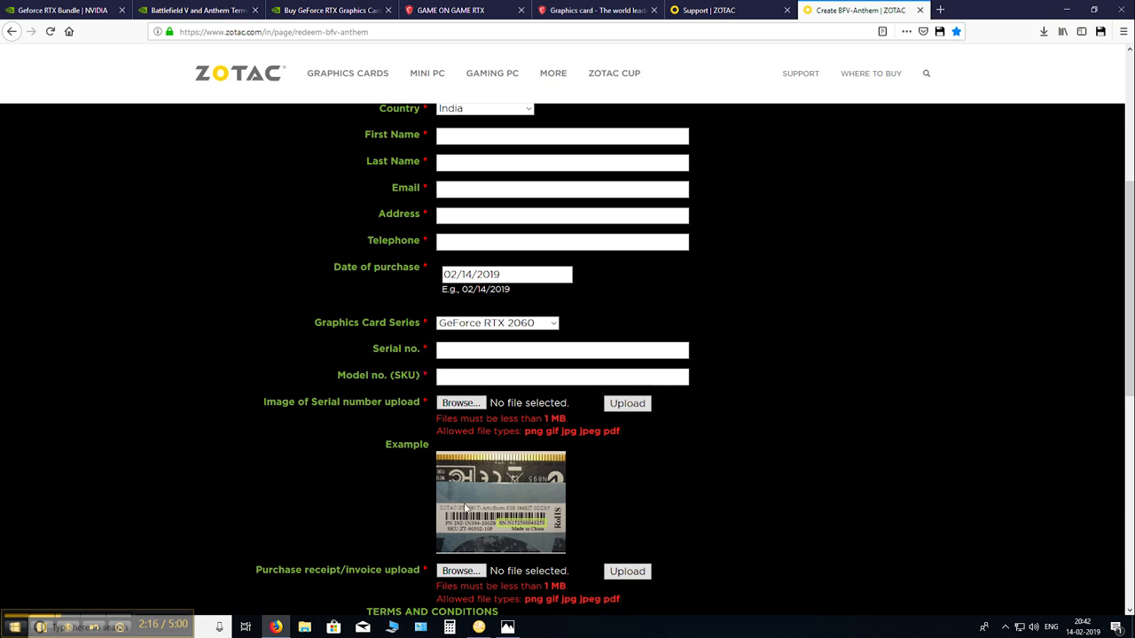
{"action": "scroll", "scroll_direction": "down", "scroll_amount": 3}
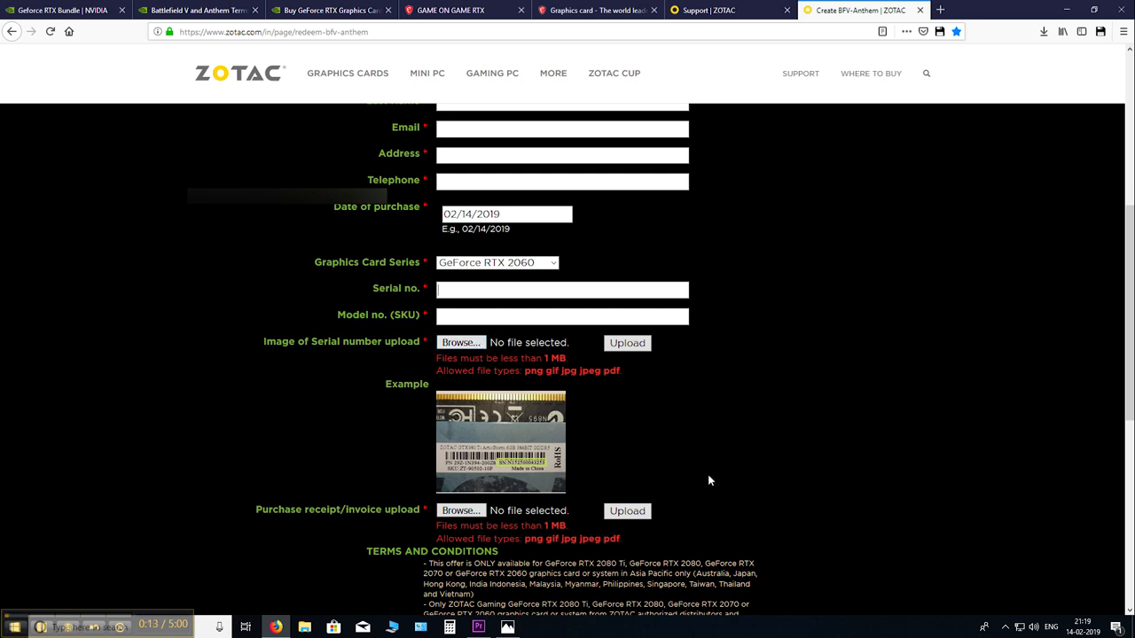
{"action": "scroll", "scroll_direction": "down", "scroll_amount": 3}
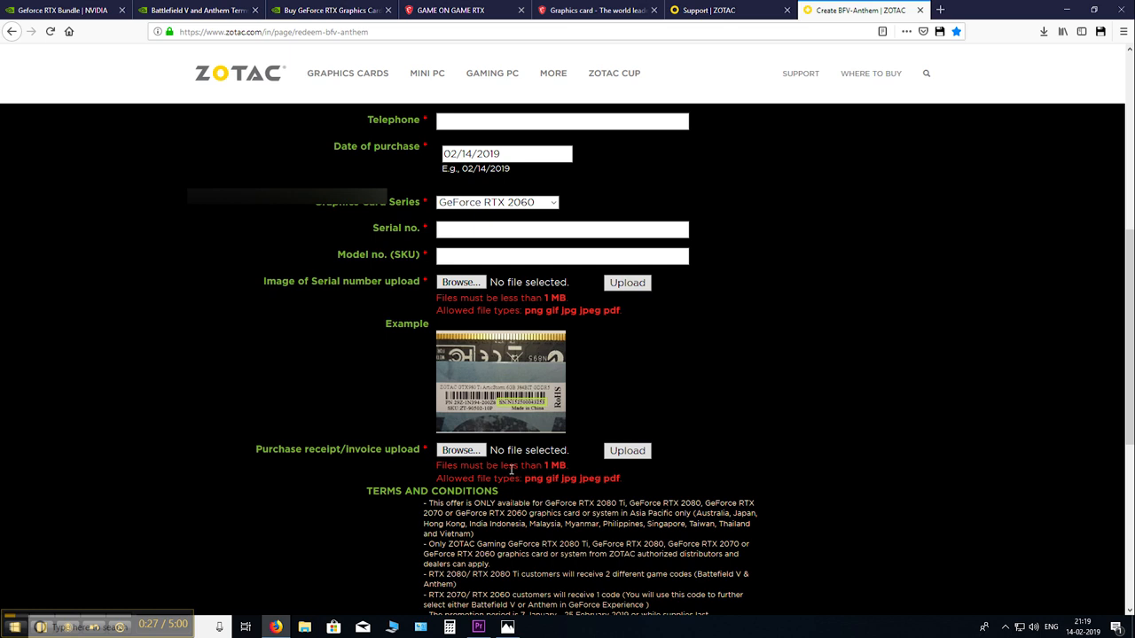
{"action": "mouse_move", "coordinate": [541, 629]}
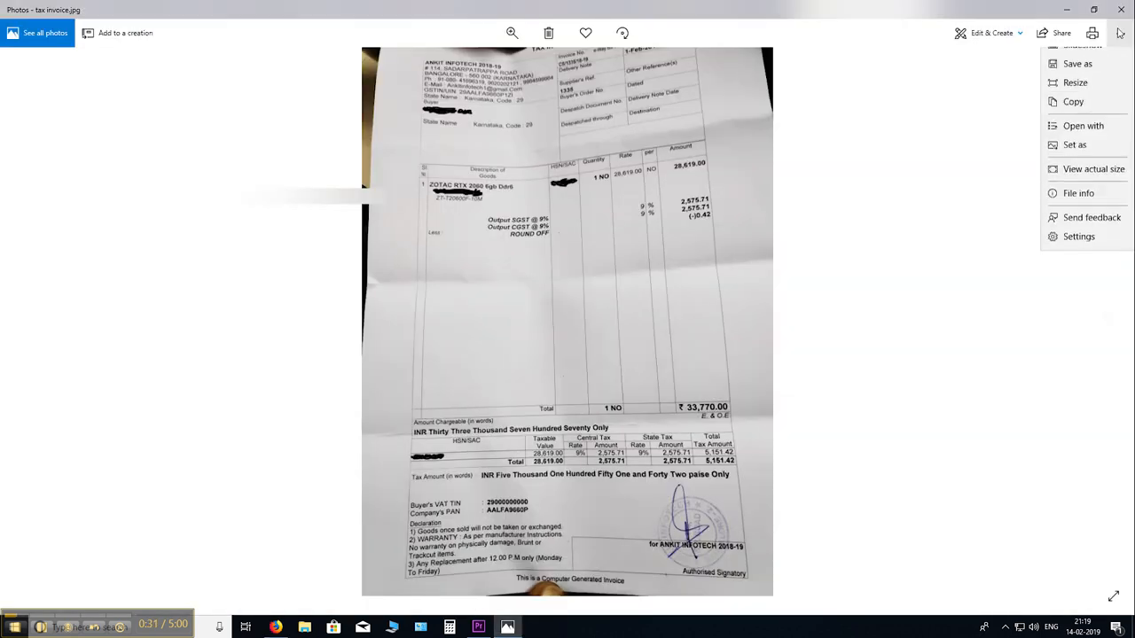
Bring up the Resize image dialog for the tax invoice photo from the ... menu.
{"action": "left_click", "coordinate": [1074, 83]}
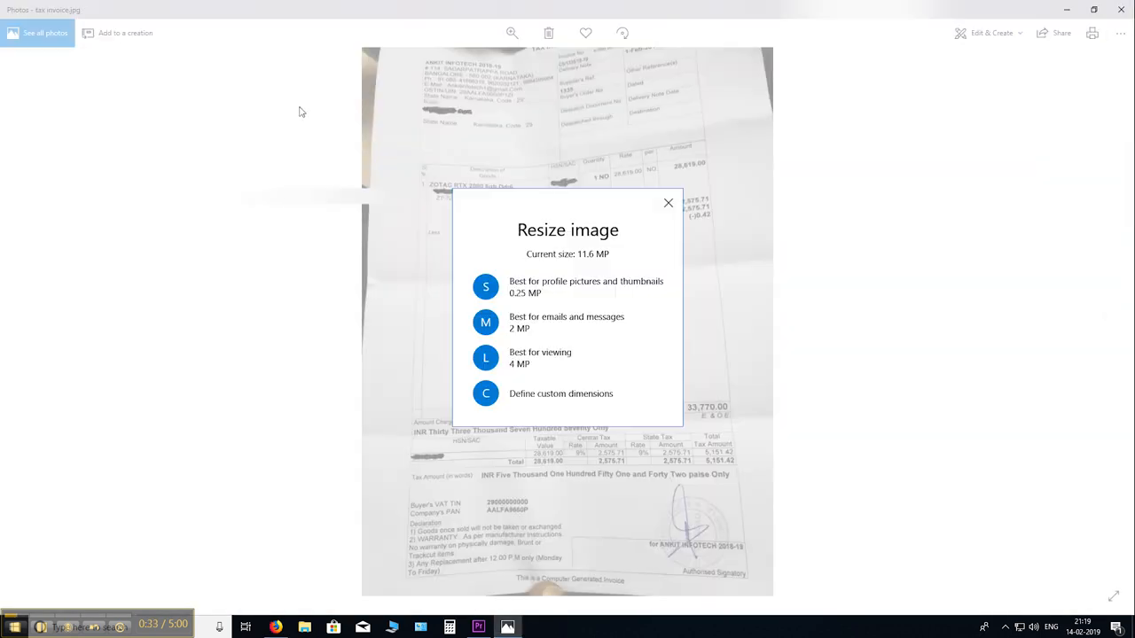
{"action": "mouse_move", "coordinate": [486, 359]}
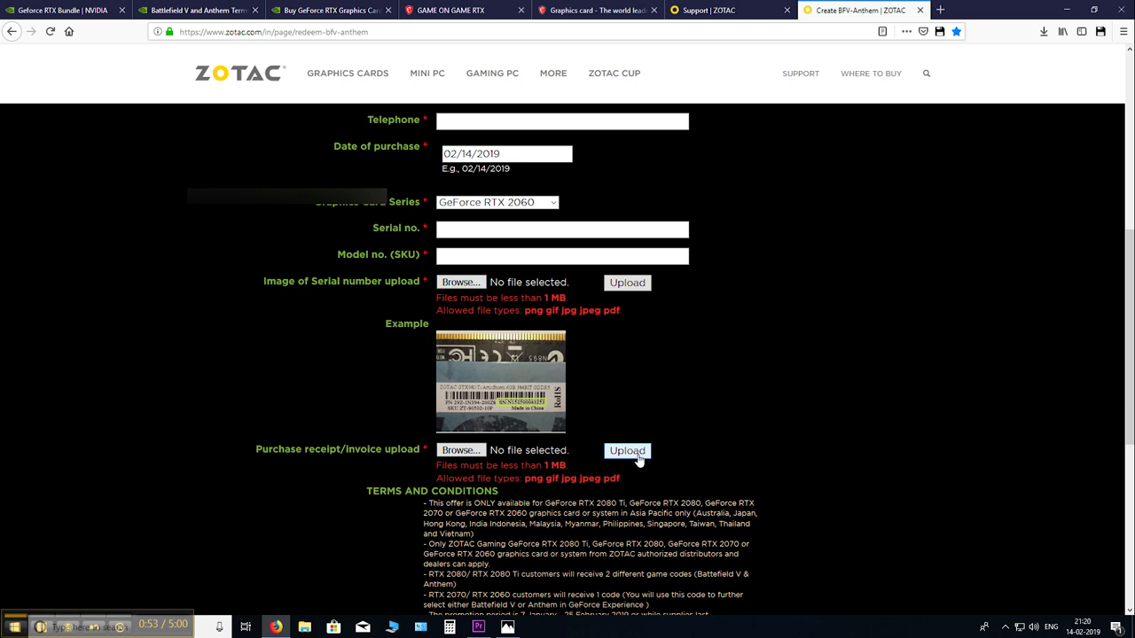
Tick the terms and conditions checkbox and send the ZOTAC game code redemption form.
{"action": "scroll", "scroll_direction": "down", "scroll_amount": 3}
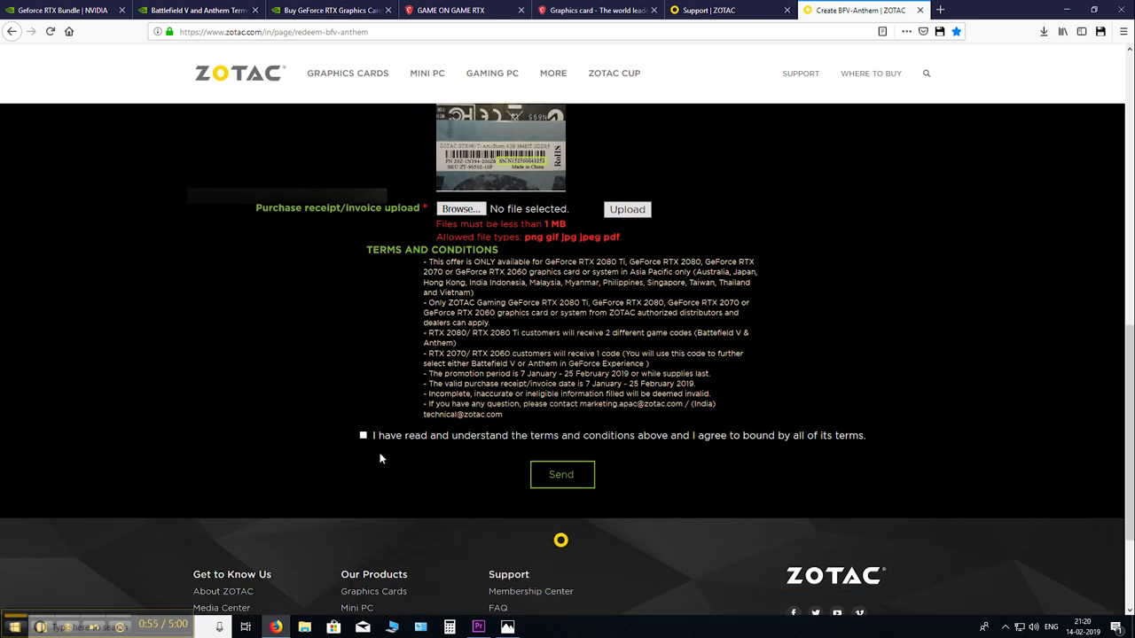
{"action": "left_click", "coordinate": [362, 437]}
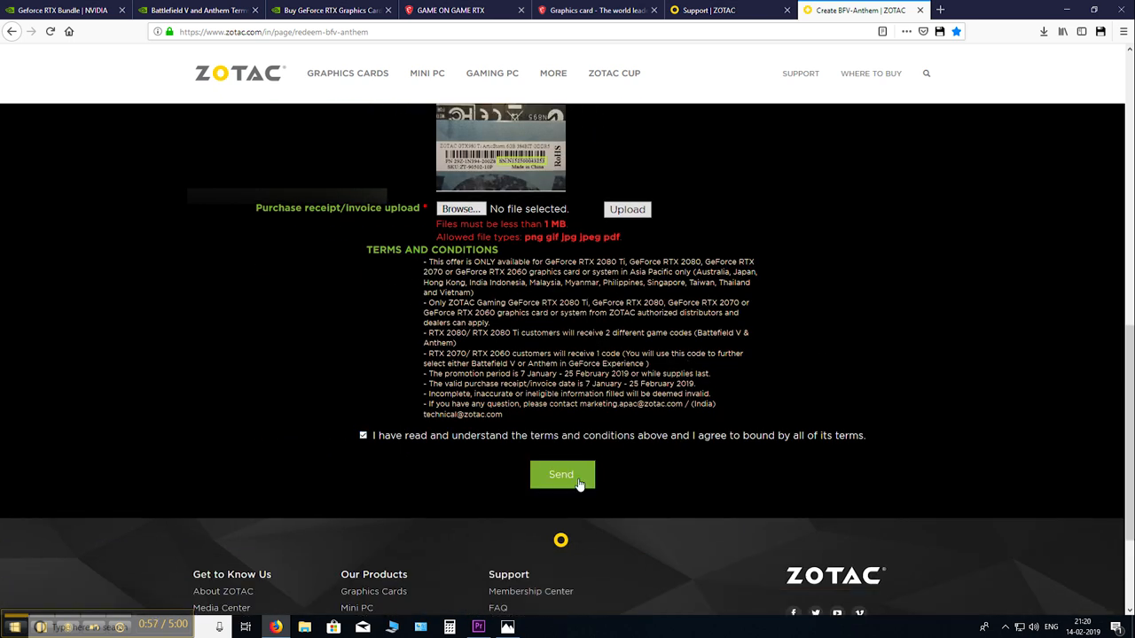
{"action": "left_click", "coordinate": [560, 475]}
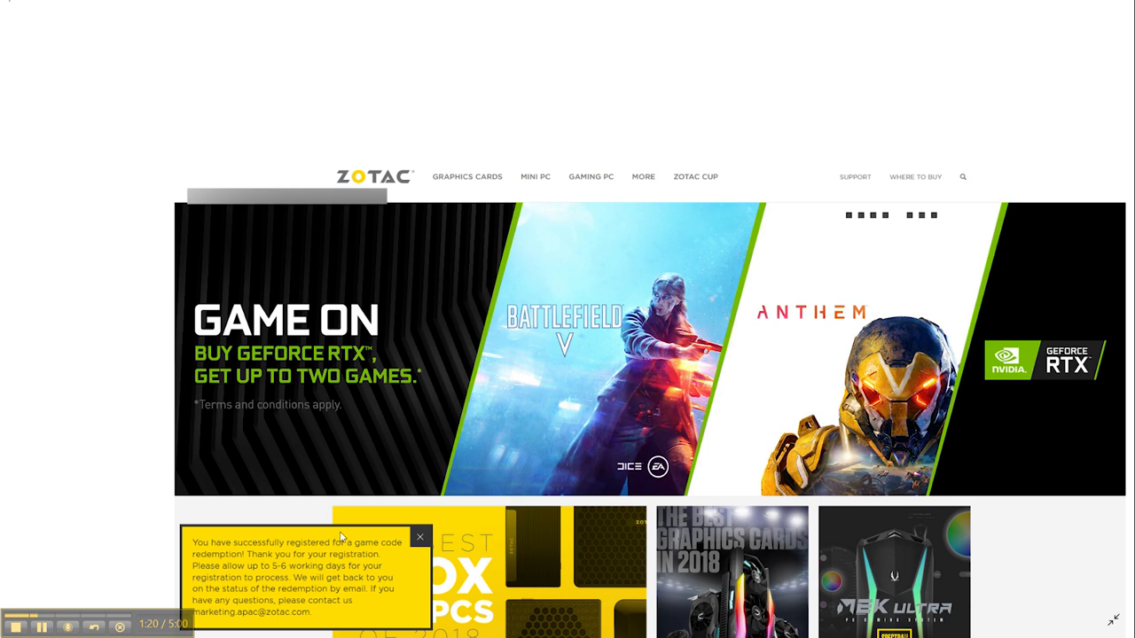
{"action": "mouse_move", "coordinate": [238, 589]}
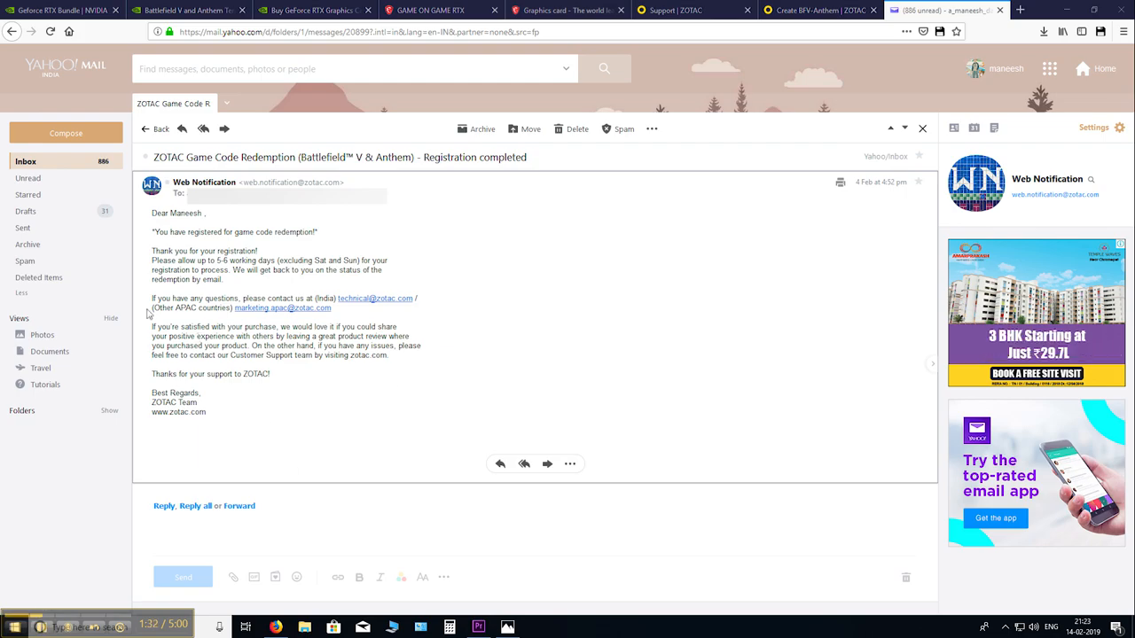
{"action": "mouse_move", "coordinate": [238, 244]}
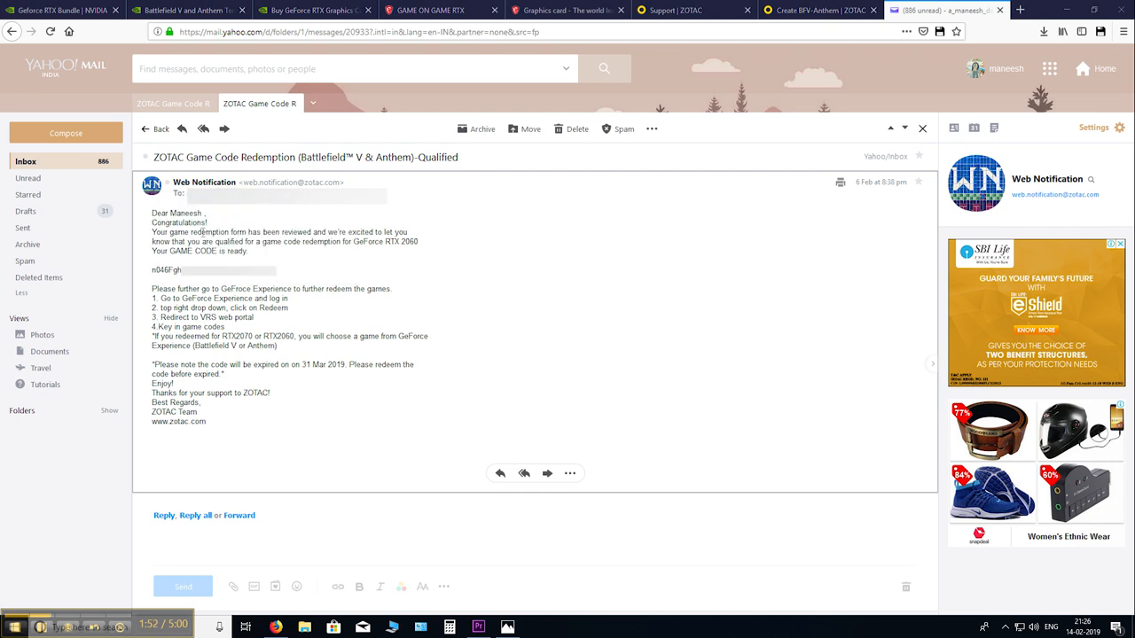
{"action": "mouse_move", "coordinate": [292, 231]}
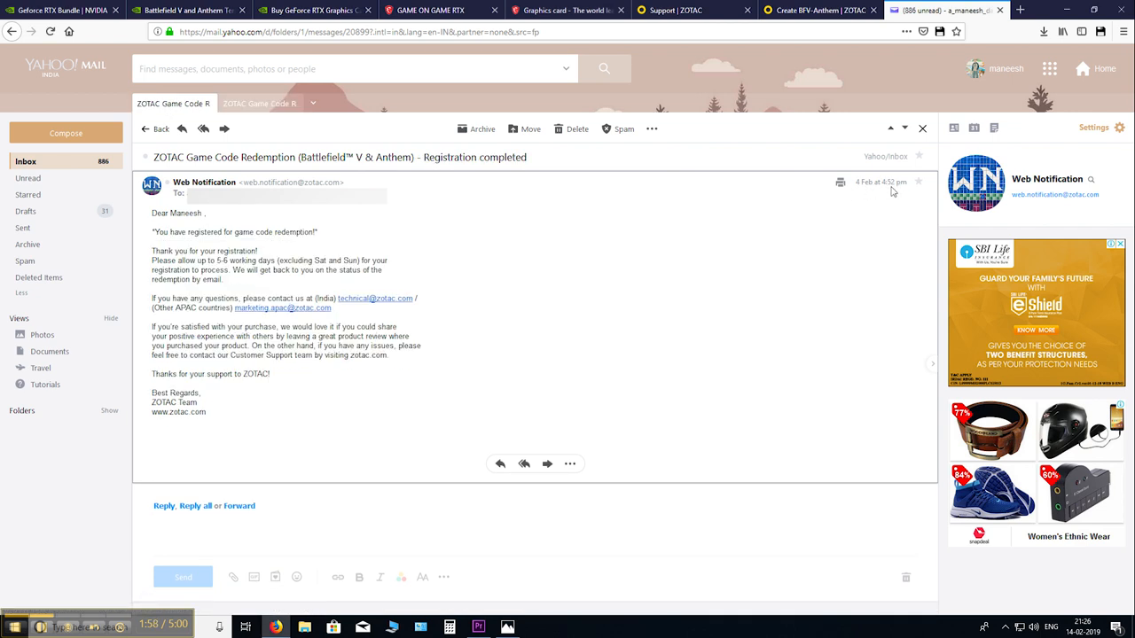
{"action": "mouse_move", "coordinate": [247, 117]}
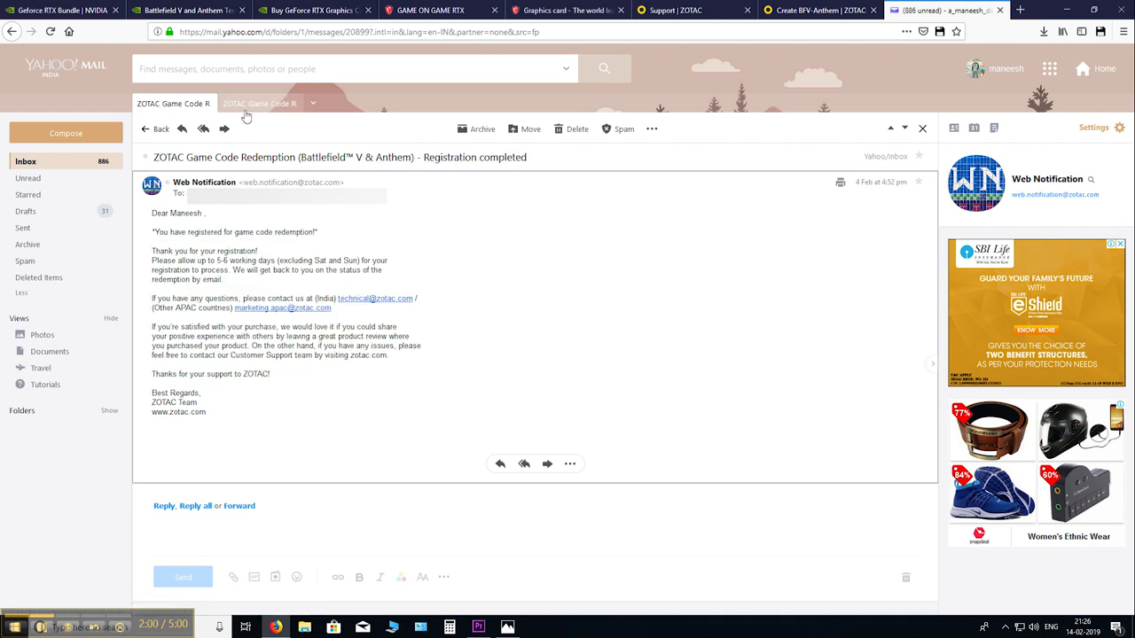
View the ZOTAC 'Qualified' email containing the Battlefield V & Anthem game code.
{"action": "left_click", "coordinate": [259, 103]}
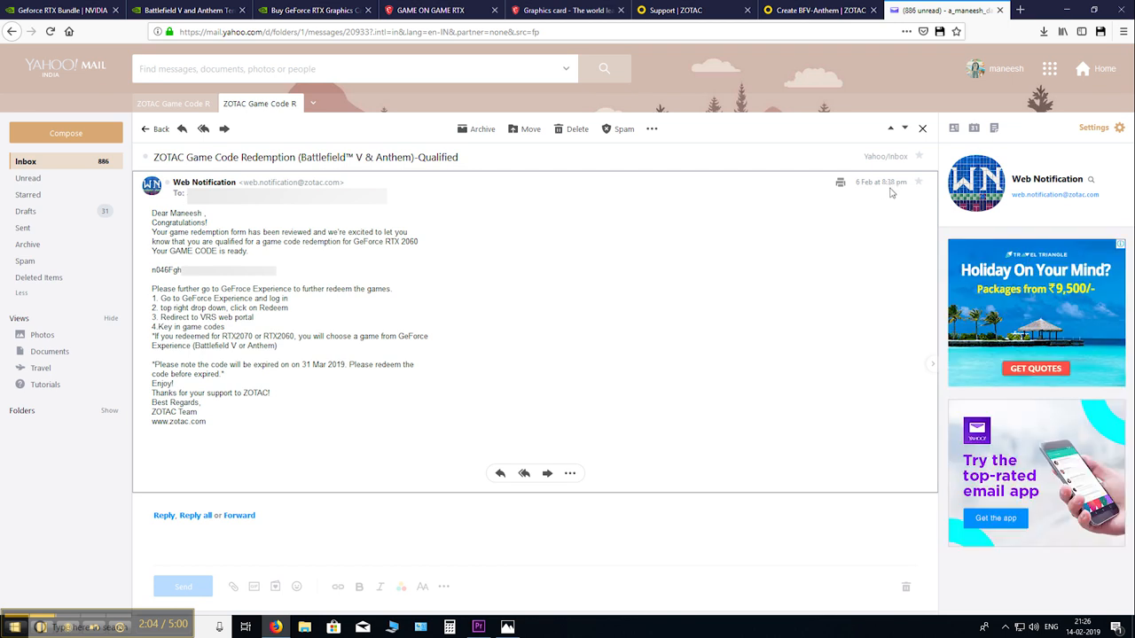
{"action": "mouse_move", "coordinate": [897, 193]}
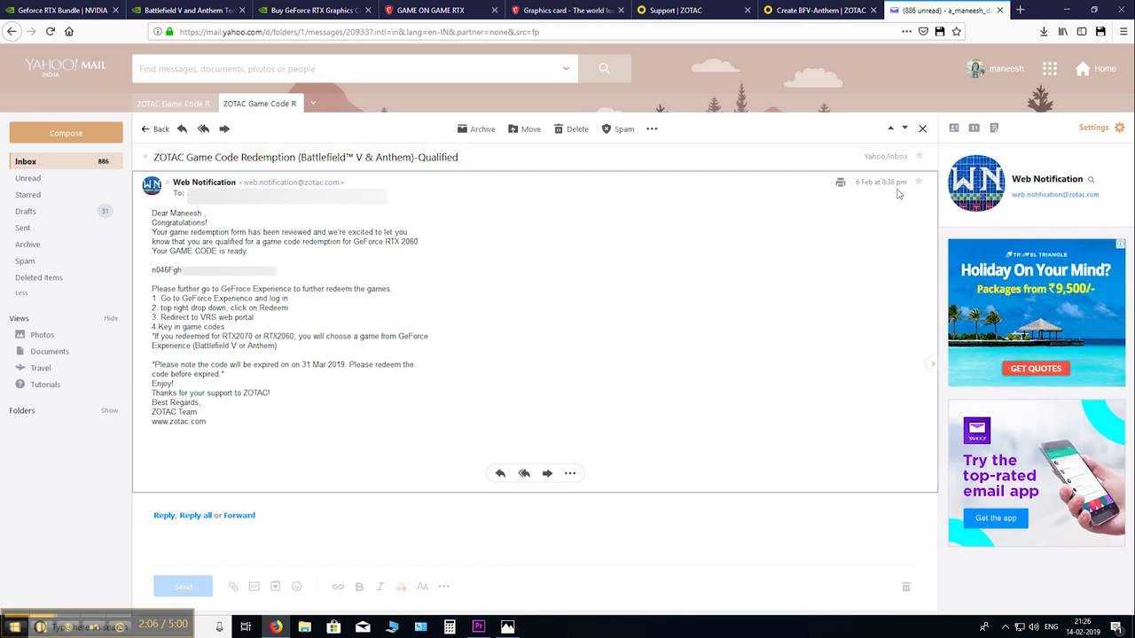
{"action": "mouse_move", "coordinate": [791, 239]}
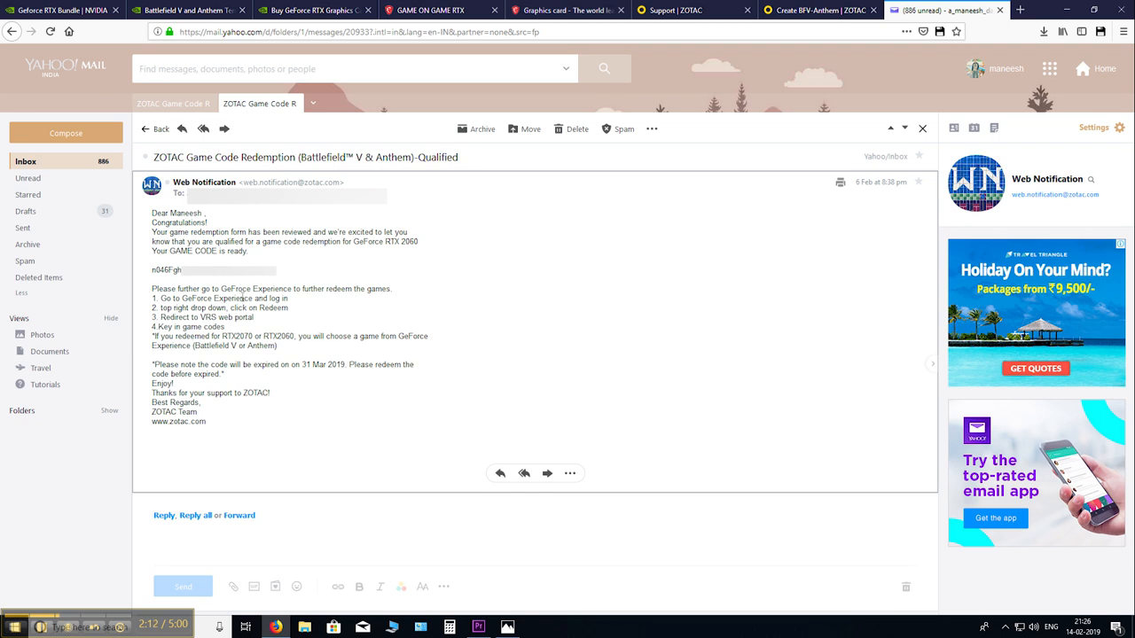
{"action": "mouse_move", "coordinate": [248, 283]}
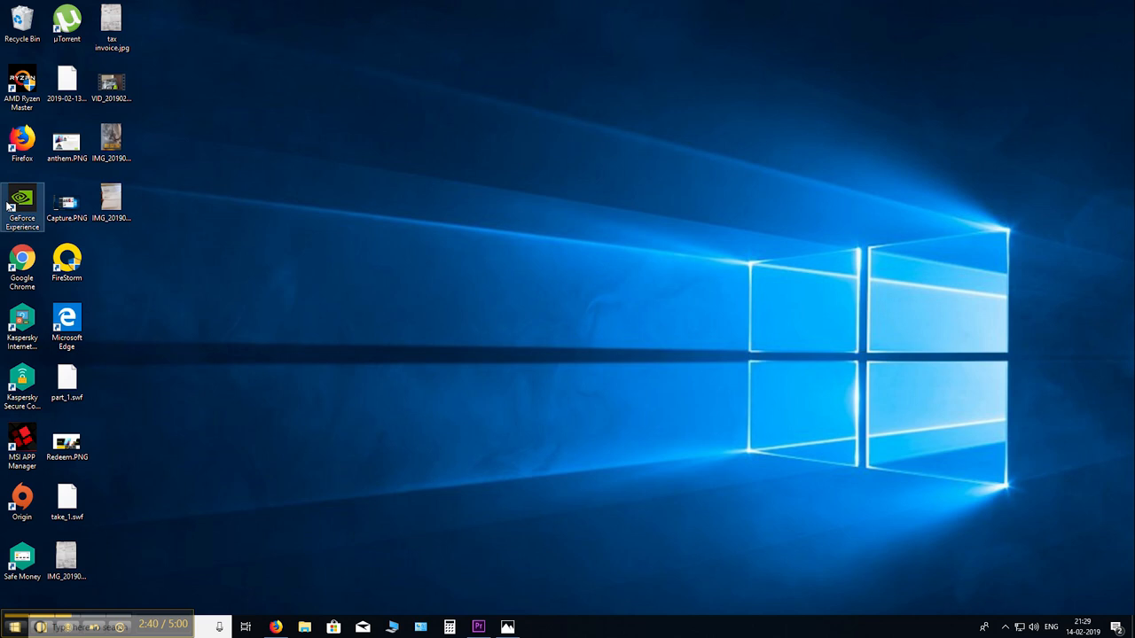
{"action": "mouse_move", "coordinate": [316, 278]}
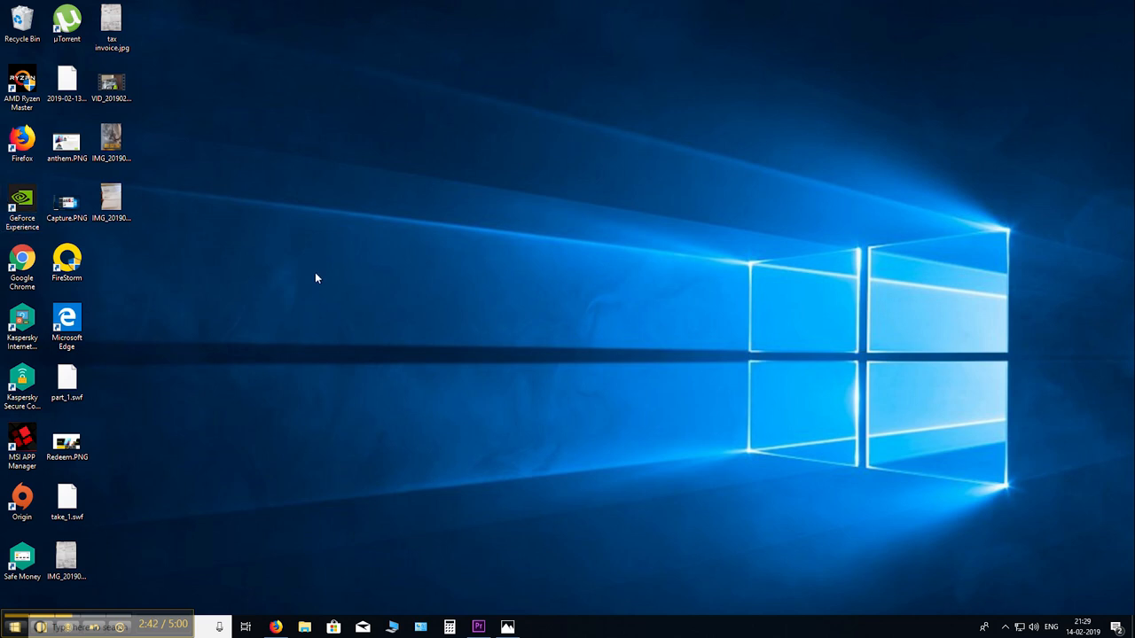
Launch GeForce Experience and choose Redeem from the account menu at top right.
{"action": "double_click", "coordinate": [21, 204]}
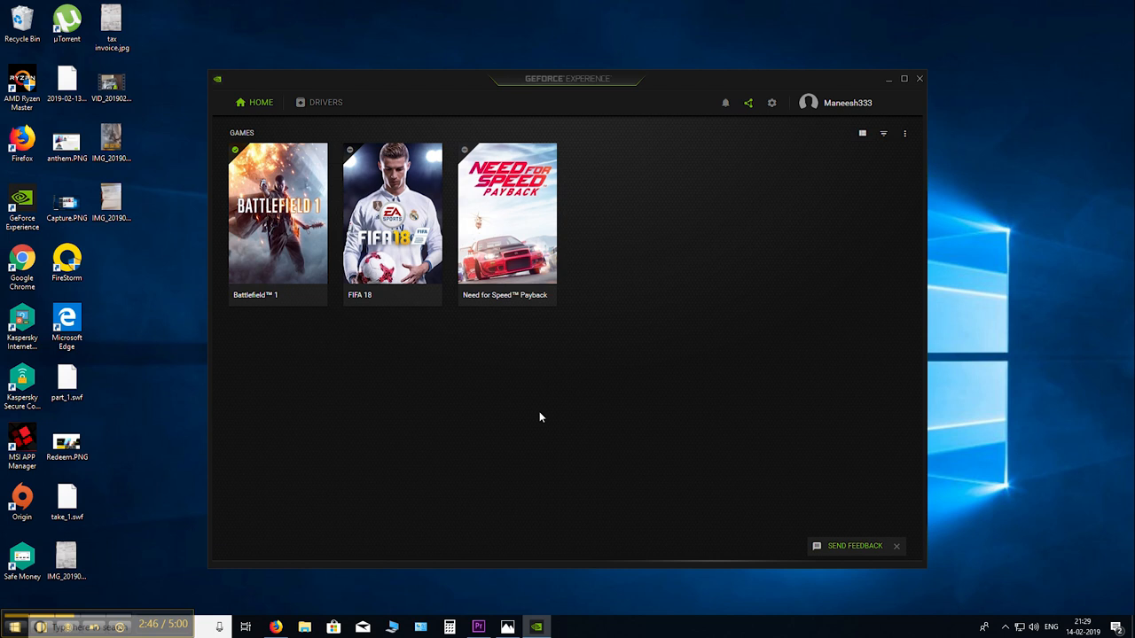
{"action": "mouse_move", "coordinate": [833, 145]}
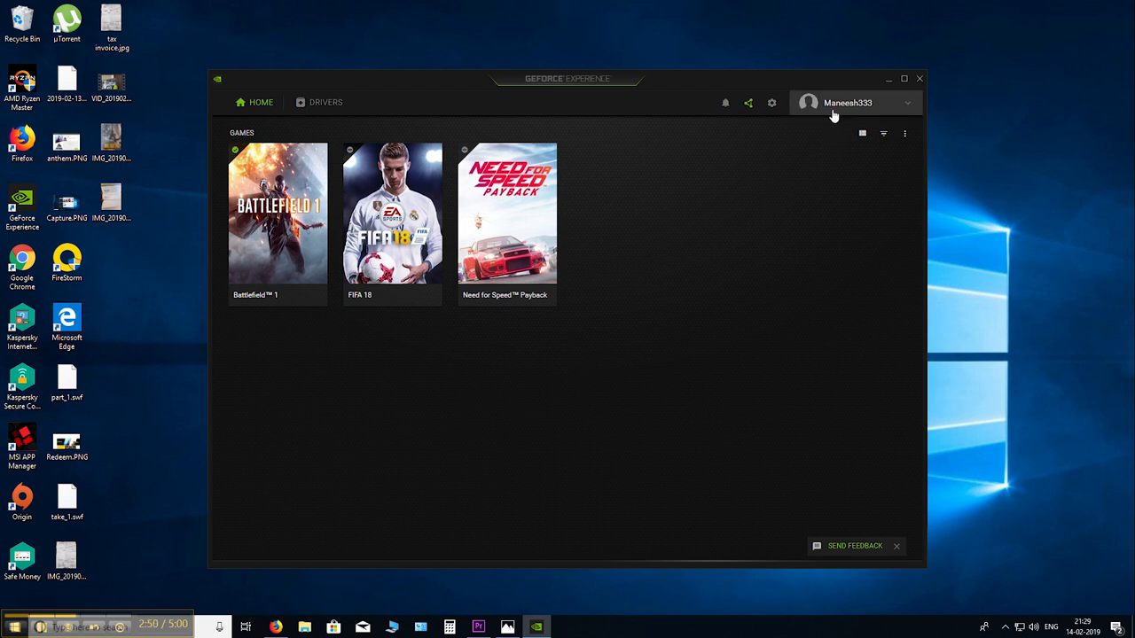
{"action": "left_click", "coordinate": [847, 101]}
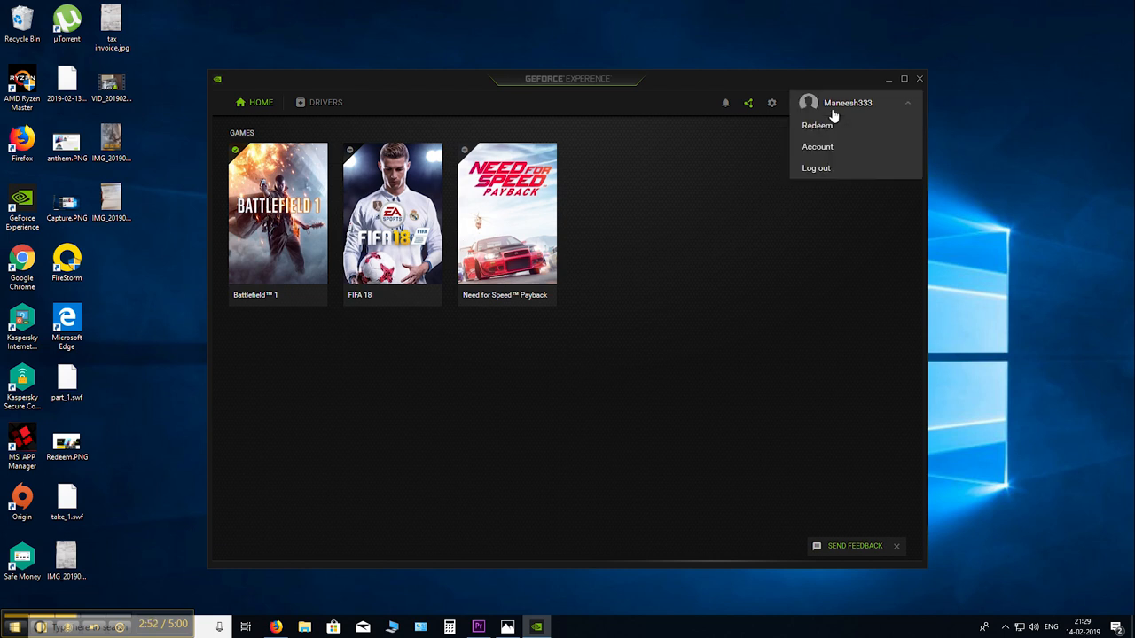
{"action": "mouse_move", "coordinate": [815, 124]}
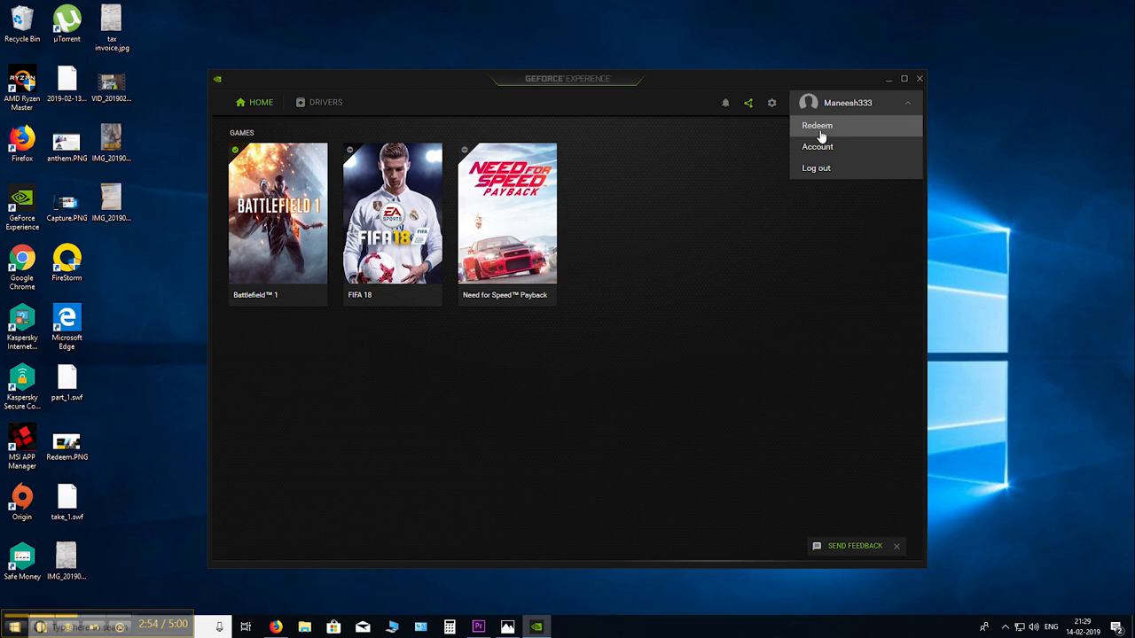
{"action": "left_click", "coordinate": [815, 124]}
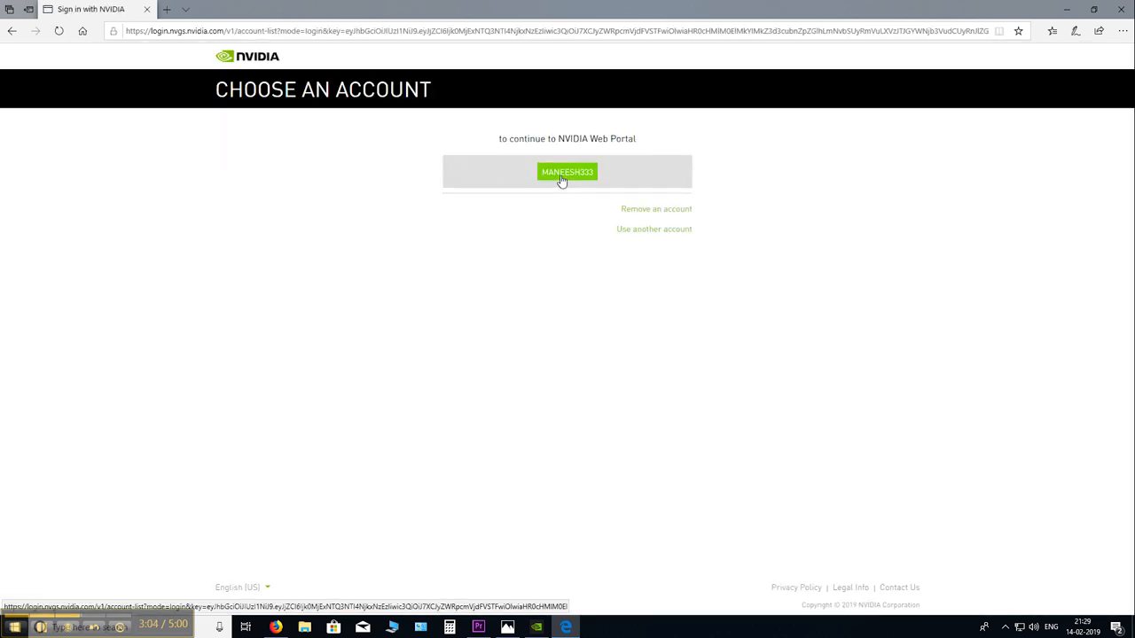
Sign in with the existing NVIDIA account and copy the emailed game code.
{"action": "left_click", "coordinate": [567, 172]}
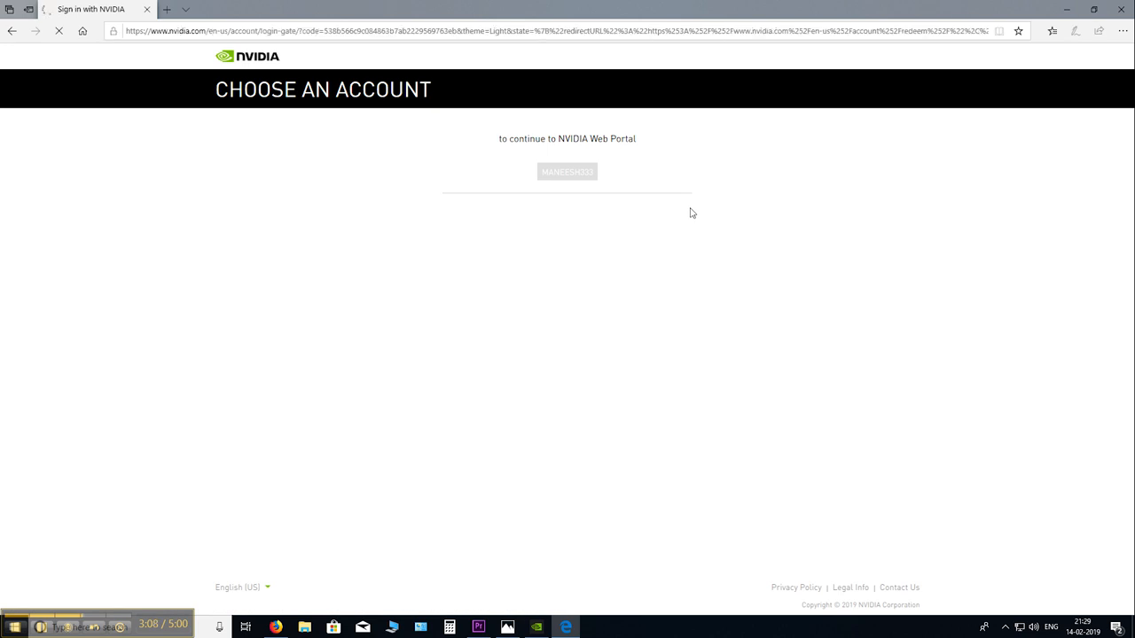
{"action": "left_click", "coordinate": [568, 172]}
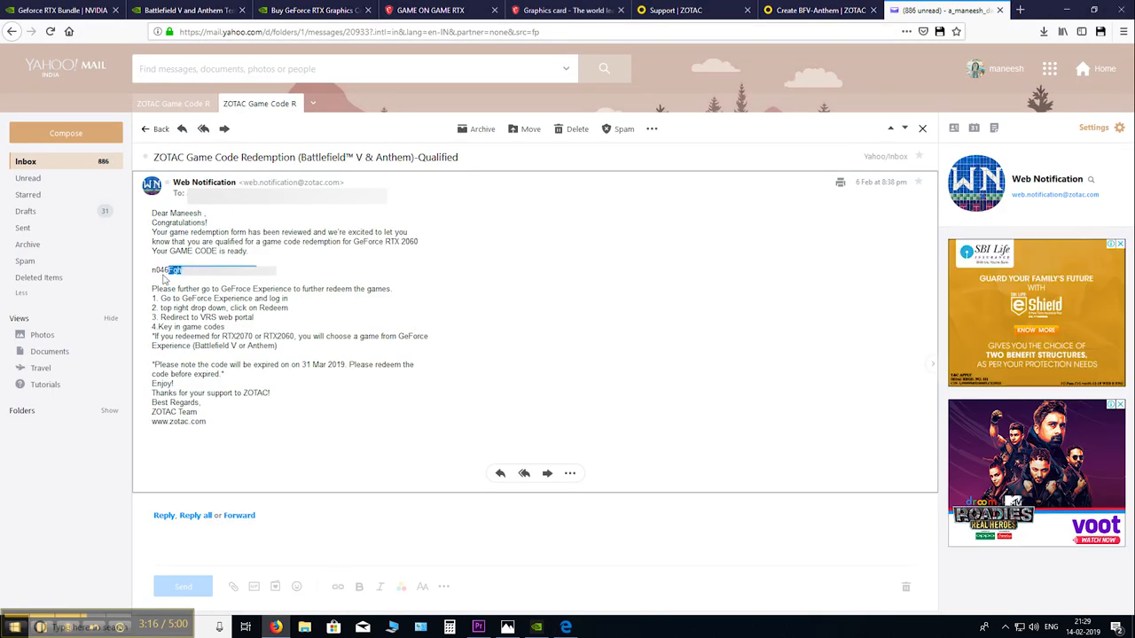
{"action": "right_click", "coordinate": [168, 269]}
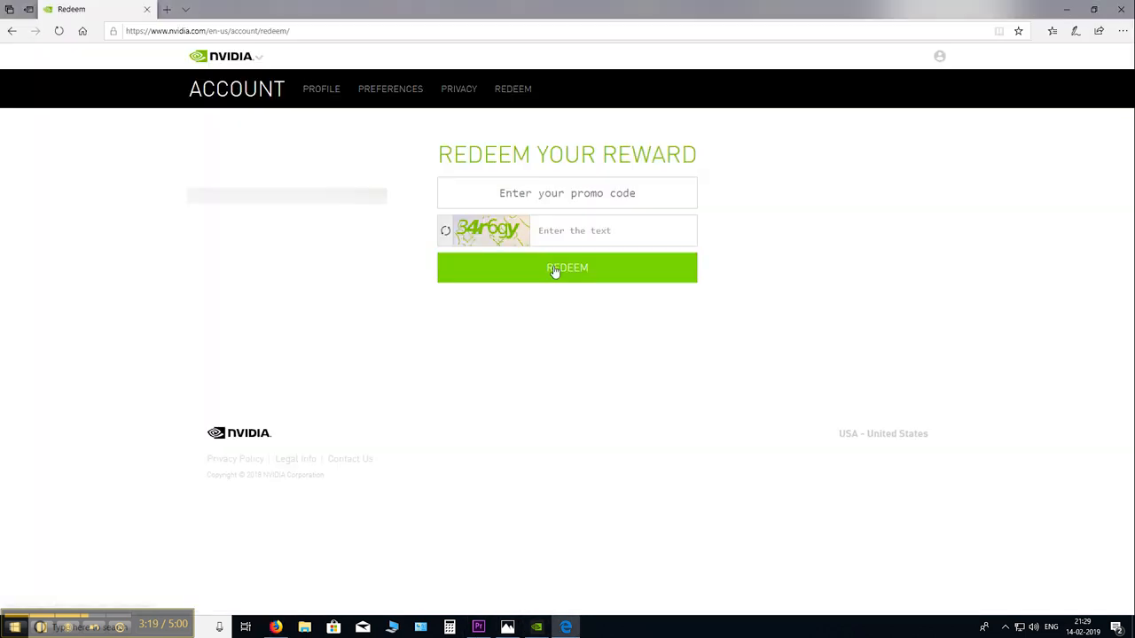
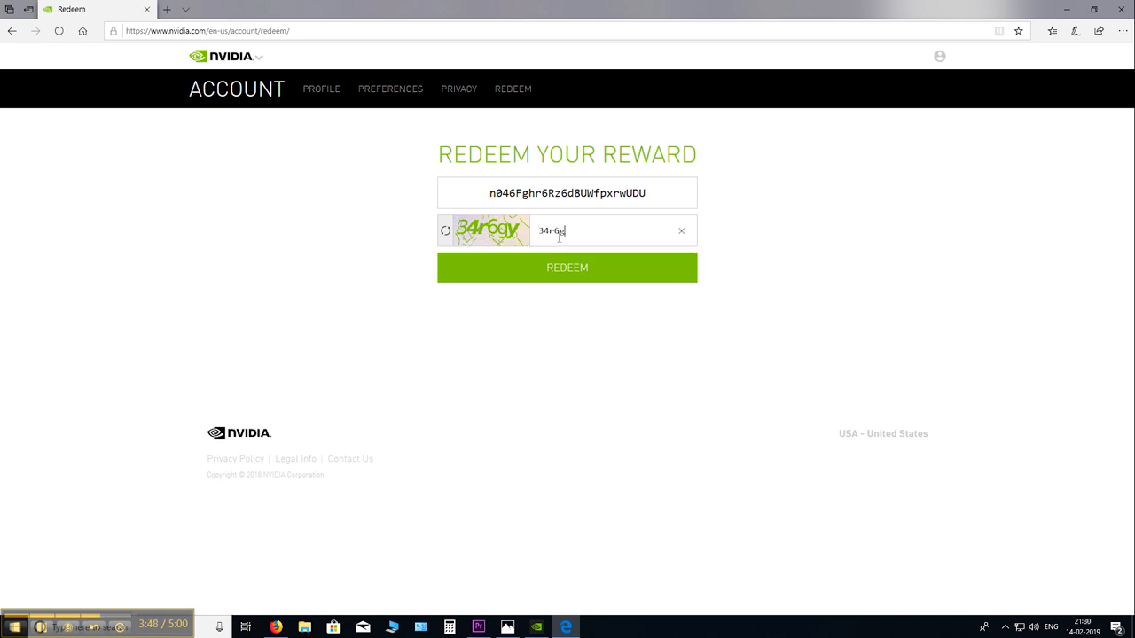
{"action": "left_click", "coordinate": [567, 265]}
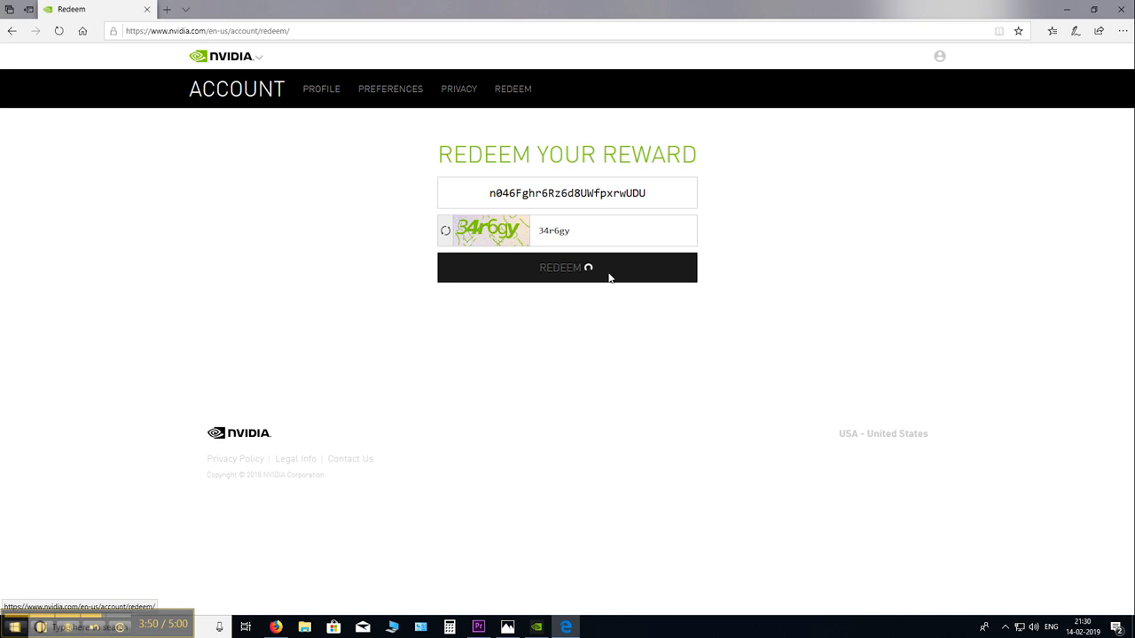
{"action": "left_click", "coordinate": [568, 266]}
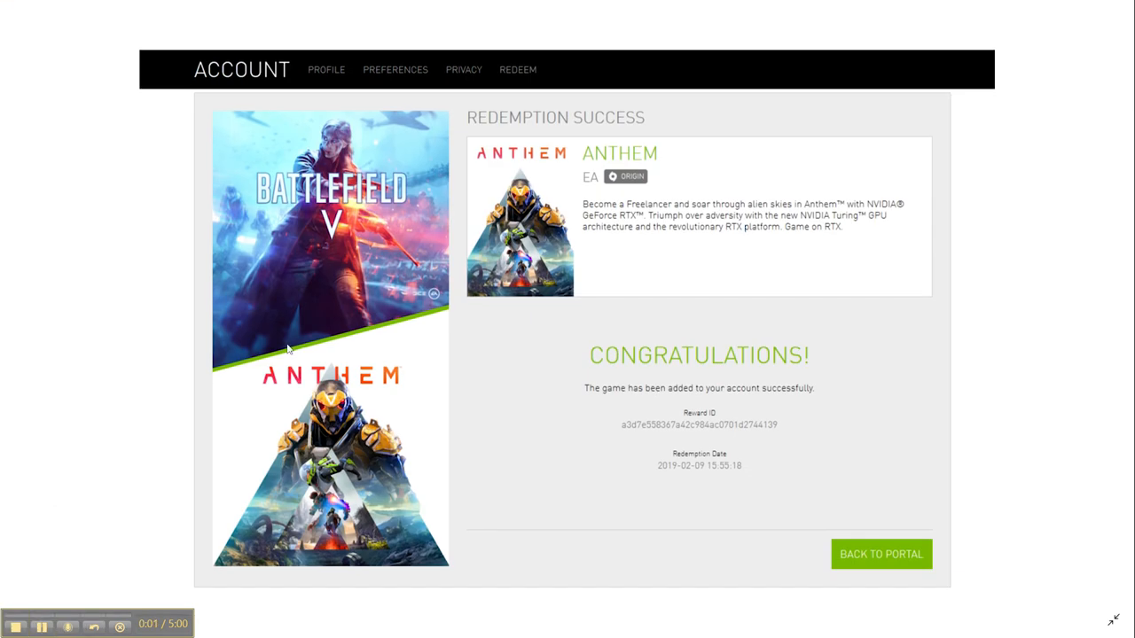
{"action": "mouse_move", "coordinate": [791, 251]}
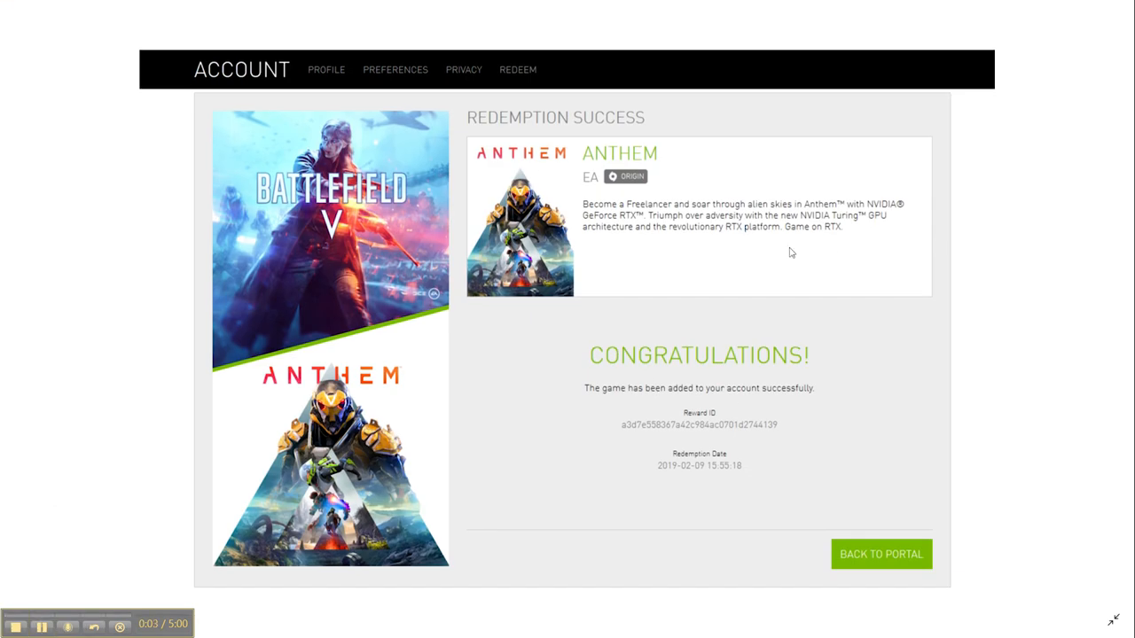
{"action": "mouse_move", "coordinate": [578, 138]}
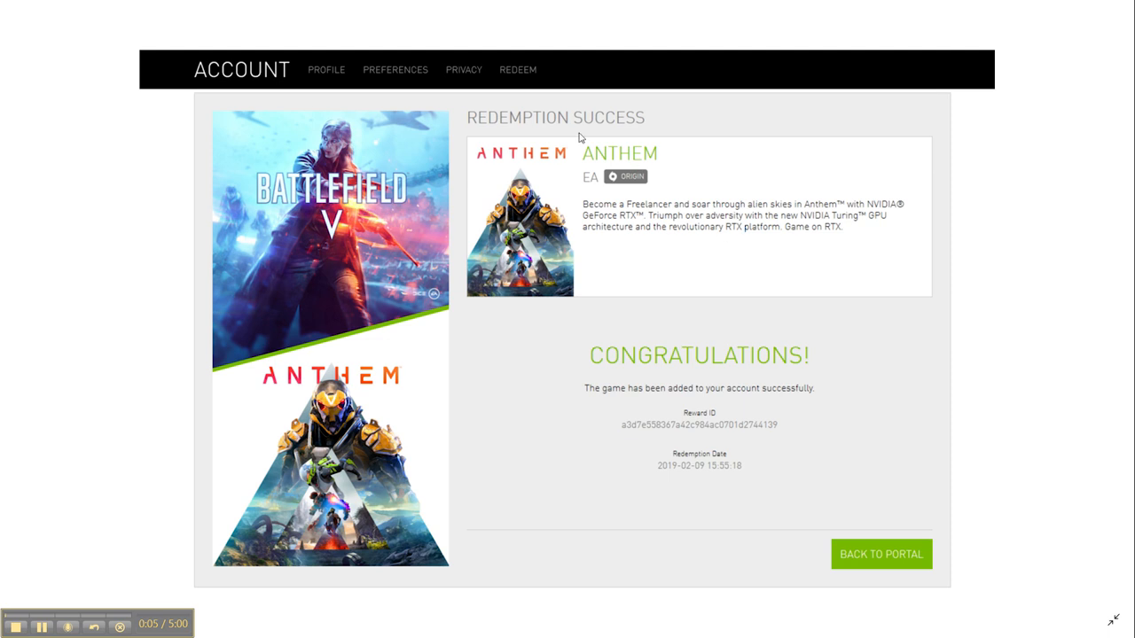
{"action": "mouse_move", "coordinate": [638, 117]}
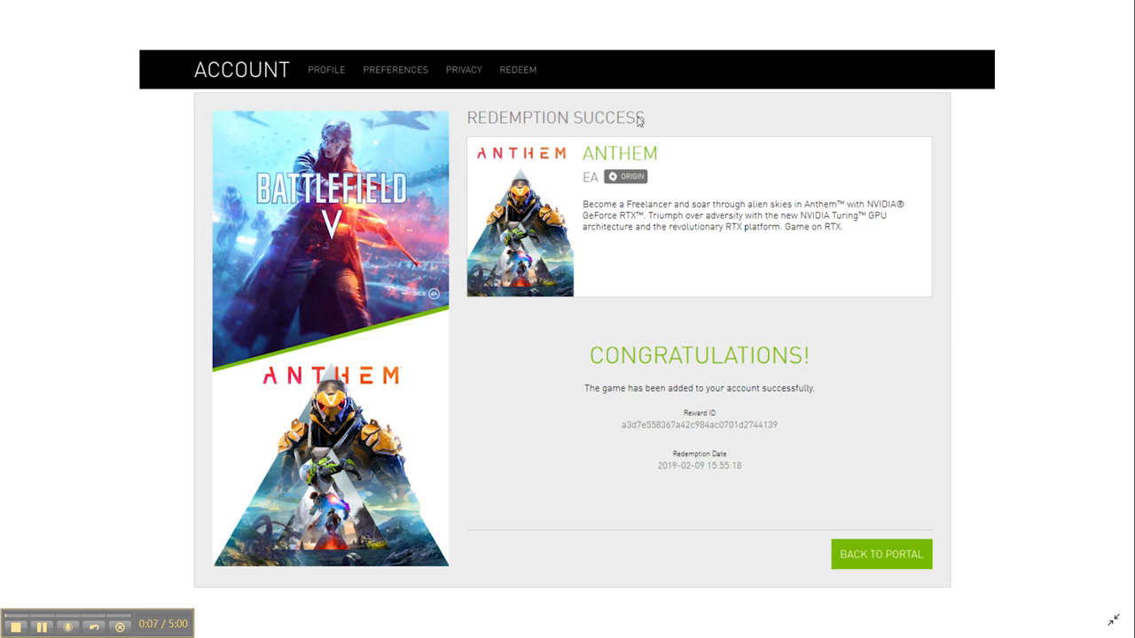
{"action": "mouse_move", "coordinate": [883, 326]}
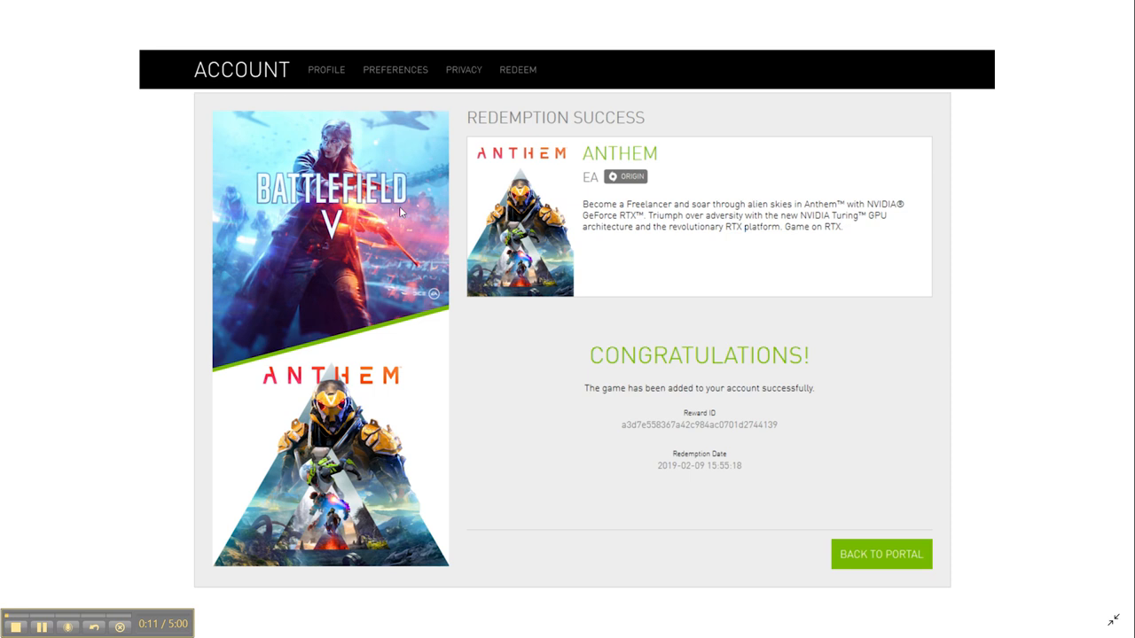
{"action": "mouse_move", "coordinate": [755, 282]}
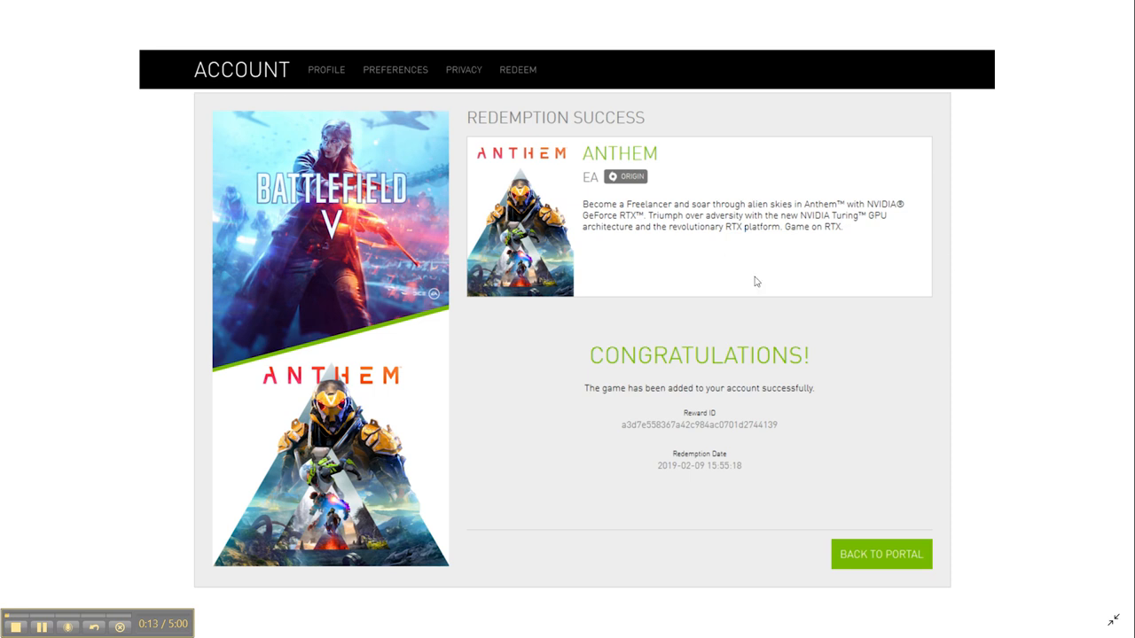
{"action": "mouse_move", "coordinate": [600, 234]}
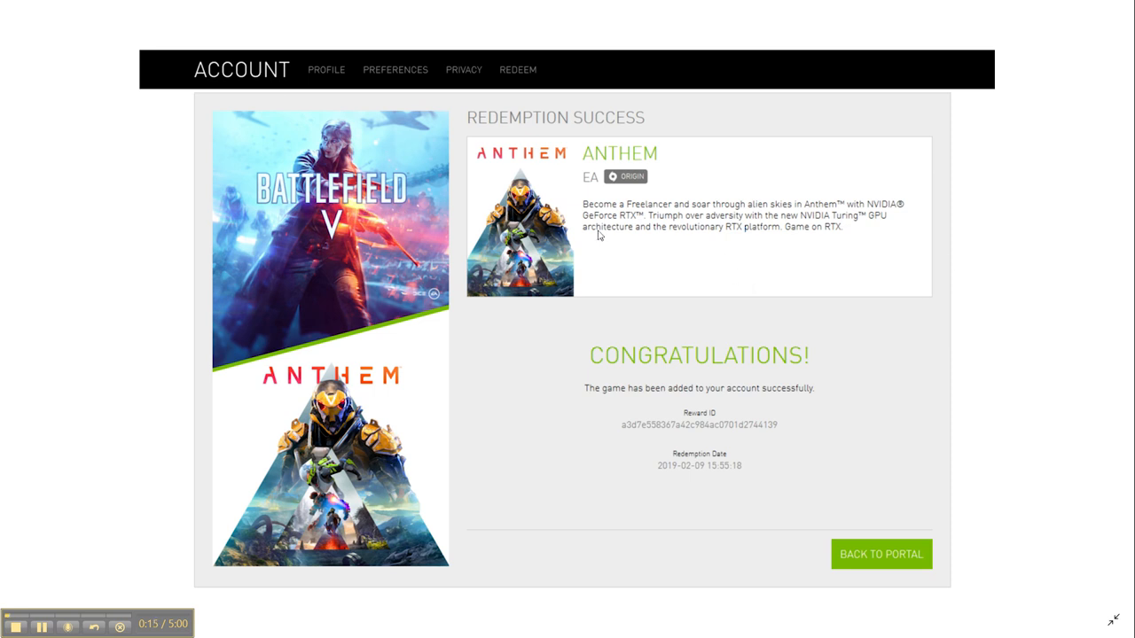
{"action": "mouse_move", "coordinate": [372, 186]}
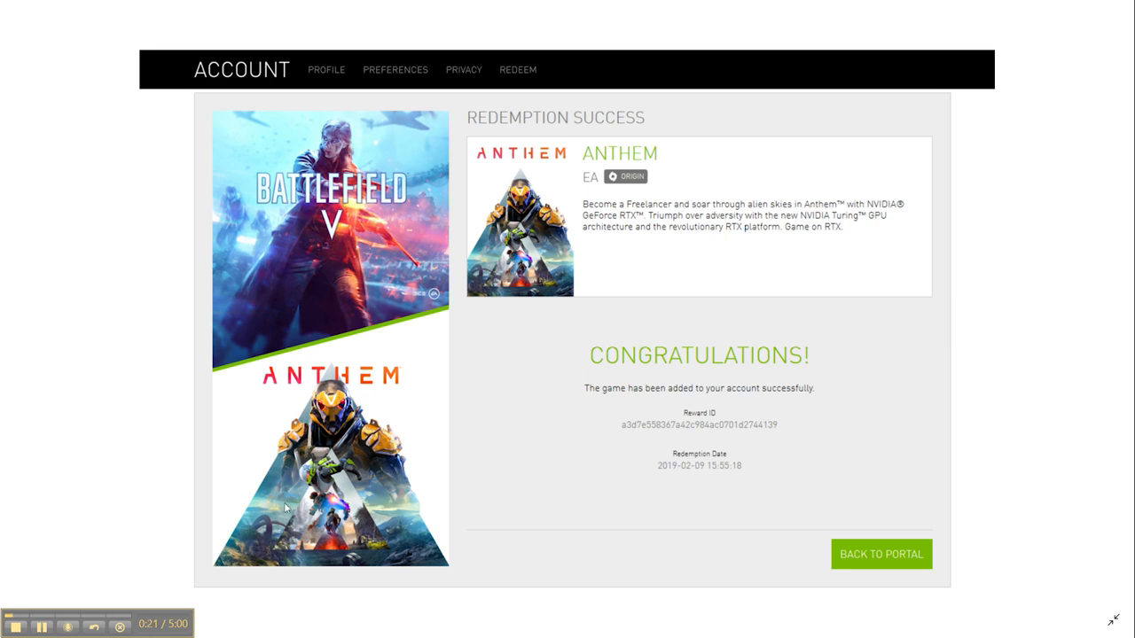
{"action": "mouse_move", "coordinate": [378, 404]}
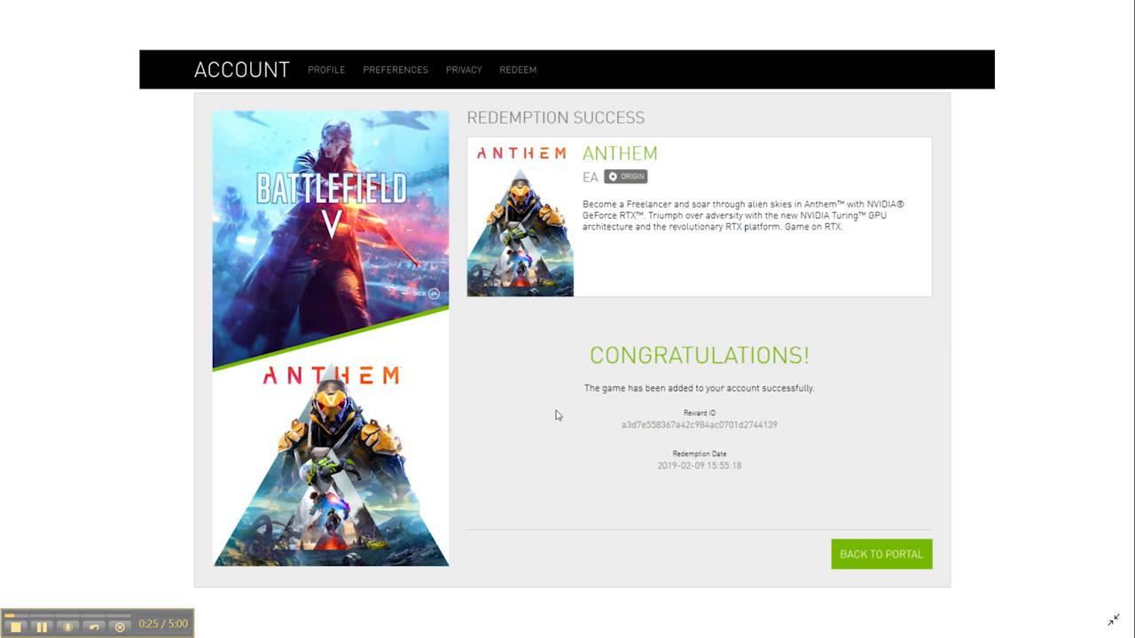
{"action": "mouse_move", "coordinate": [324, 217]}
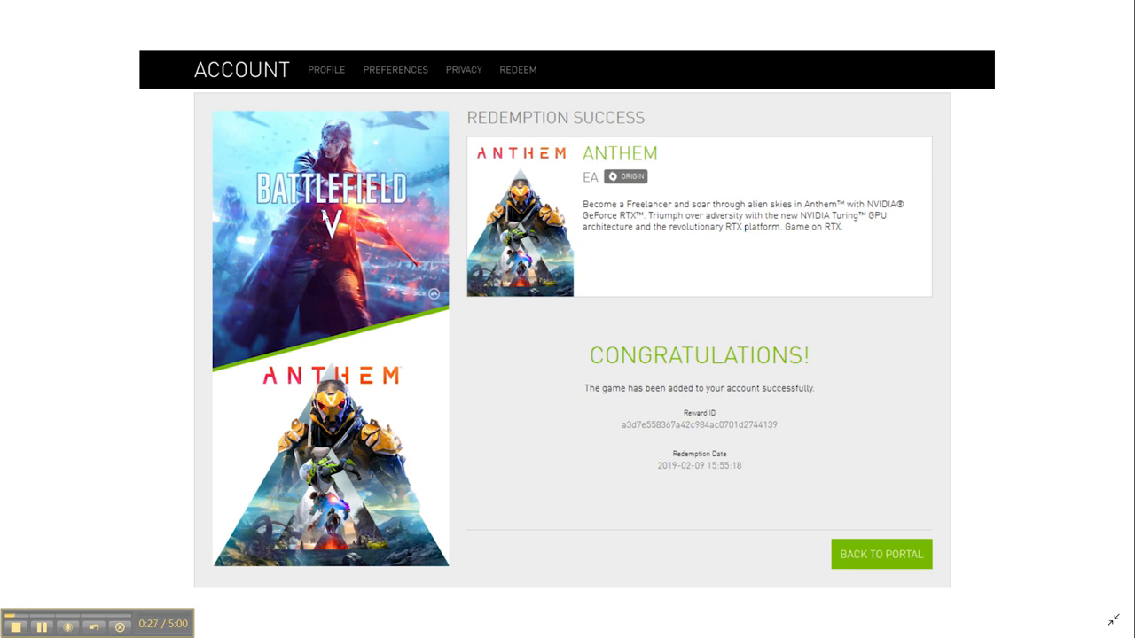
{"action": "mouse_move", "coordinate": [593, 174]}
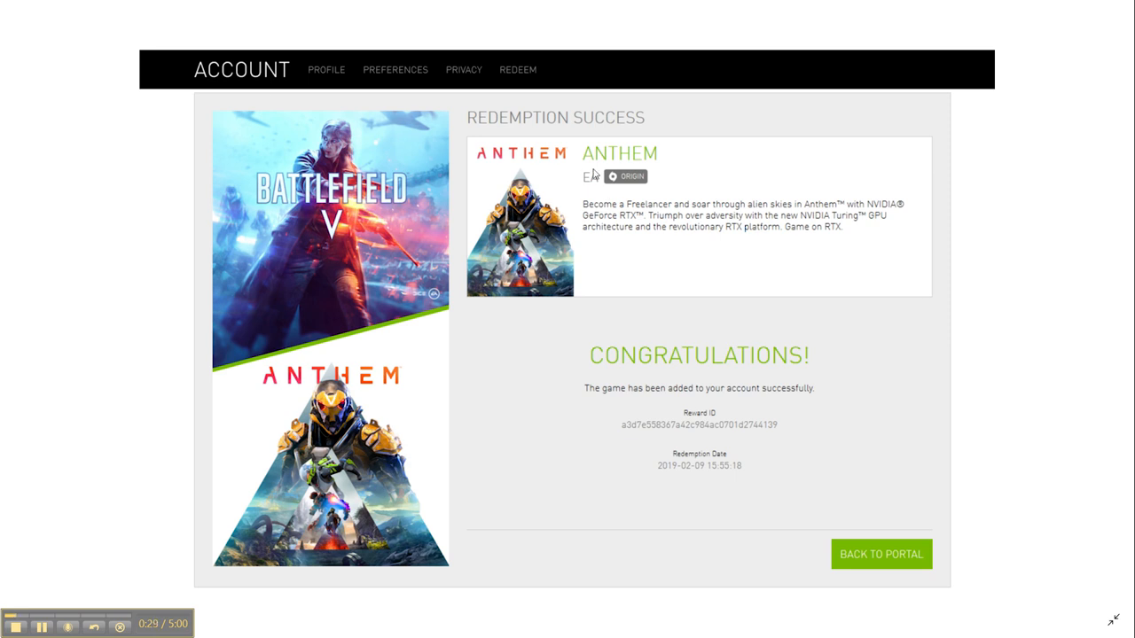
{"action": "mouse_move", "coordinate": [581, 181]}
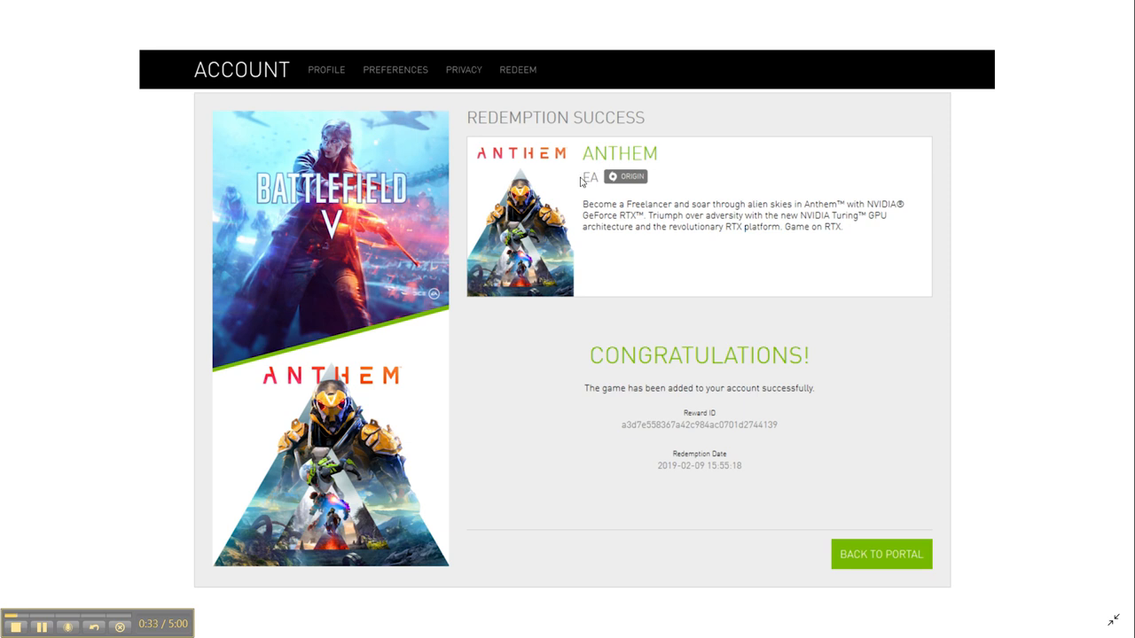
{"action": "mouse_move", "coordinate": [685, 167]}
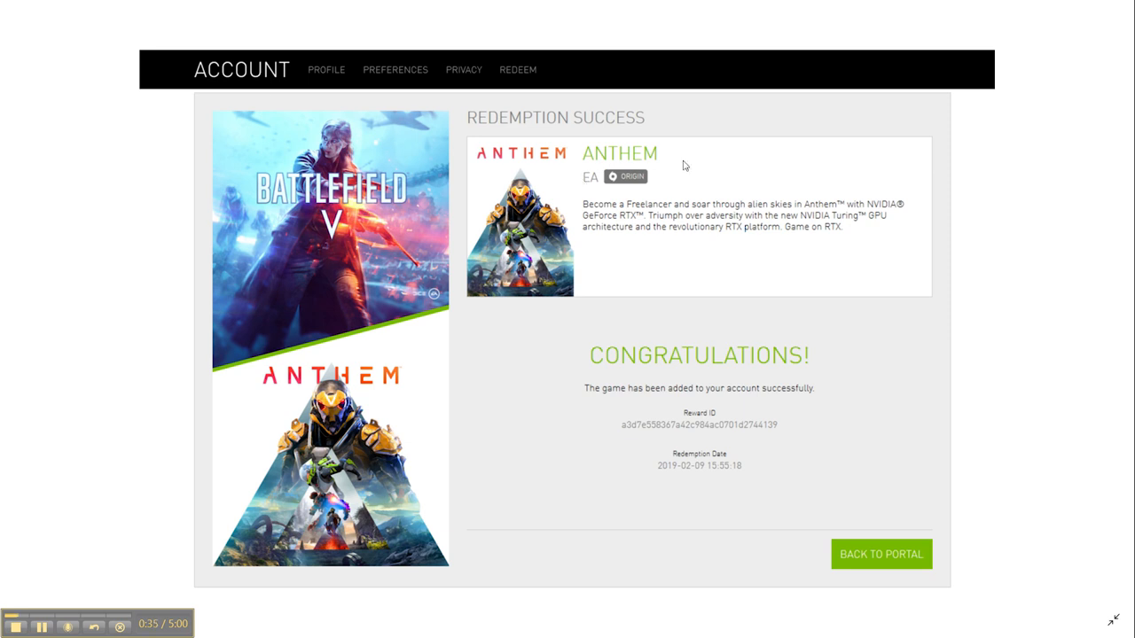
{"action": "mouse_move", "coordinate": [483, 383]}
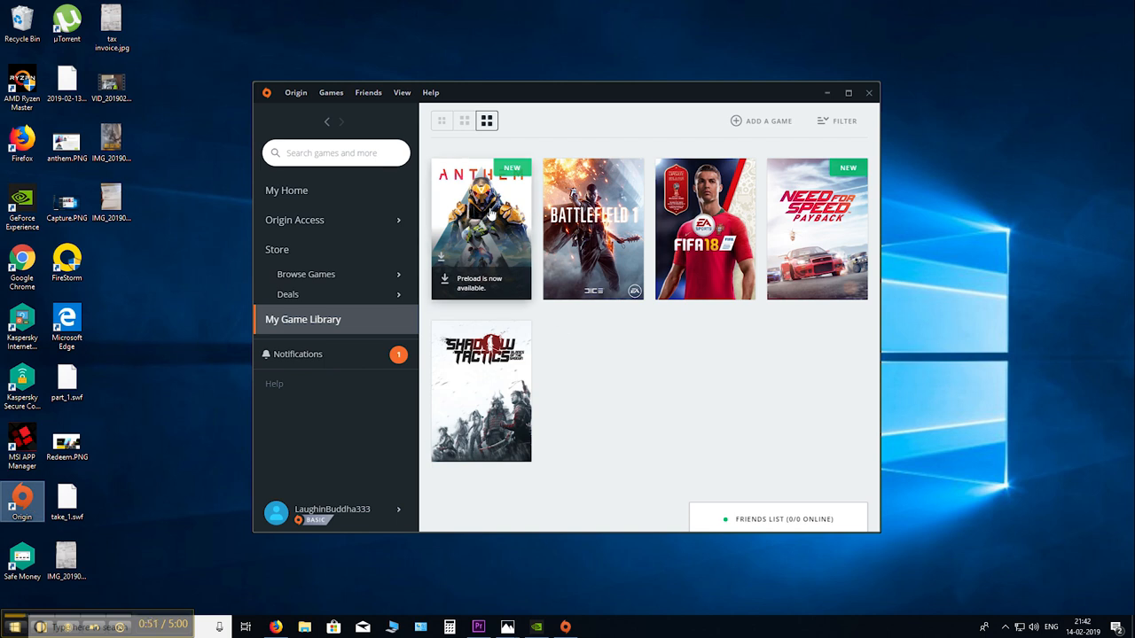
{"action": "mouse_move", "coordinate": [484, 250]}
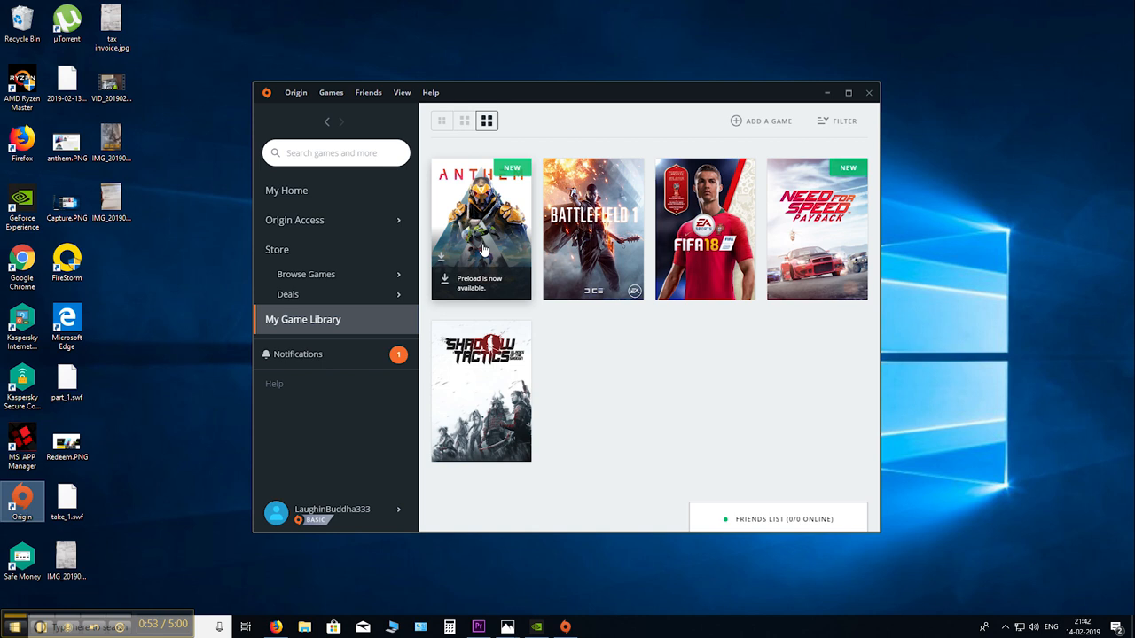
Open Anthem's game details from Origin's My Game Library.
{"action": "left_click", "coordinate": [481, 229]}
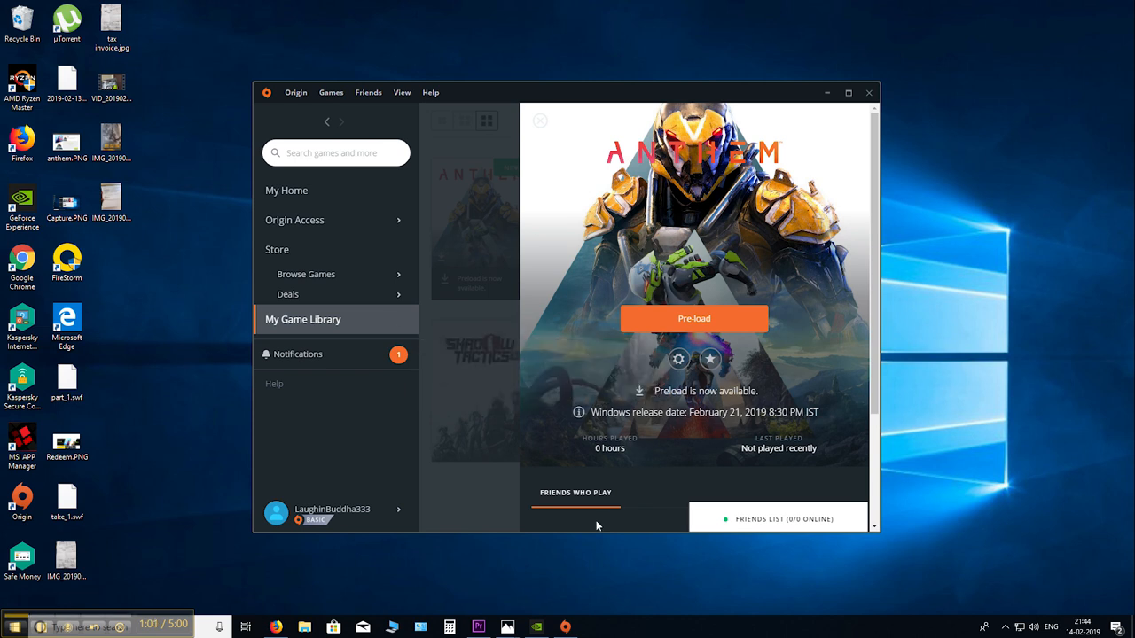
{"action": "mouse_move", "coordinate": [433, 266]}
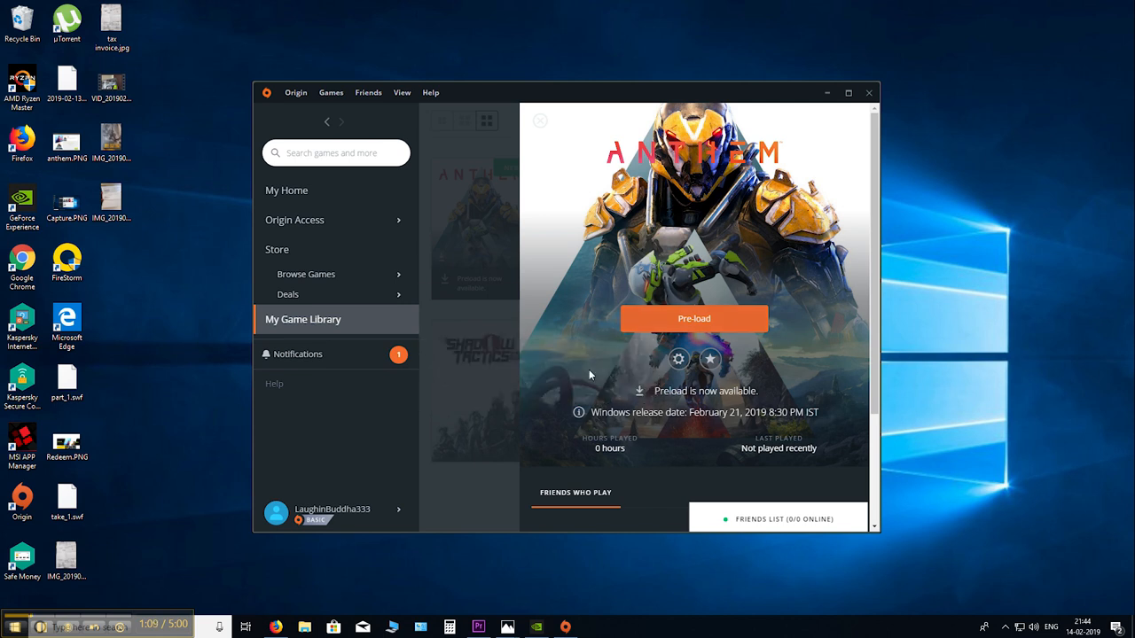
{"action": "mouse_move", "coordinate": [277, 493]}
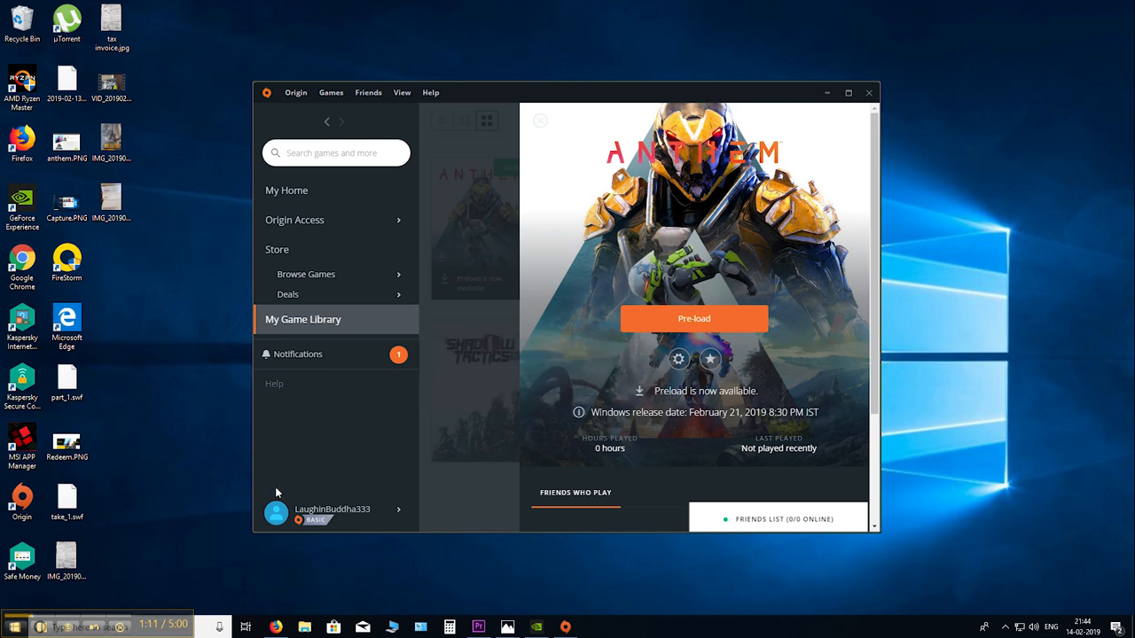
{"action": "mouse_move", "coordinate": [418, 462]}
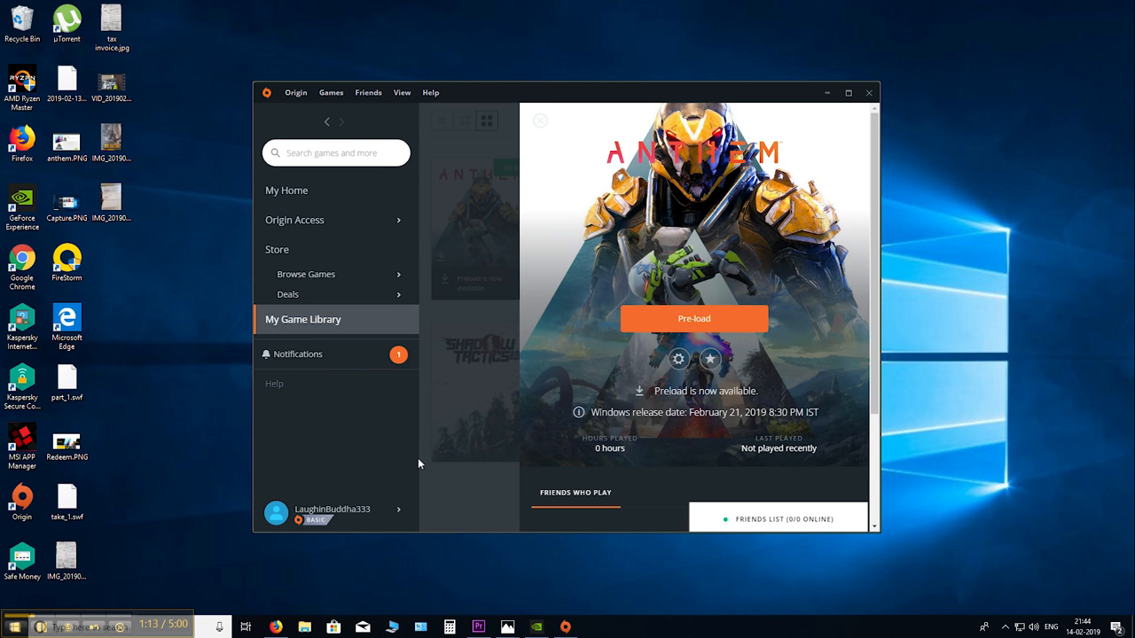
{"action": "mouse_move", "coordinate": [429, 439]}
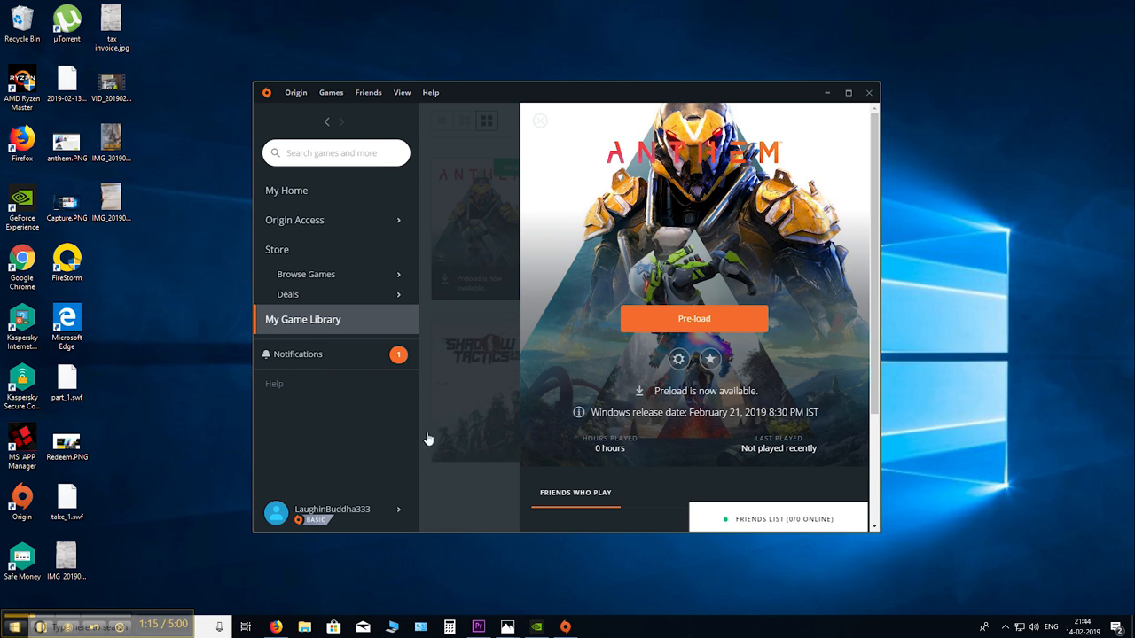
{"action": "mouse_move", "coordinate": [624, 323]}
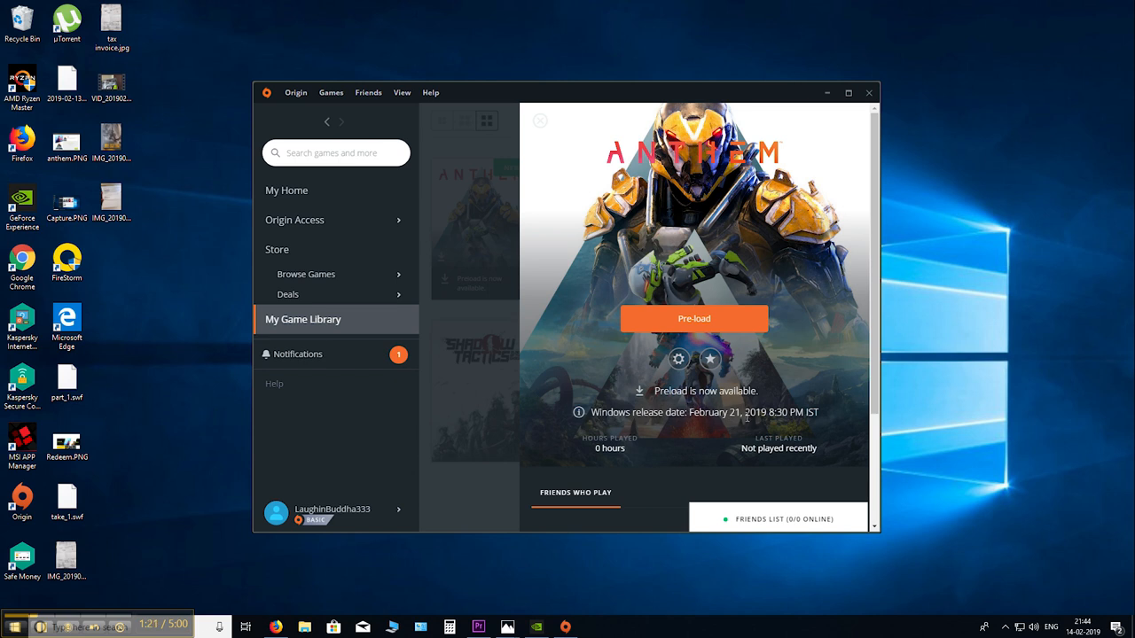
{"action": "mouse_move", "coordinate": [785, 413]}
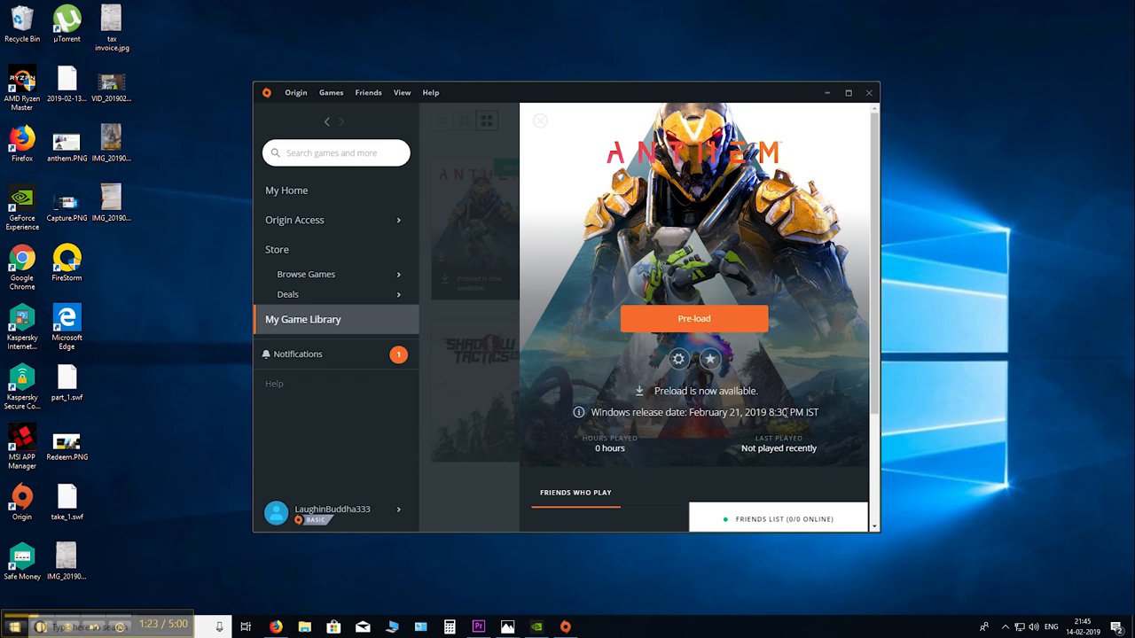